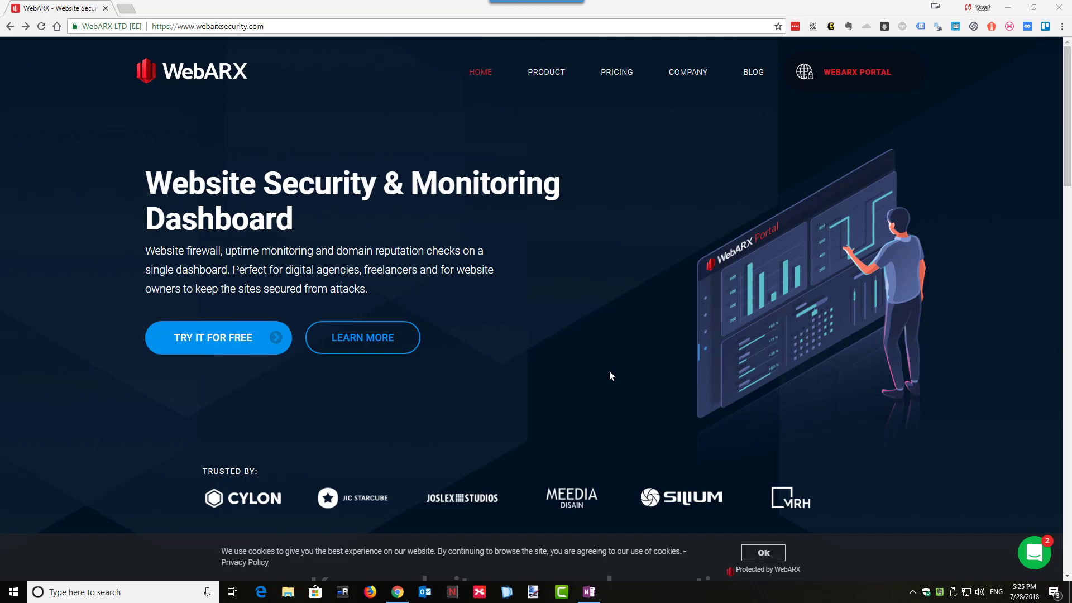
mouse_move(233, 370)
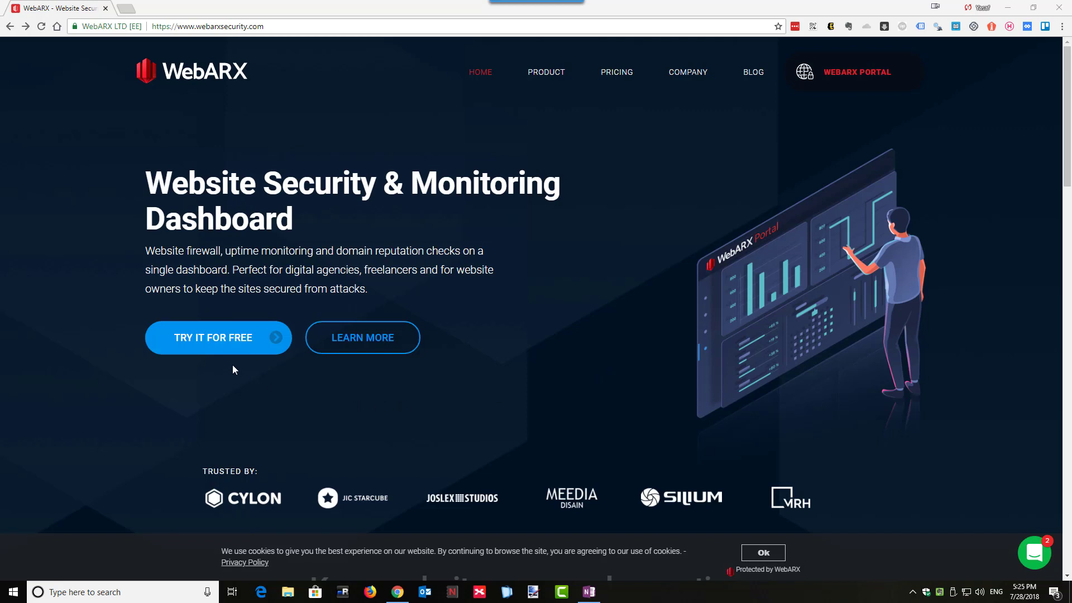
mouse_move(229, 345)
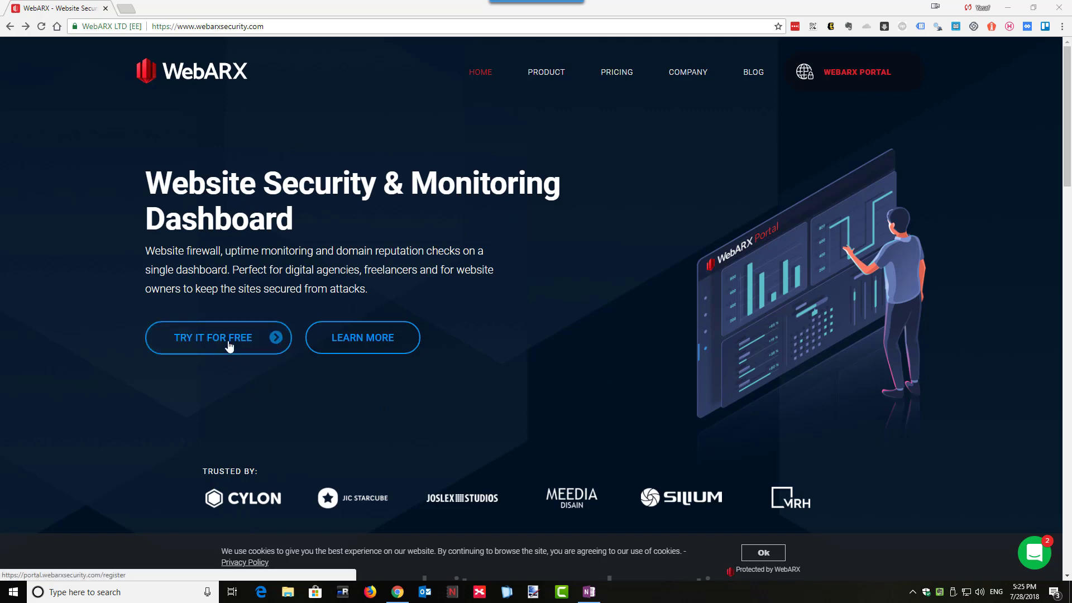
- Register a free-trial account by e-mail under the name 'Yasaf Burshan'
left_click(218, 337)
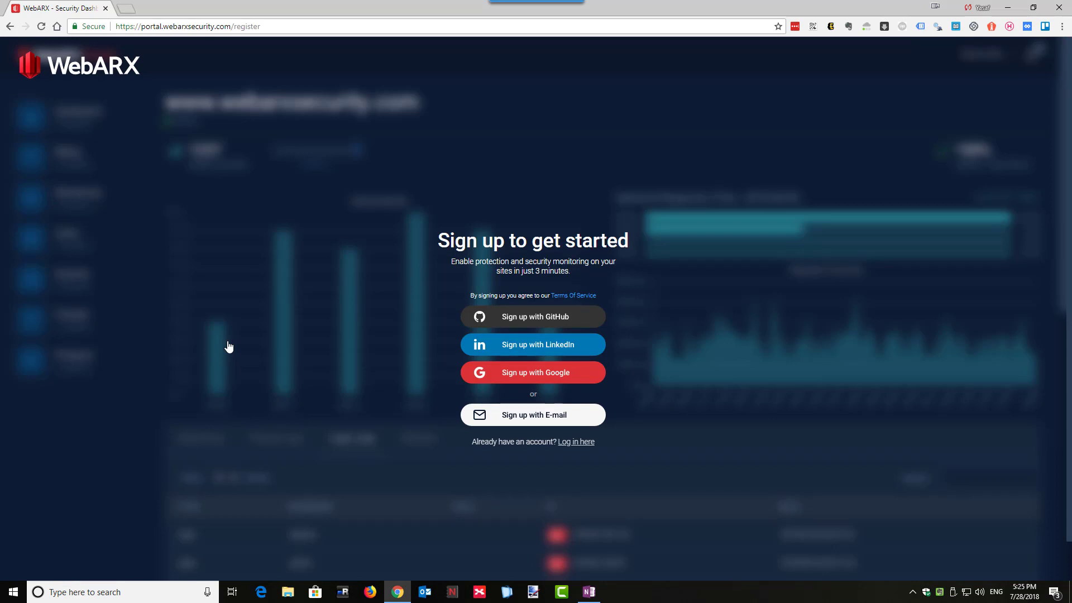
mouse_move(585, 316)
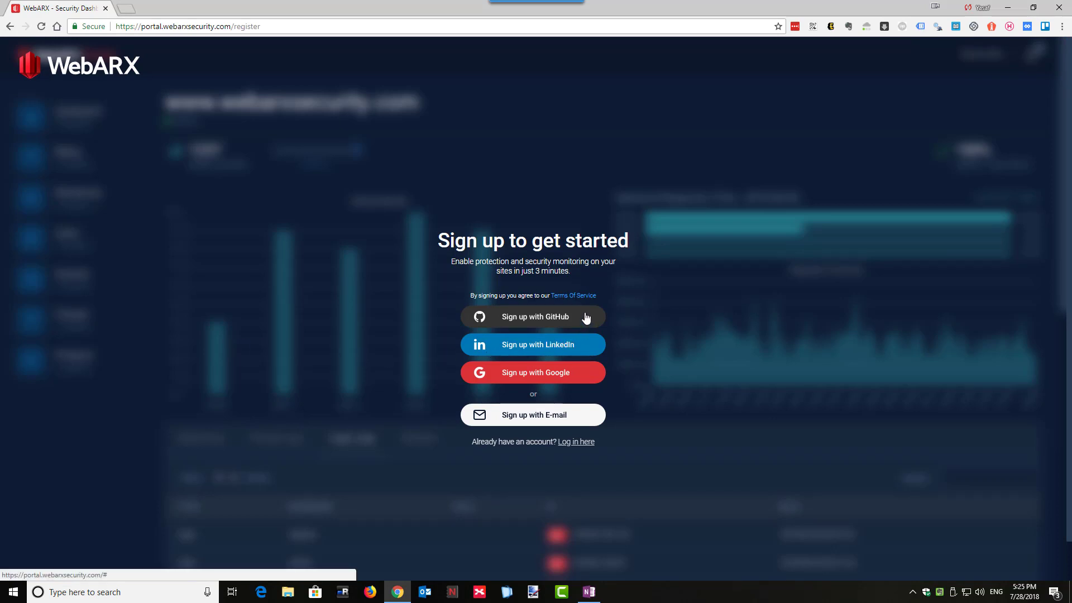
mouse_move(592, 376)
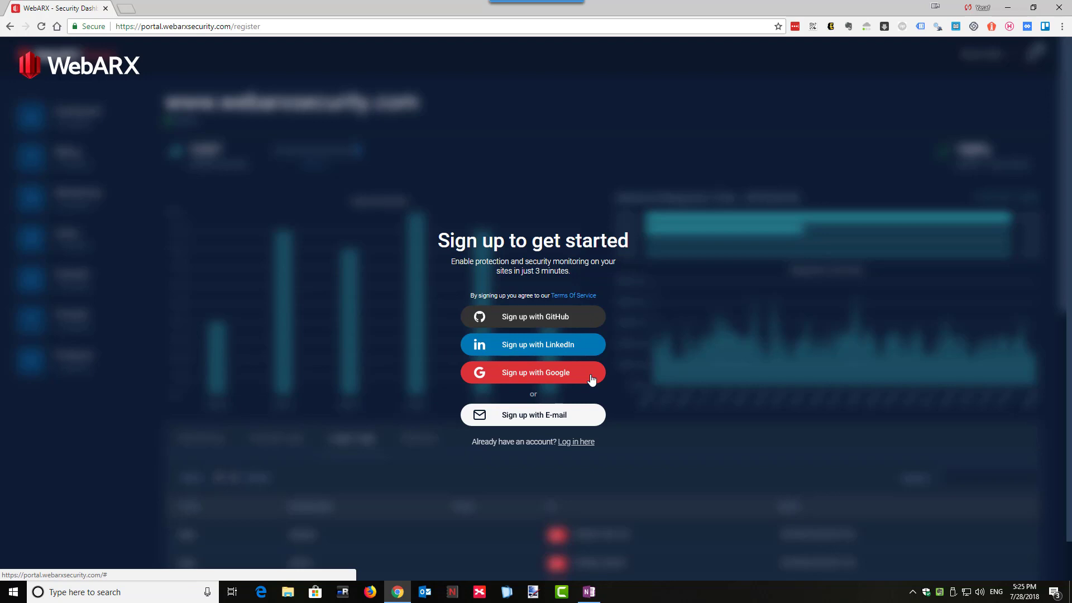
mouse_move(567, 422)
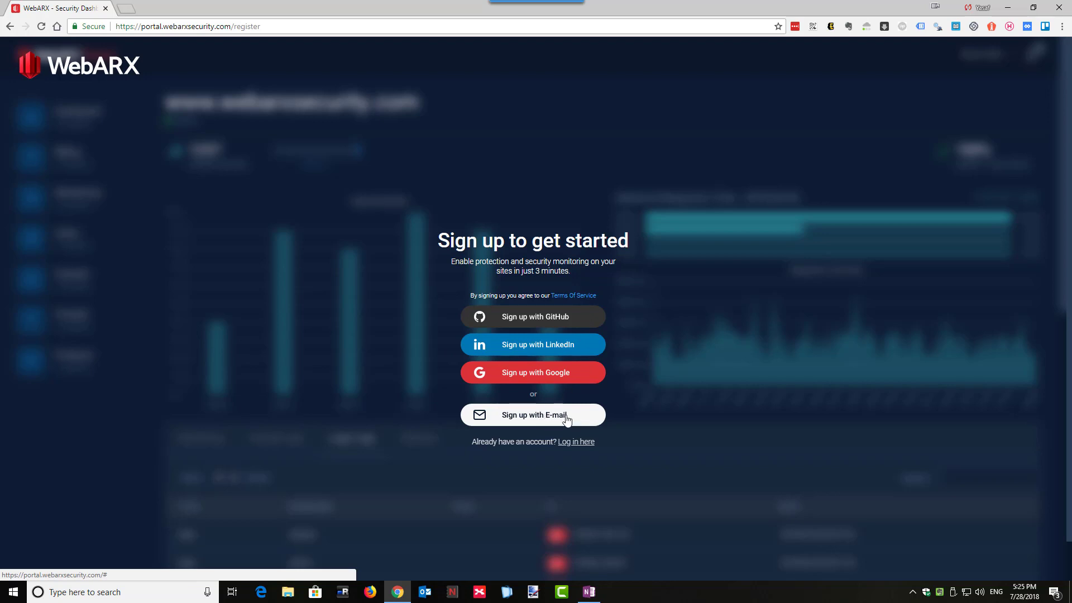
left_click(533, 415)
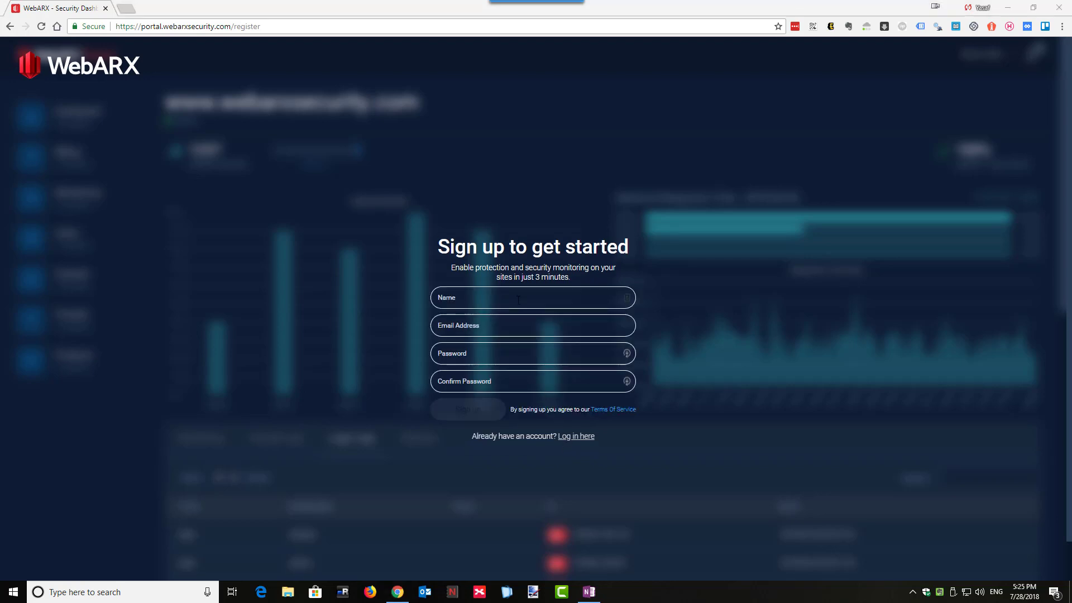
left_click(531, 298)
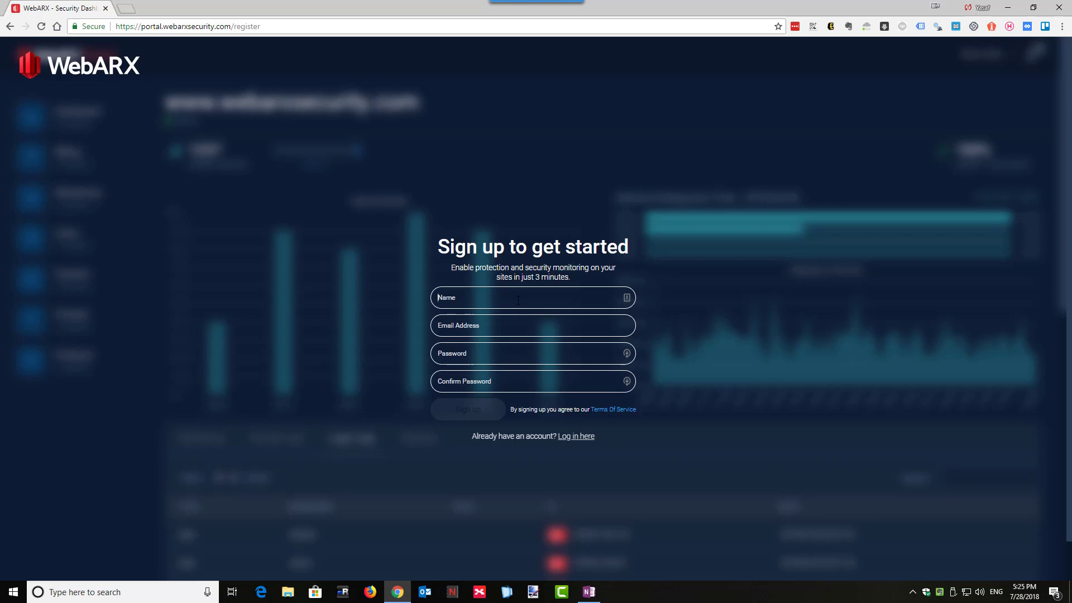
type("Yasaf Burshan")
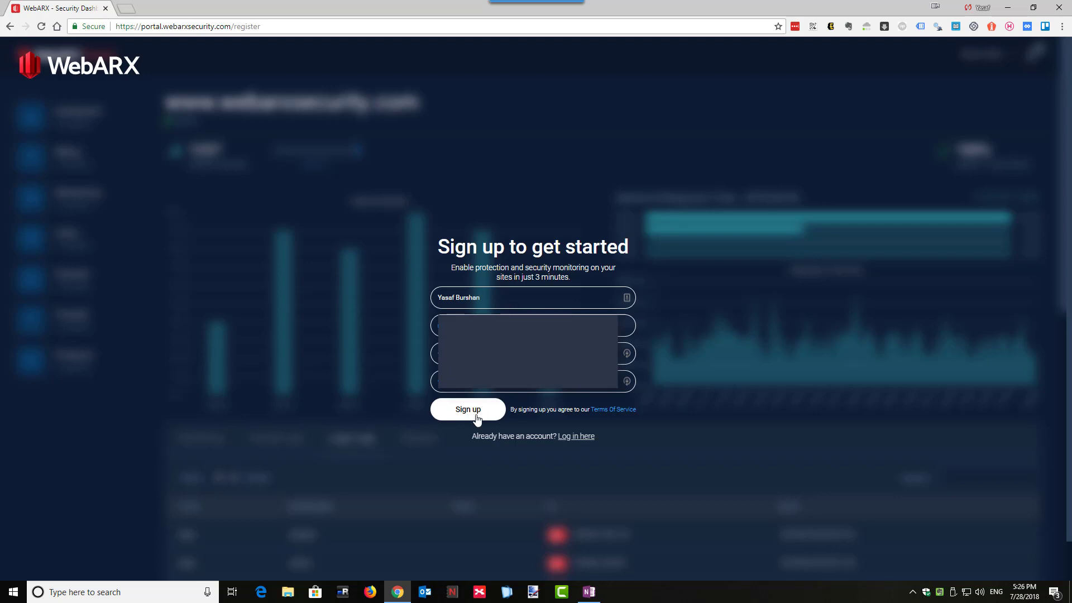
left_click(468, 409)
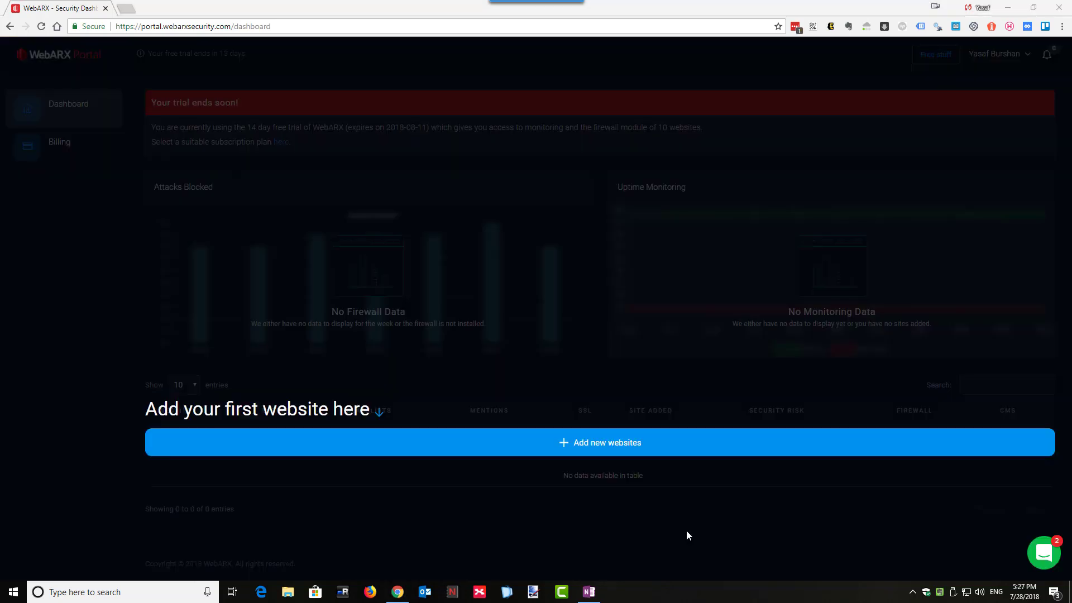
mouse_move(604, 457)
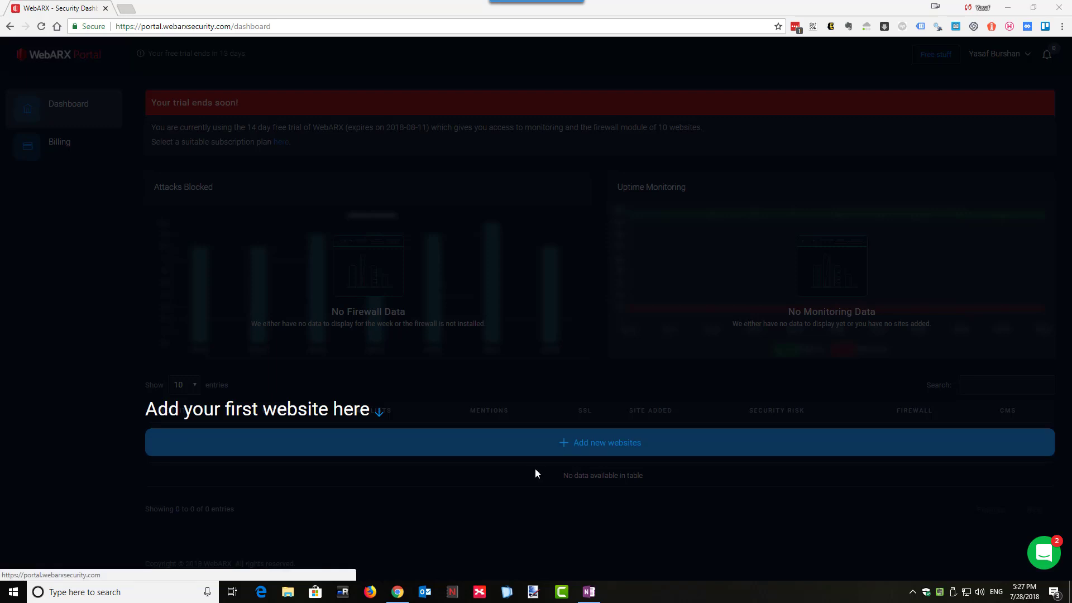
mouse_move(607, 451)
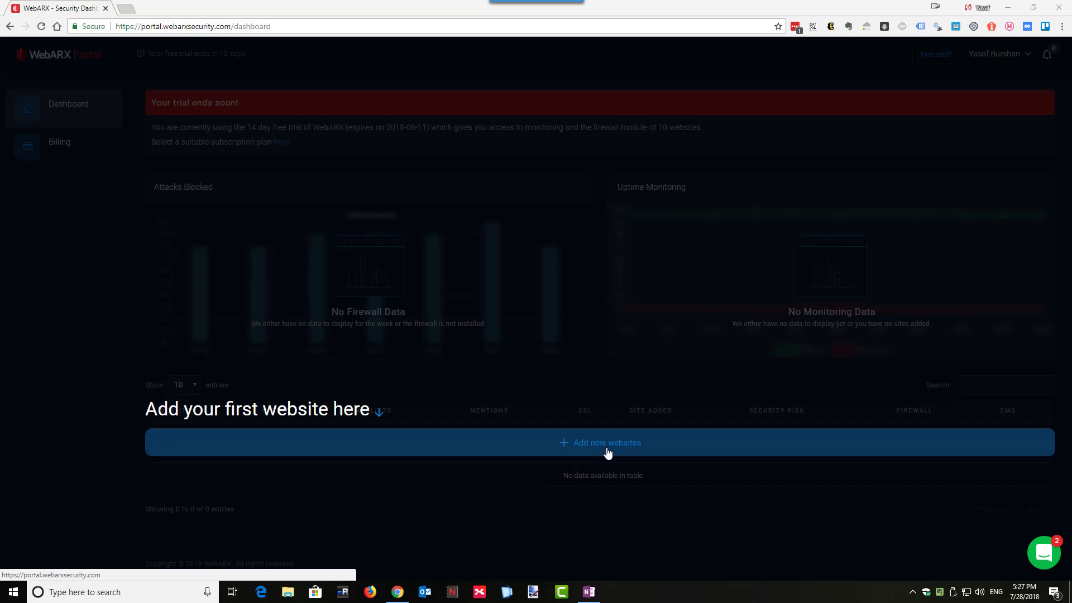
left_click(602, 443)
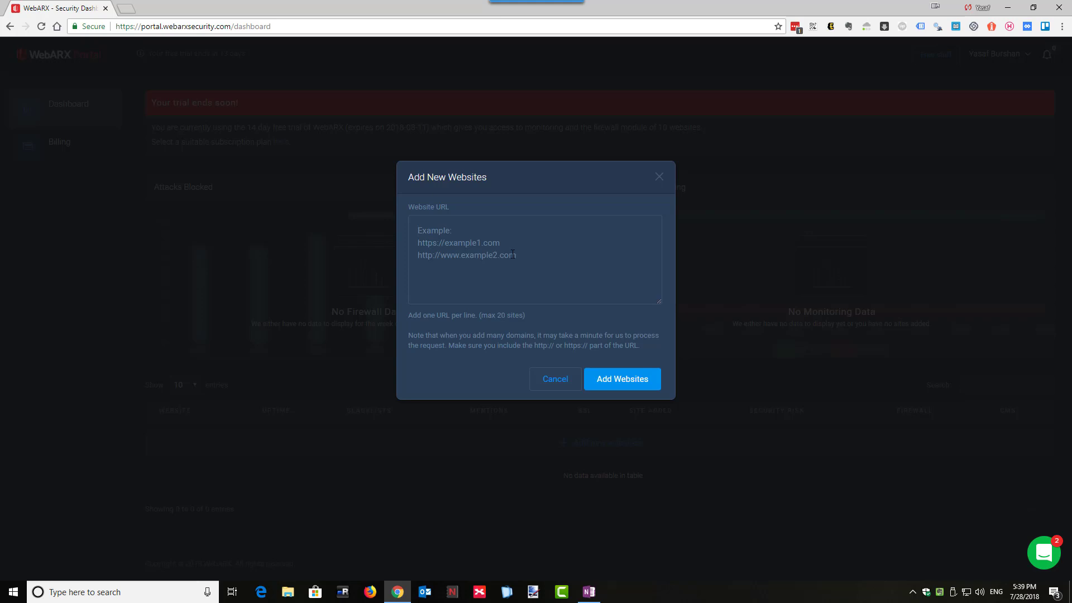
type("https://internetmarketerslounge.com/")
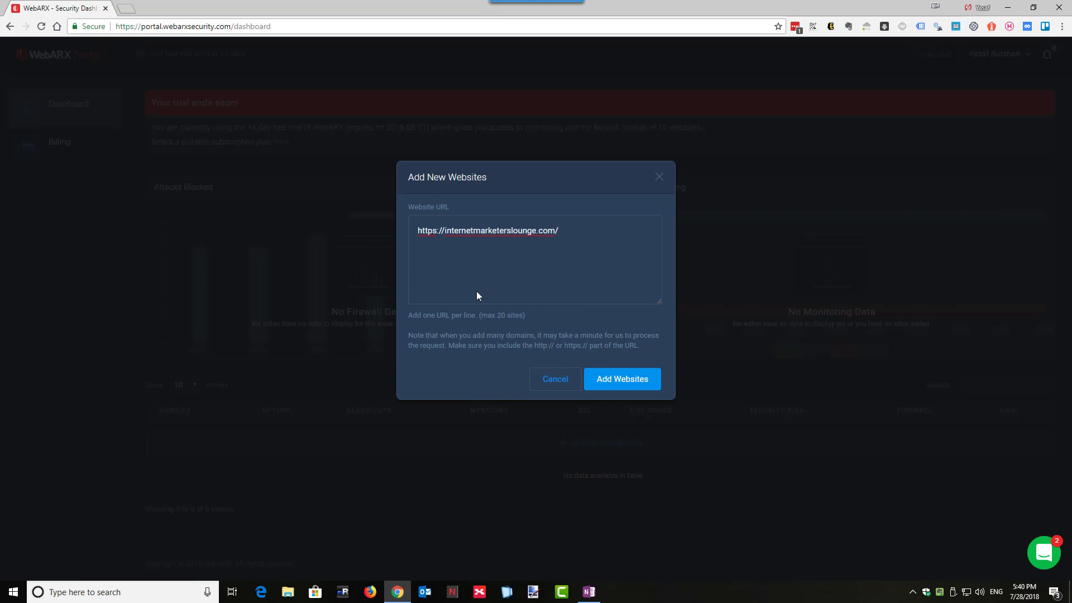
mouse_move(622, 379)
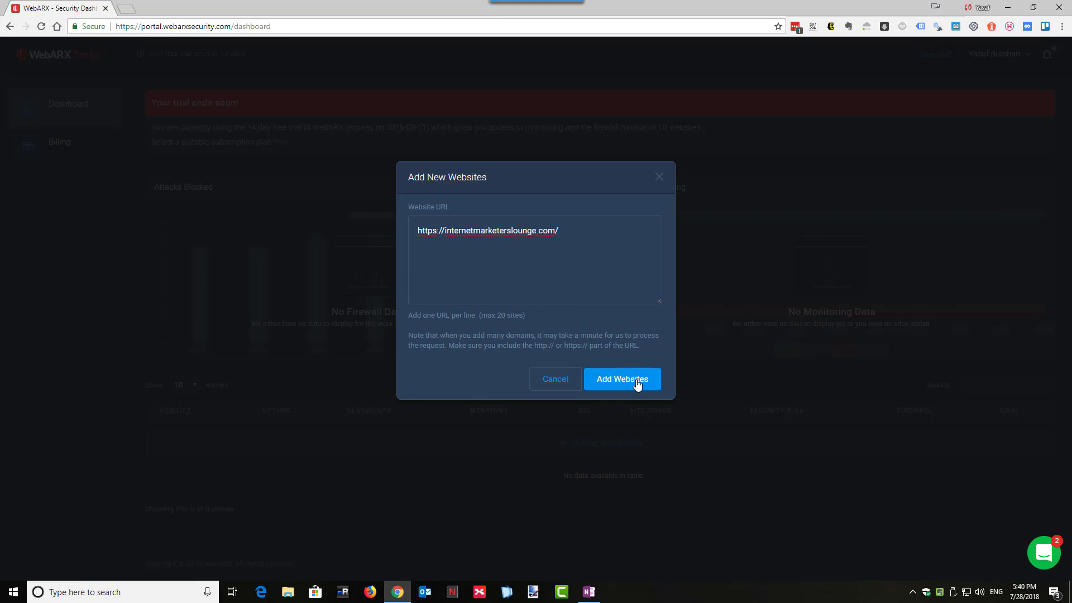
left_click(621, 378)
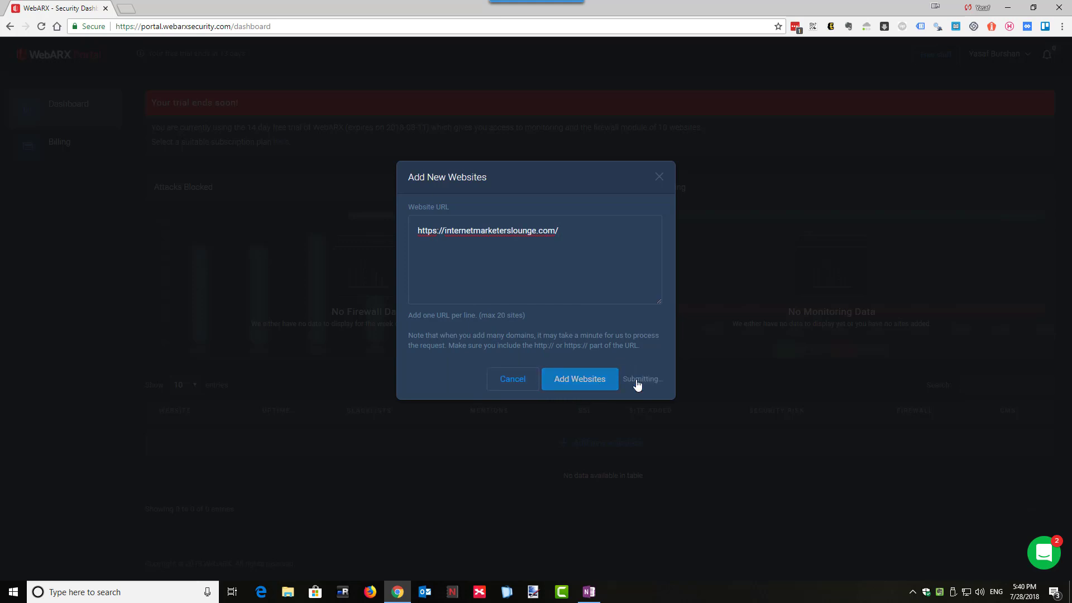
left_click(580, 379)
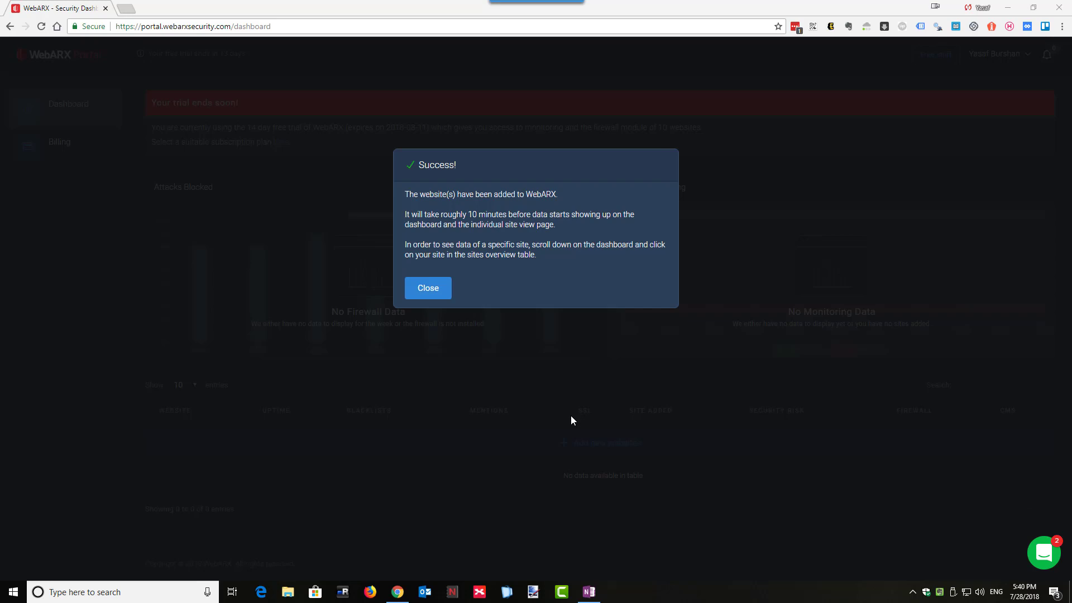
mouse_move(419, 321)
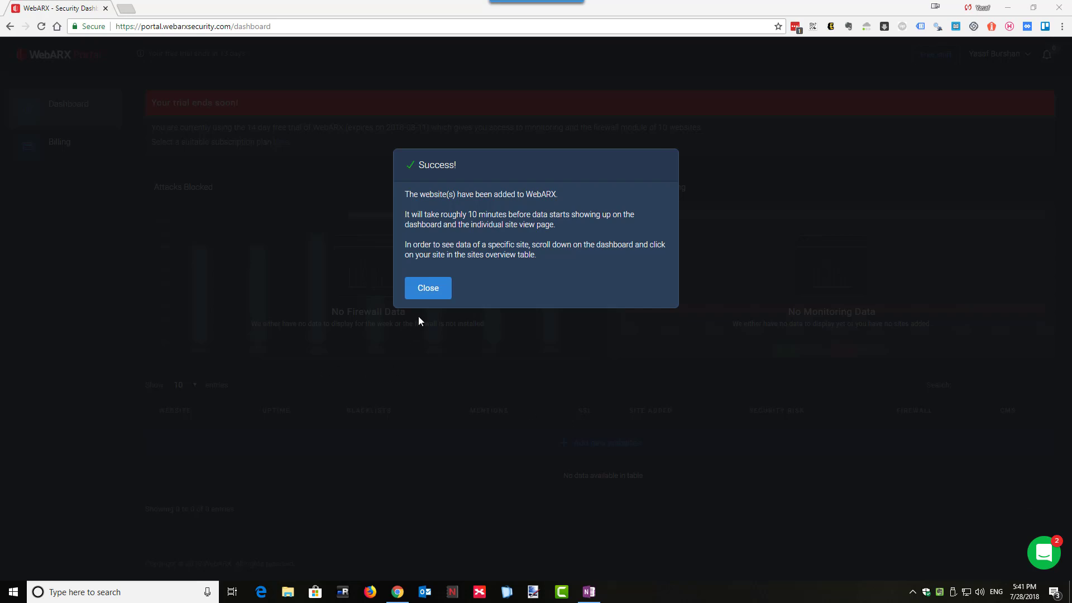
- Dismiss the success message so the dashboard lists internetmarketerslounge.com
left_click(428, 289)
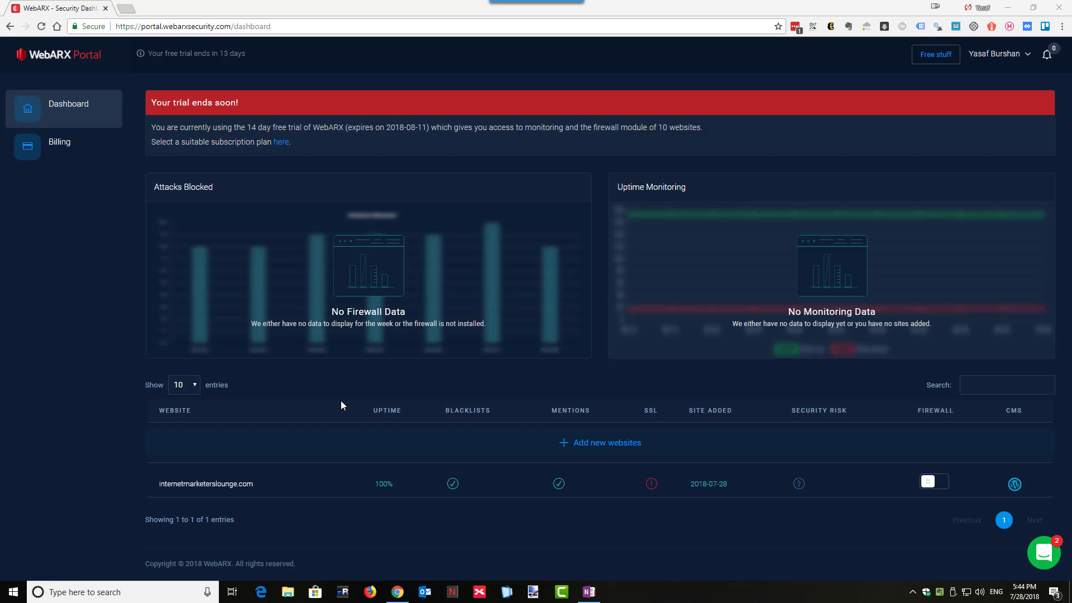
mouse_move(239, 77)
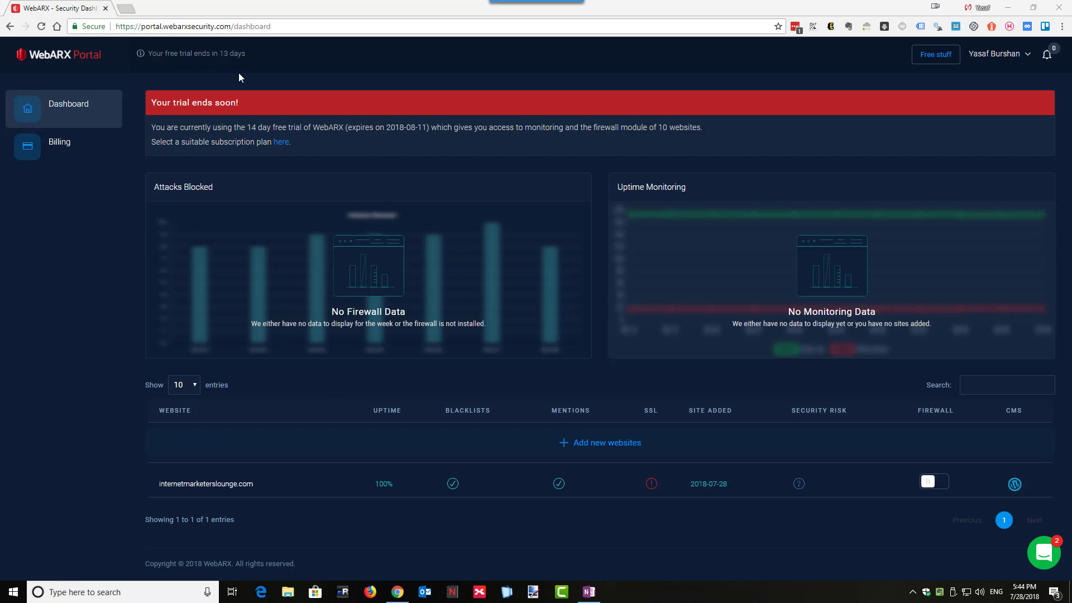
mouse_move(355, 81)
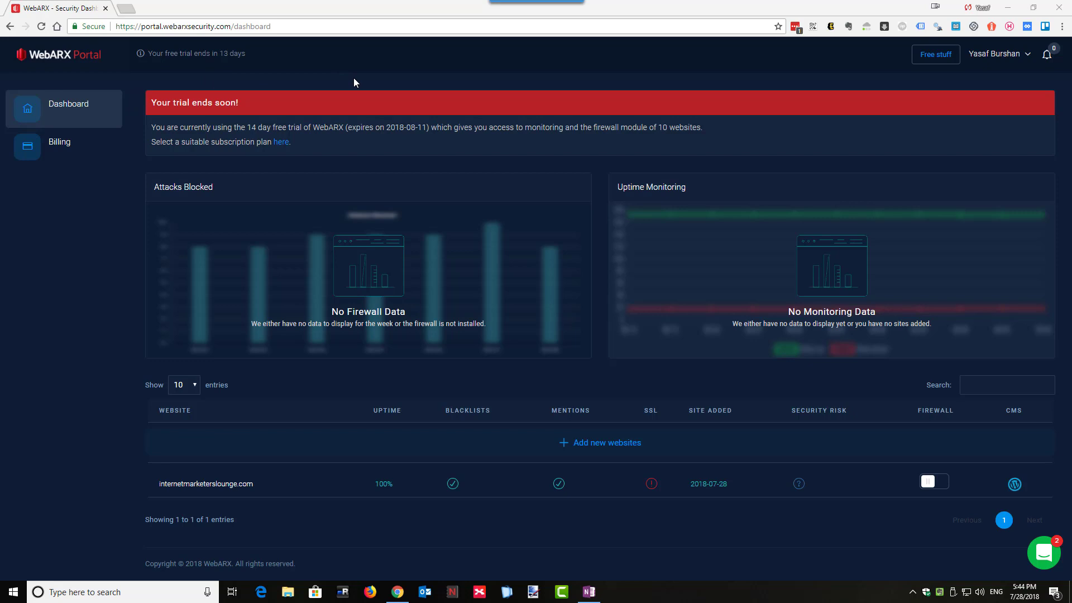
mouse_move(215, 132)
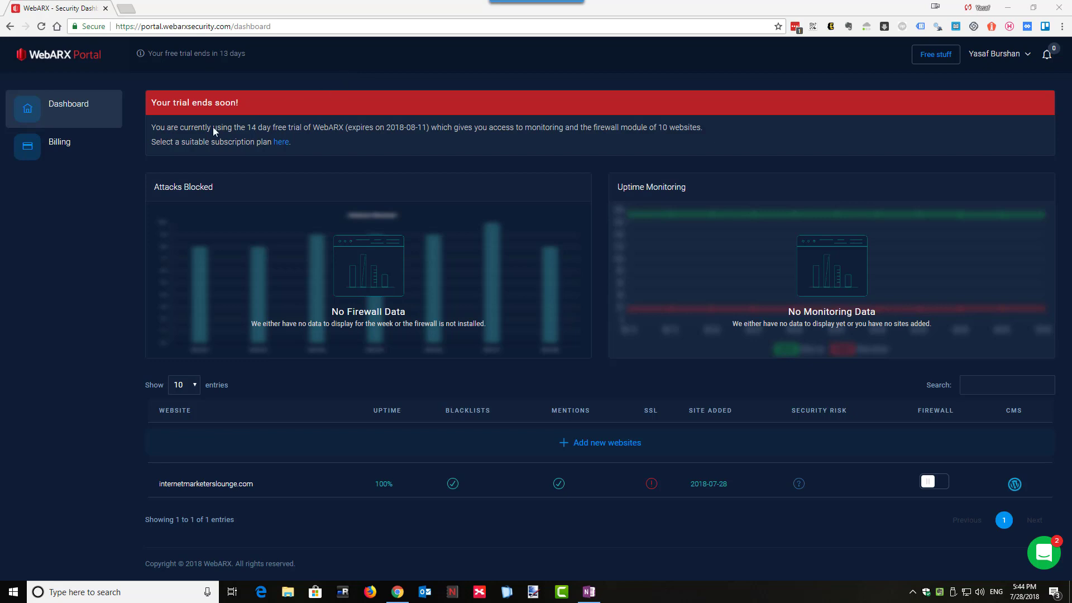
left_click(59, 142)
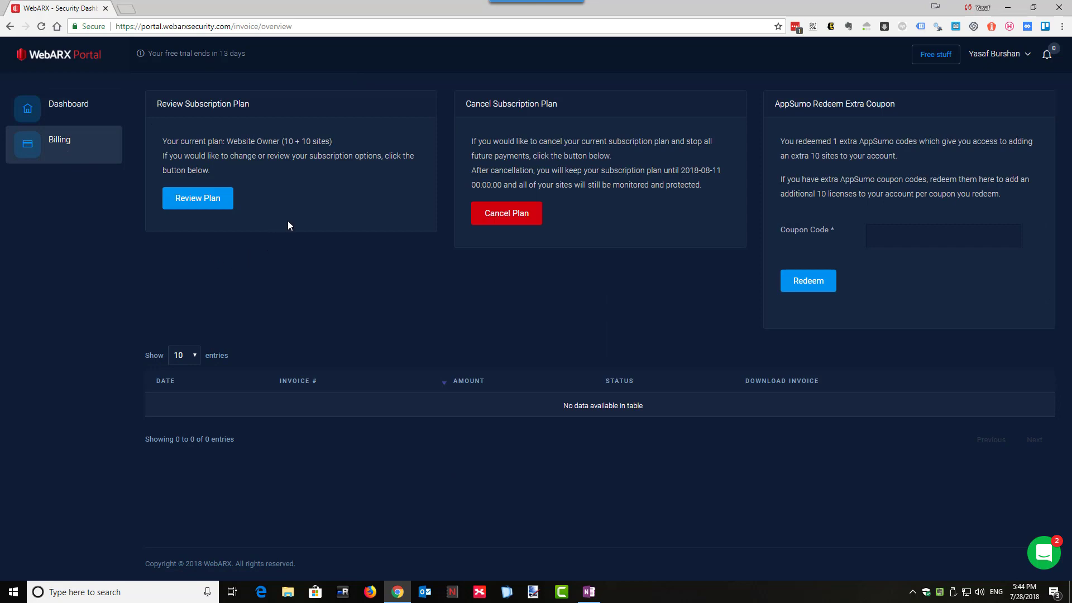
mouse_move(343, 184)
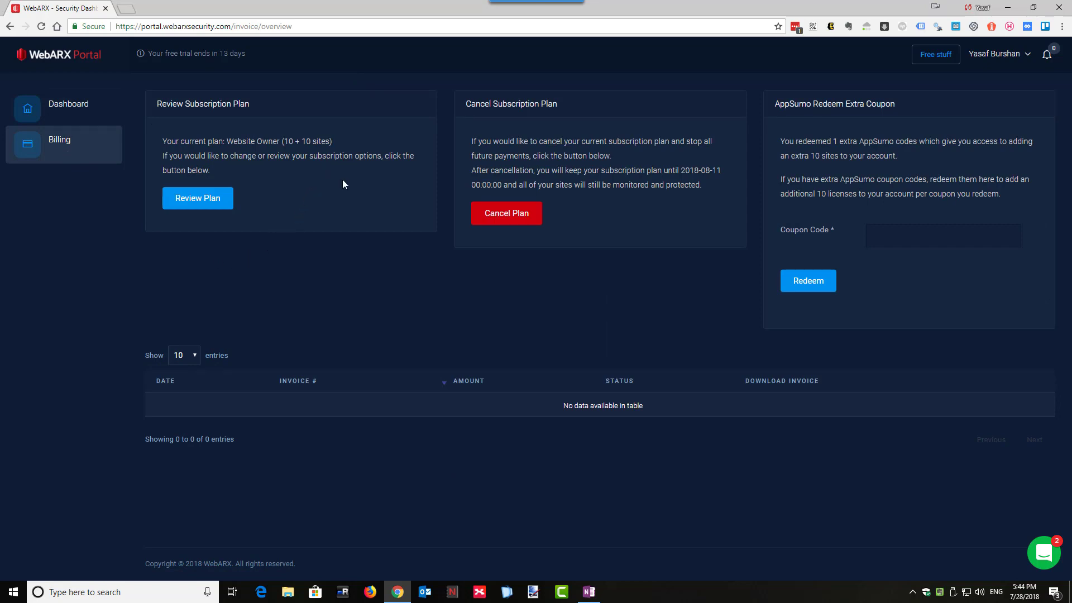
mouse_move(316, 176)
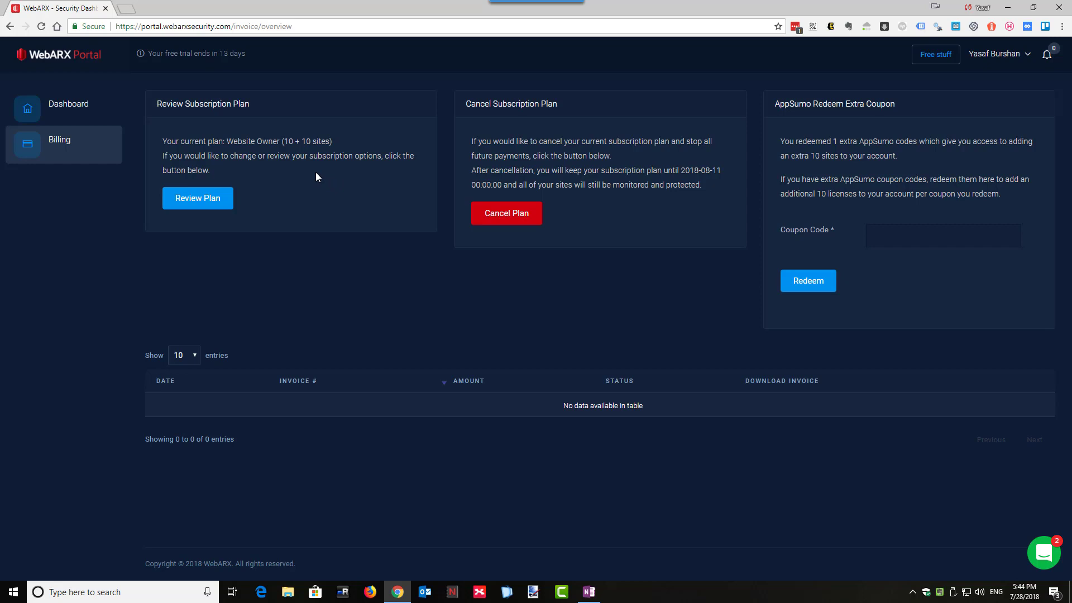
left_click(69, 103)
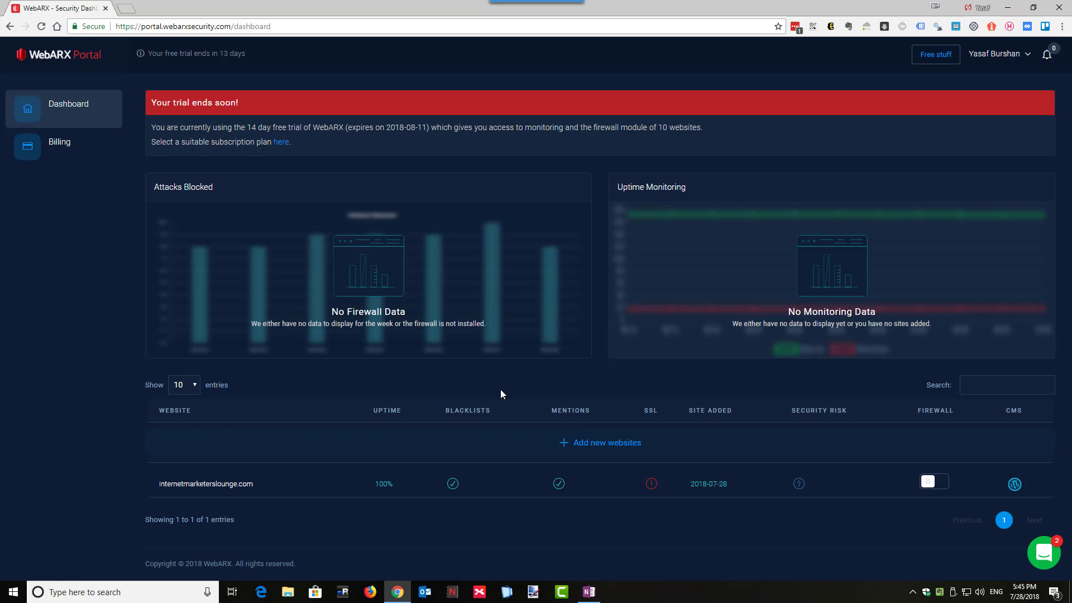
mouse_move(778, 547)
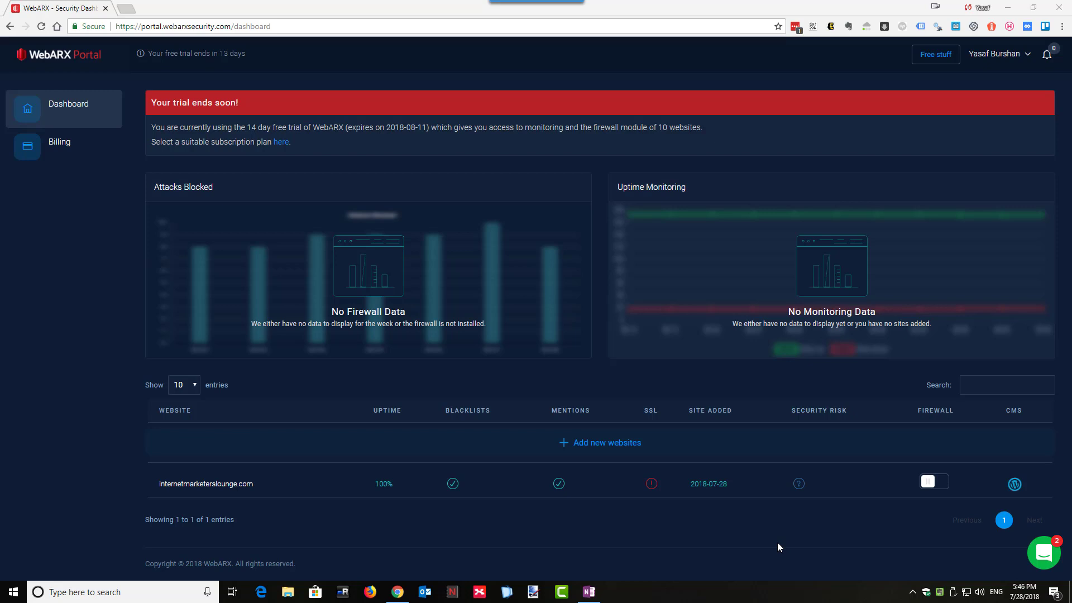
mouse_move(863, 518)
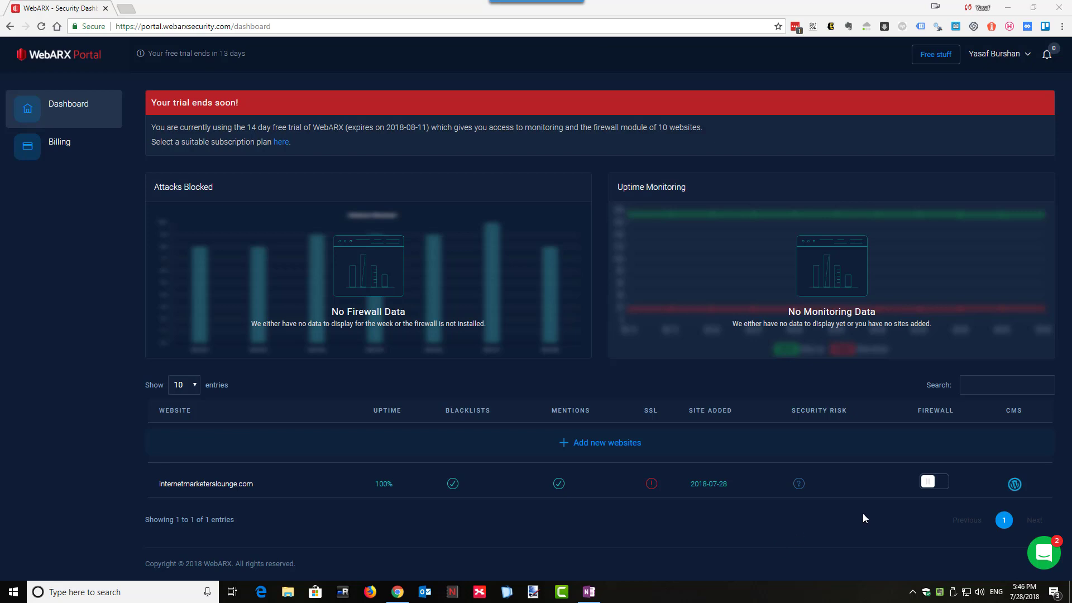
mouse_move(931, 488)
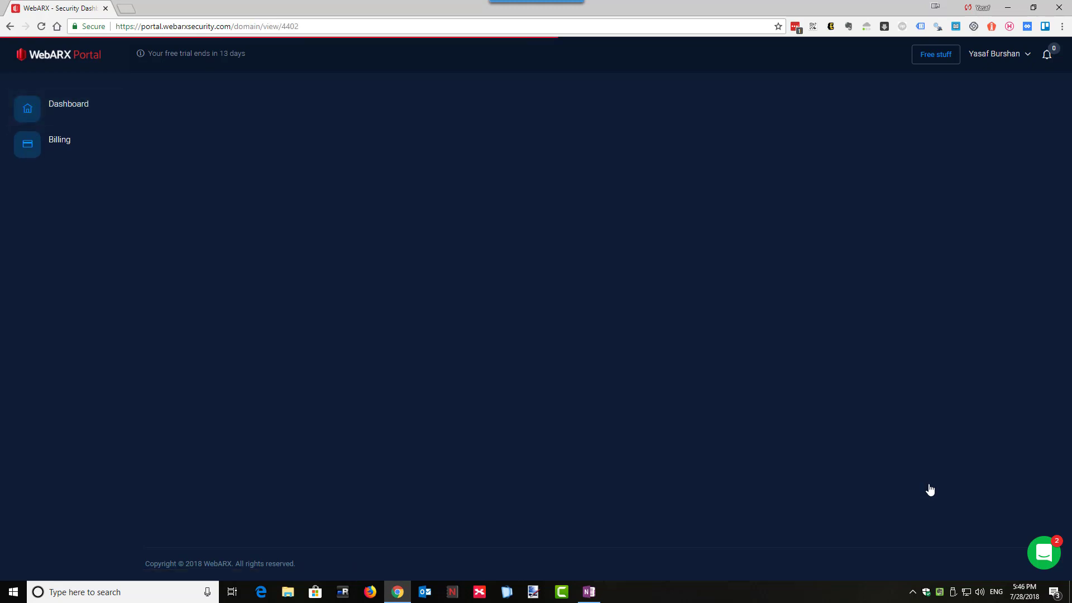
- Start the plugin setup from internetmarketerslounge.com's overview firewall warning
left_click(68, 104)
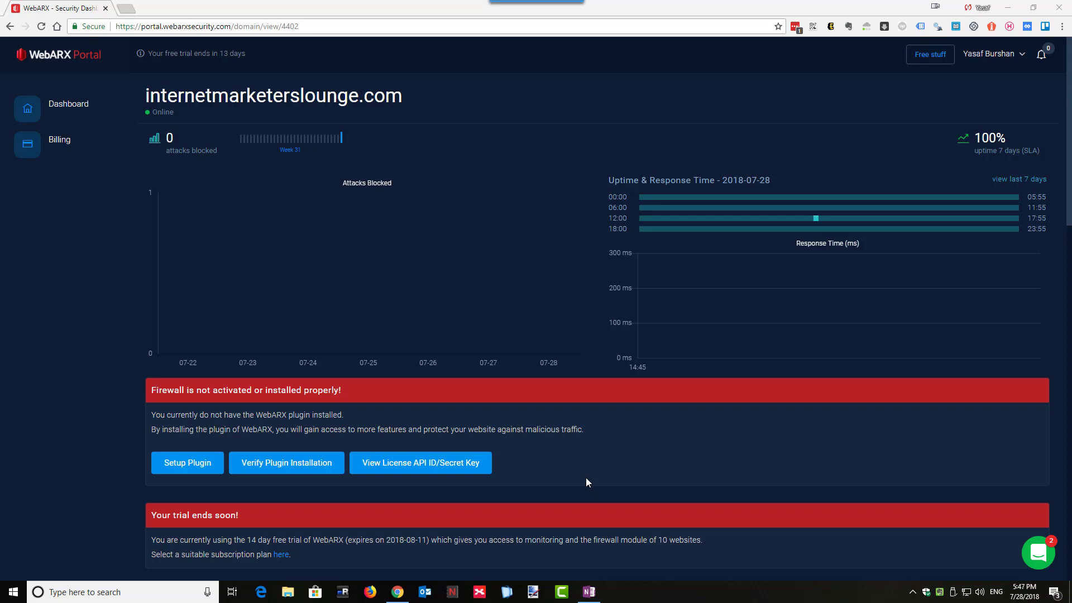
mouse_move(186, 462)
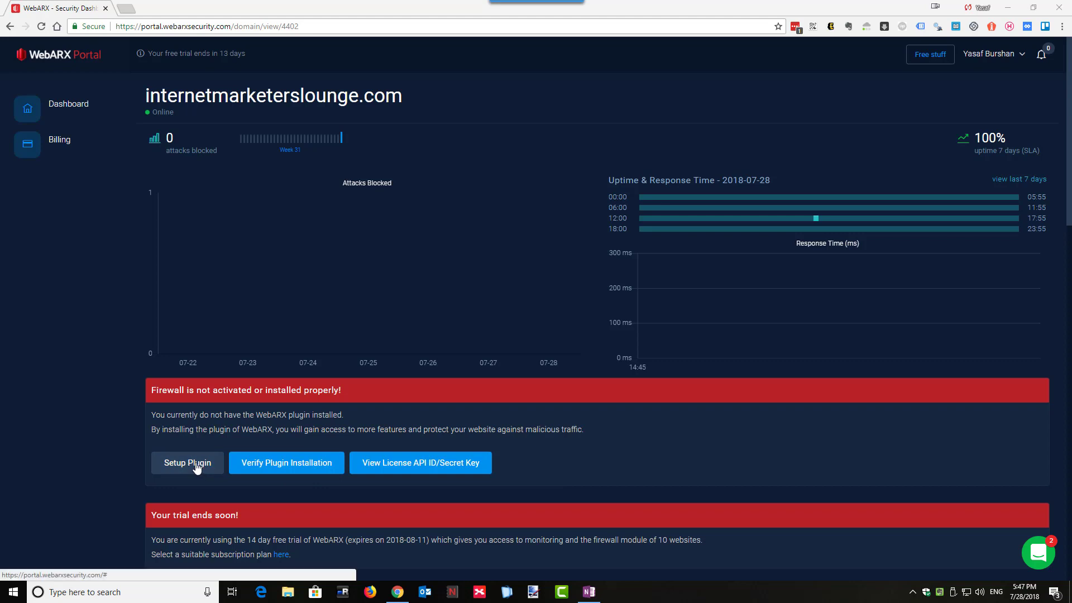
left_click(186, 463)
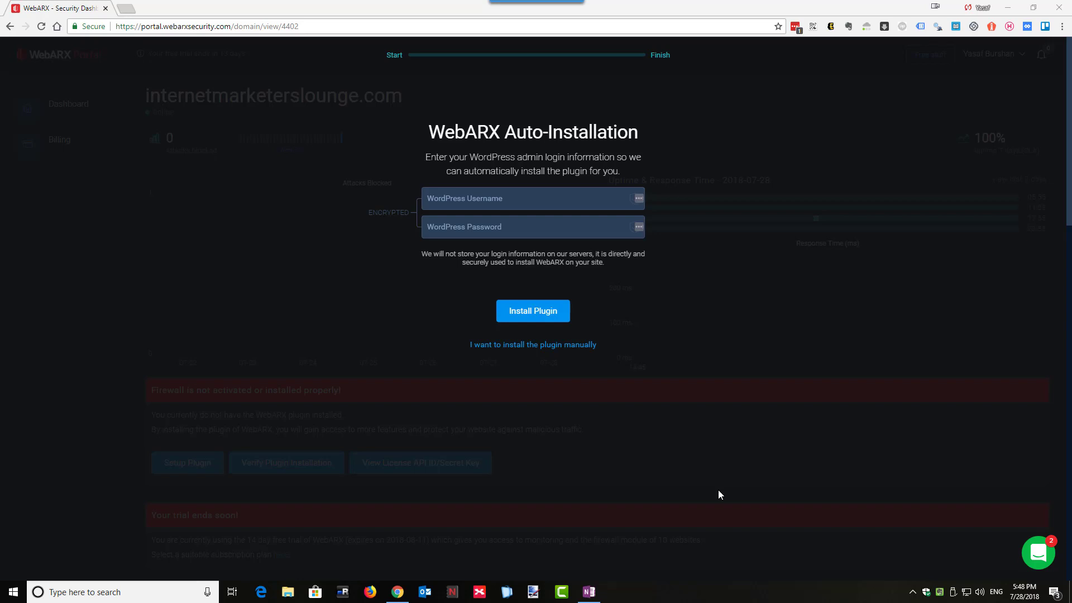
mouse_move(537, 353)
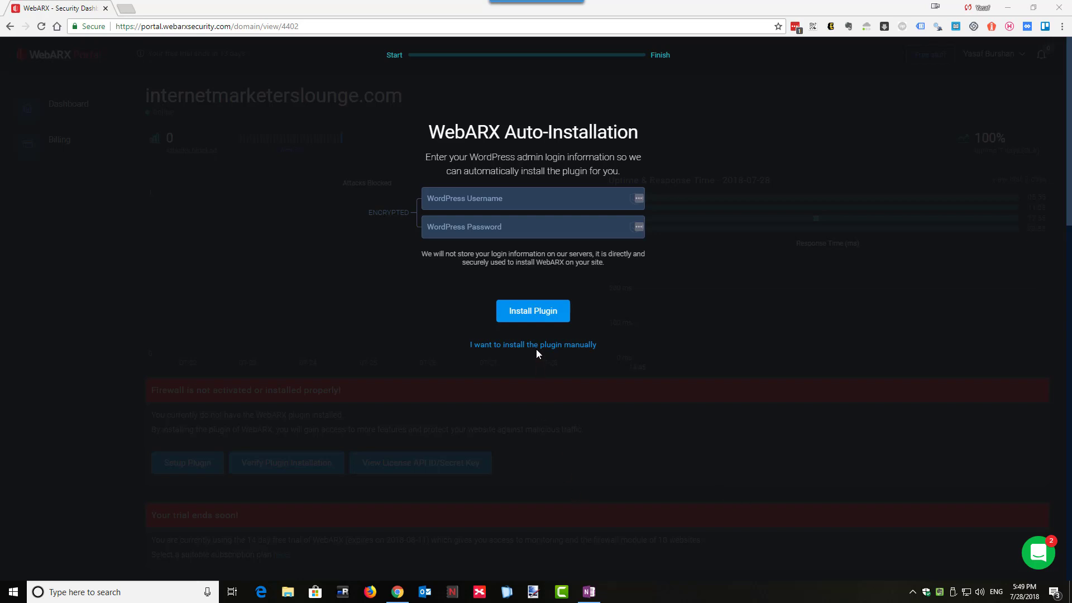
- Choose manual installation and download the WebARX plugin zip
left_click(533, 345)
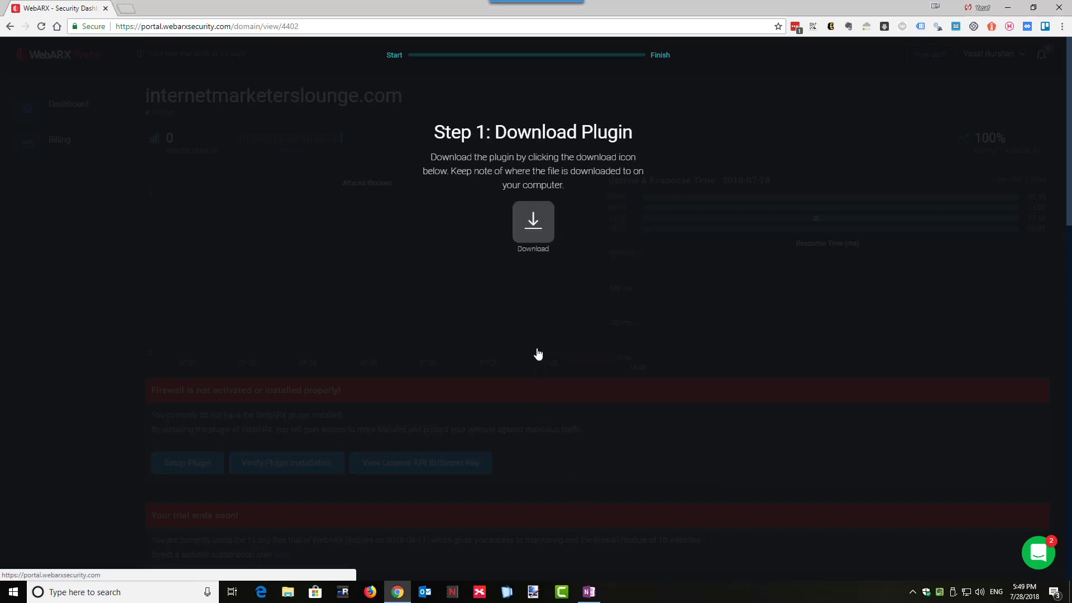
mouse_move(535, 354)
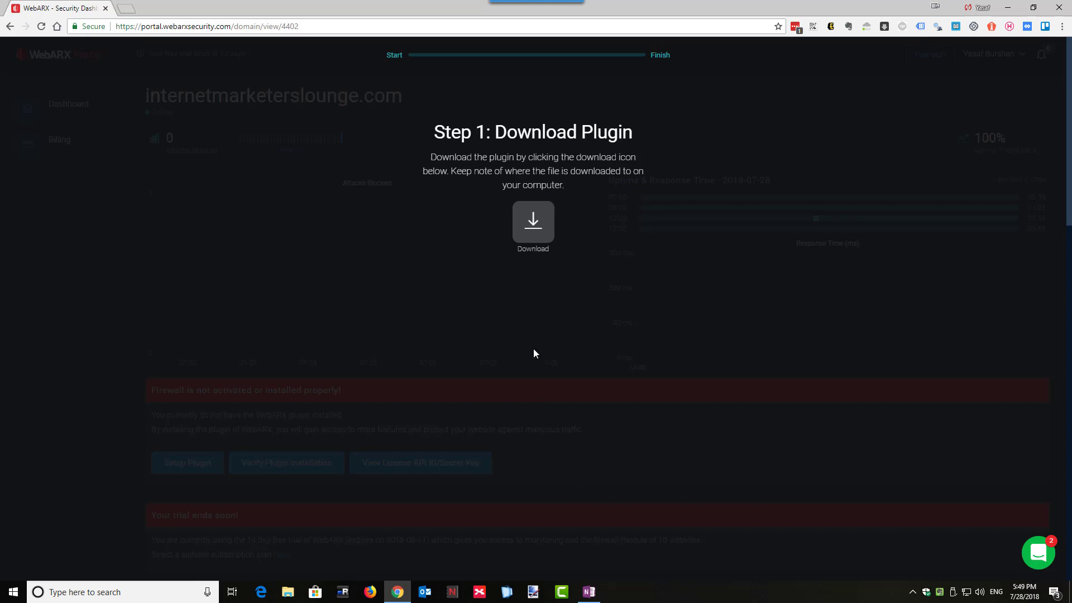
mouse_move(492, 311)
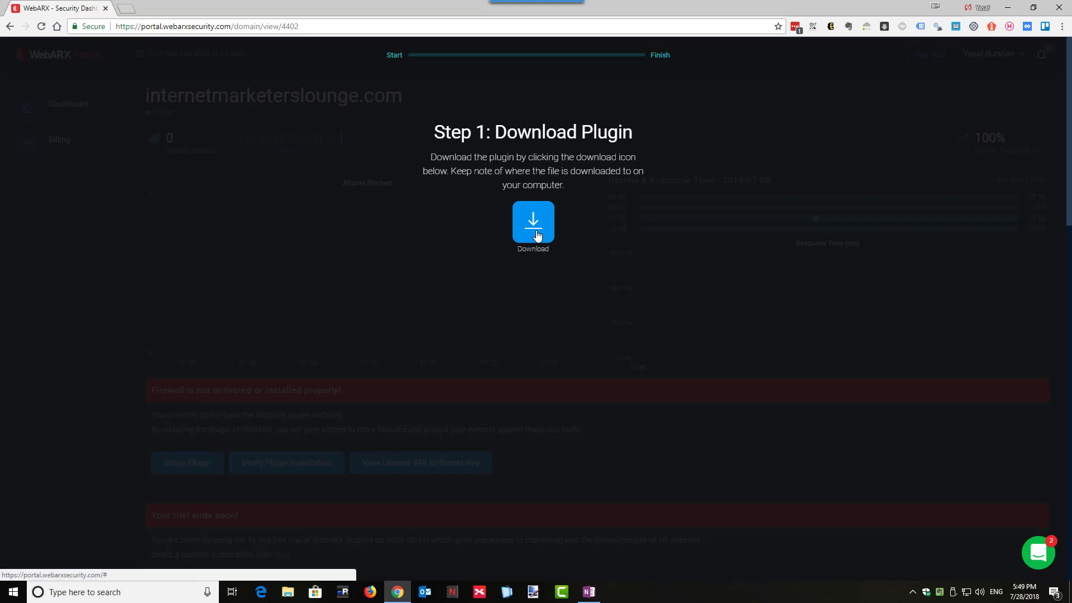
left_click(533, 221)
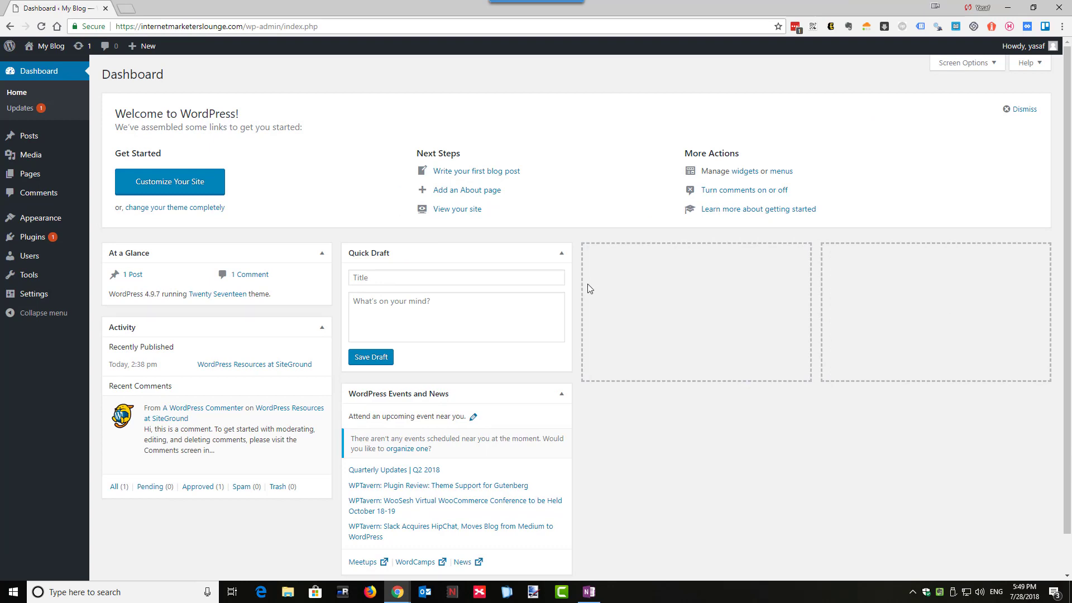
mouse_move(503, 336)
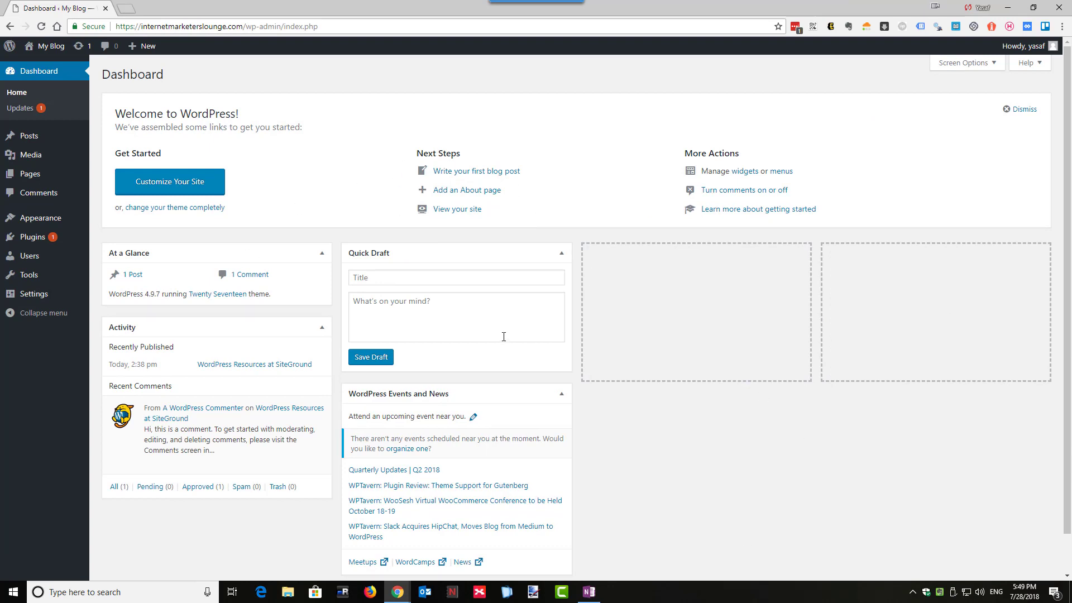
mouse_move(32, 236)
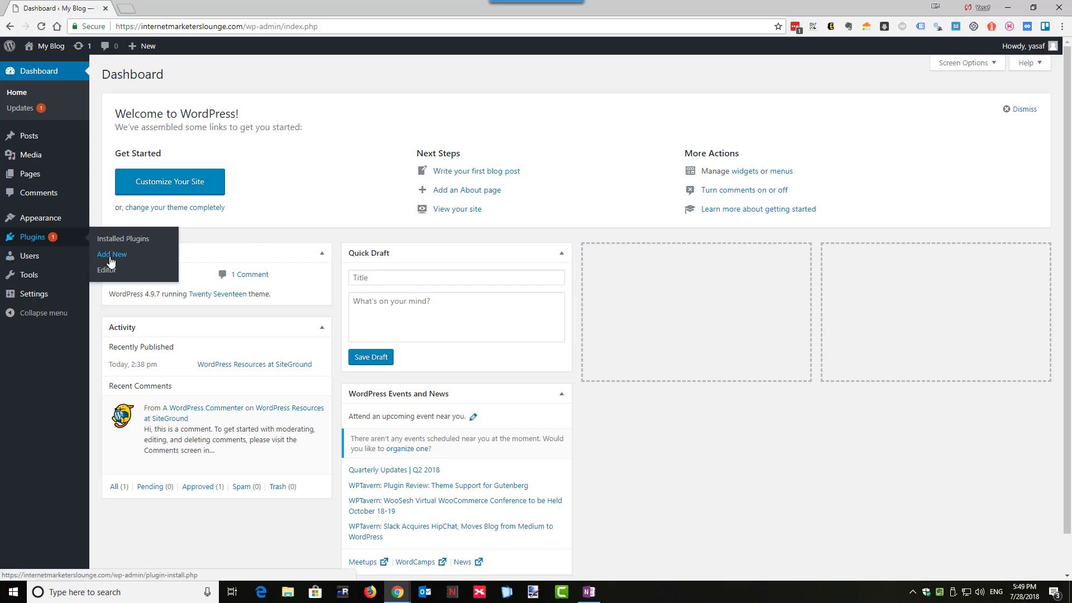
- Upload and install the internetmarketerslounge-com_webarx-plugin.zip in WordPress, then activate it
left_click(112, 255)
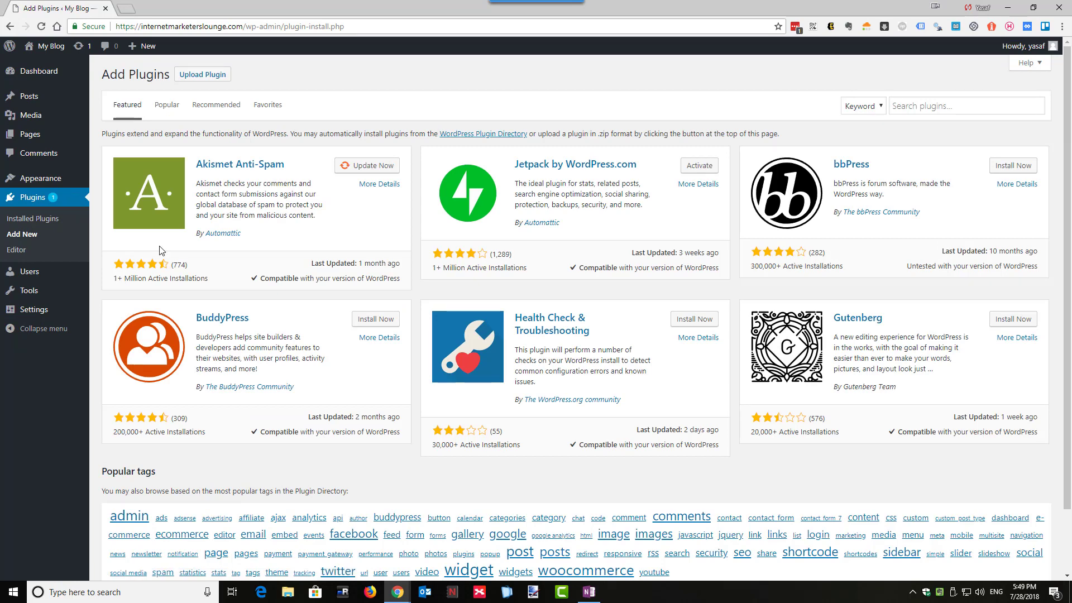
left_click(203, 74)
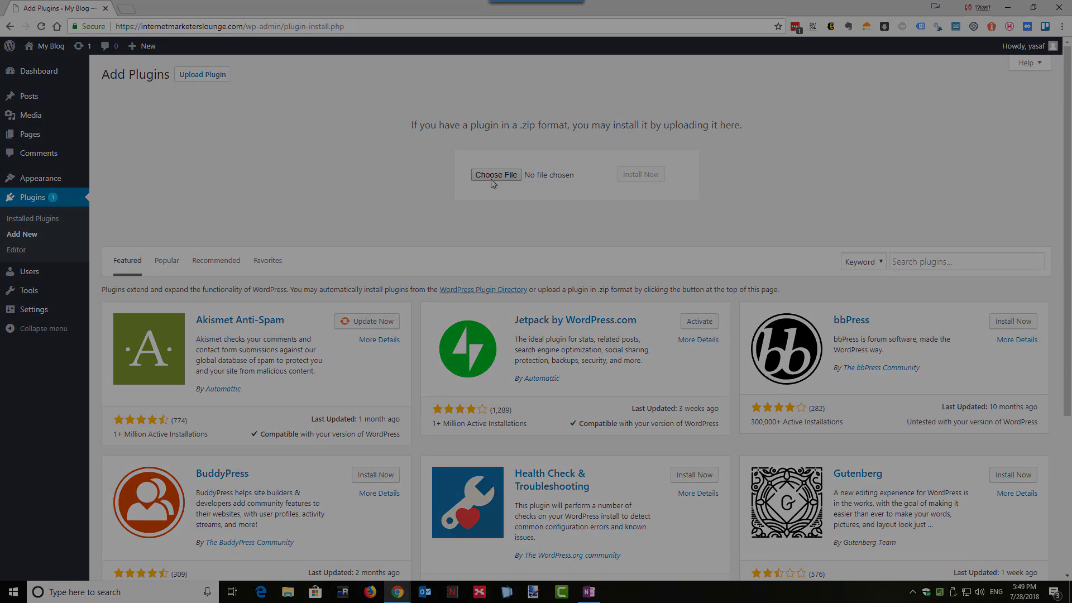
left_click(496, 176)
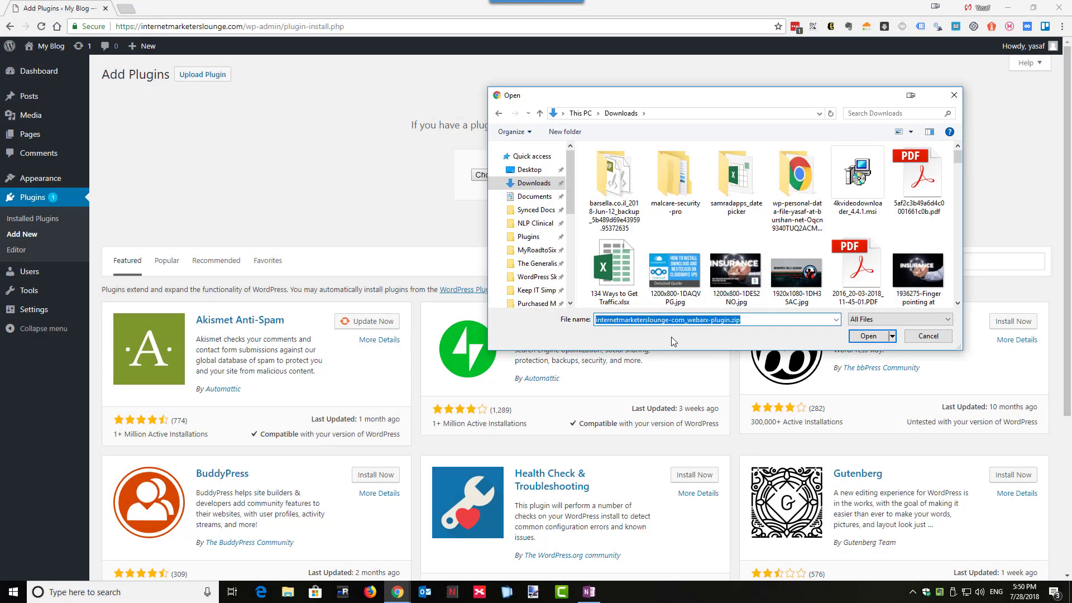
mouse_move(614, 334)
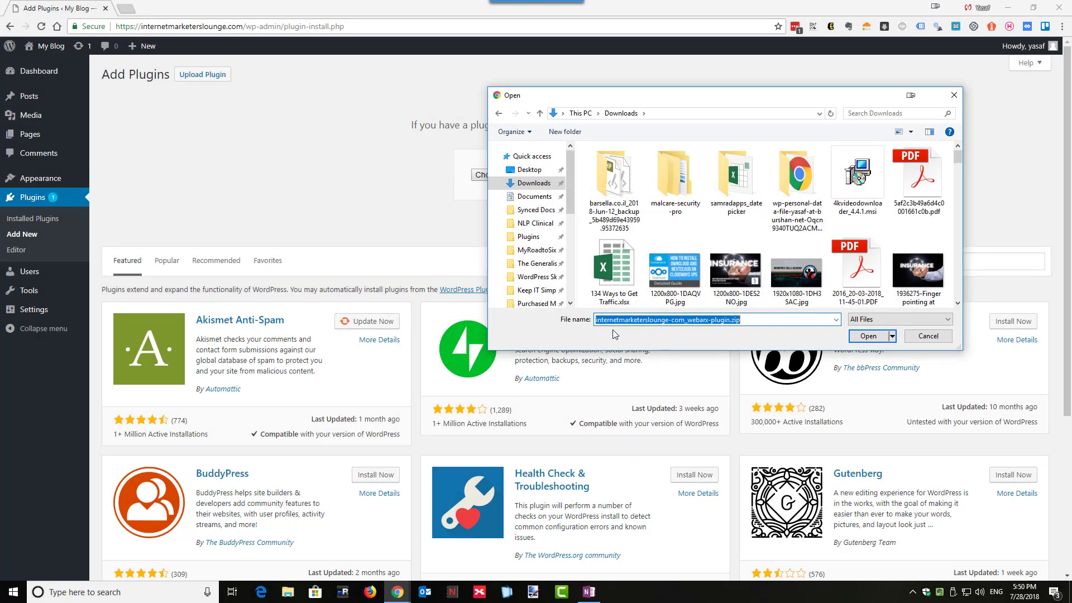
mouse_move(651, 334)
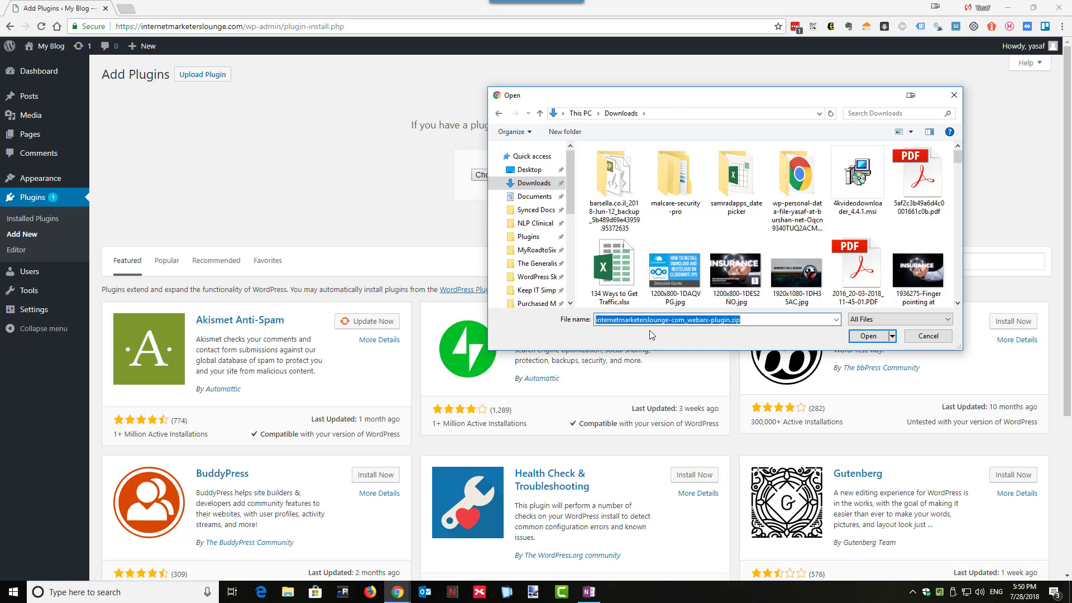
left_click(927, 336)
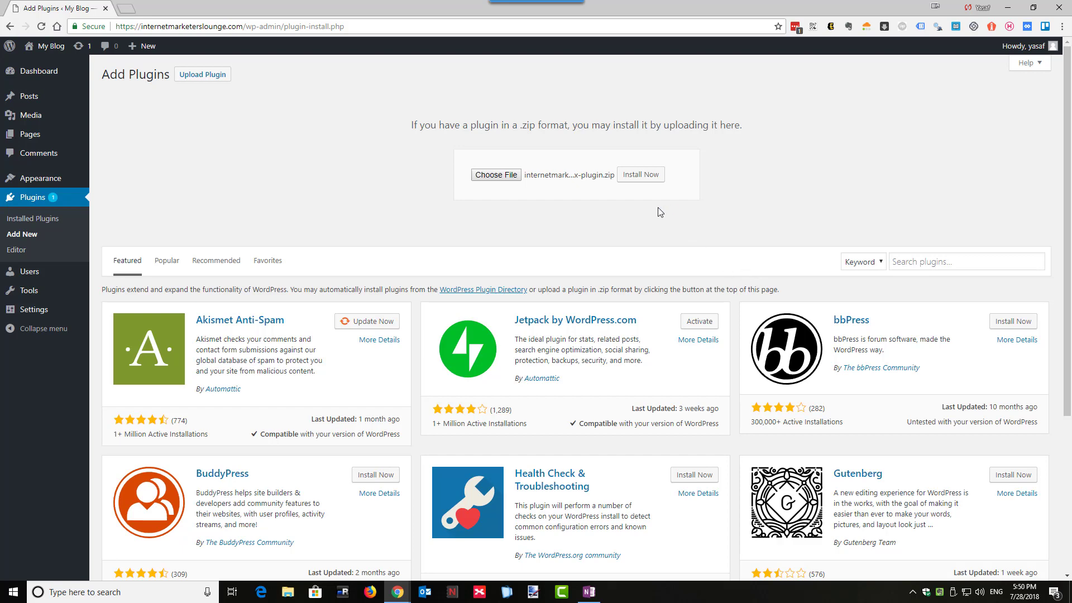
left_click(640, 174)
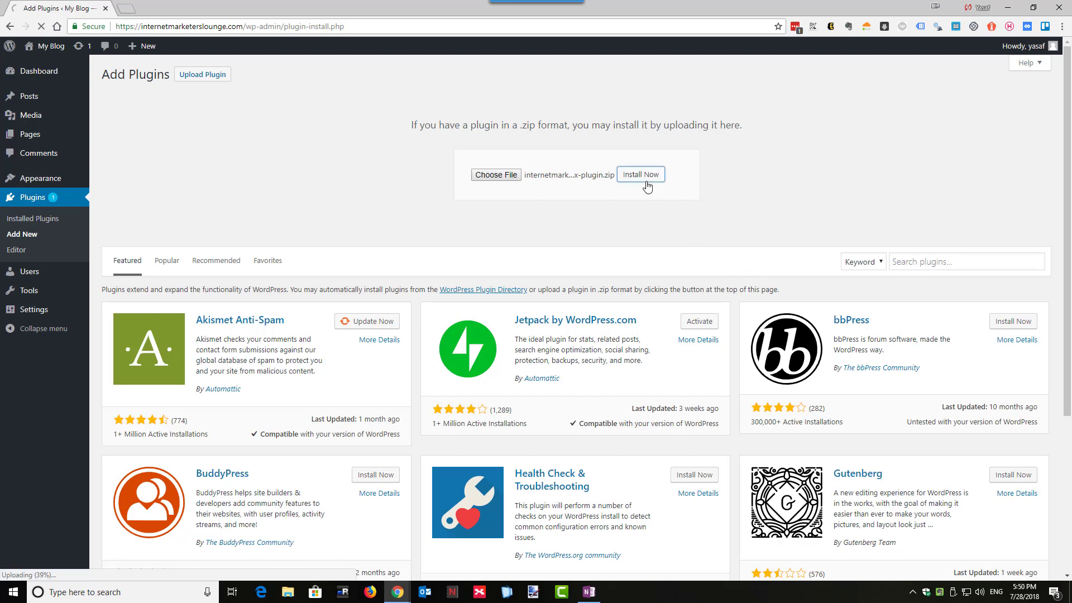
left_click(639, 174)
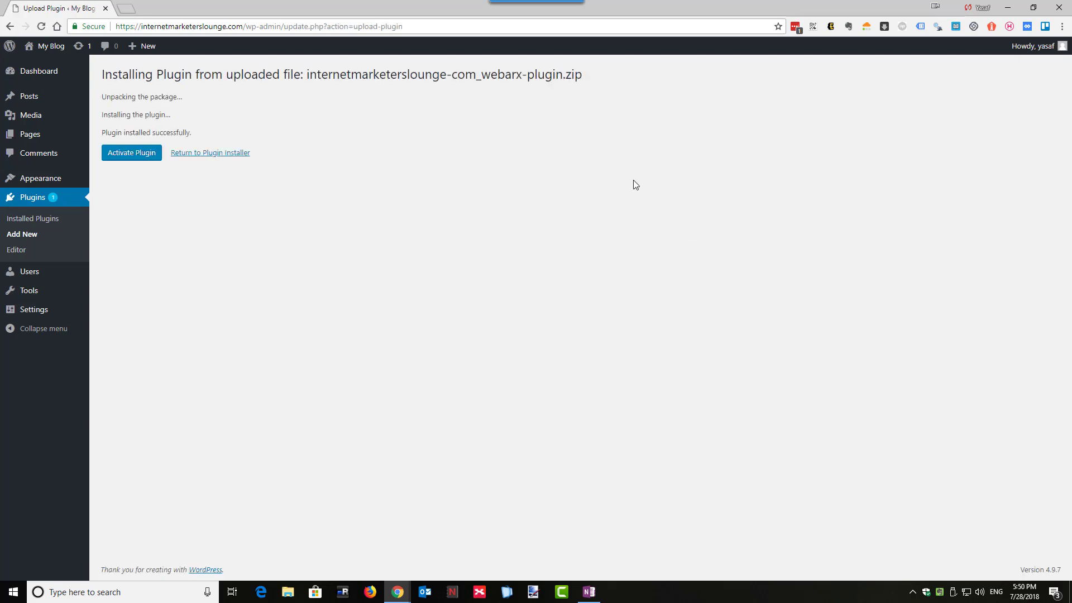
mouse_move(279, 195)
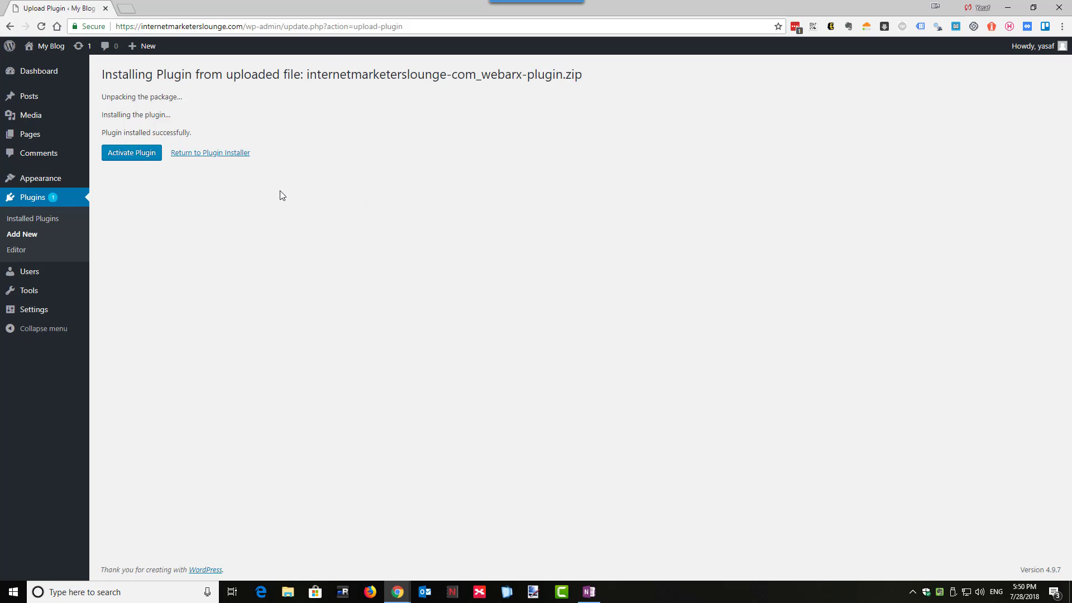
left_click(132, 153)
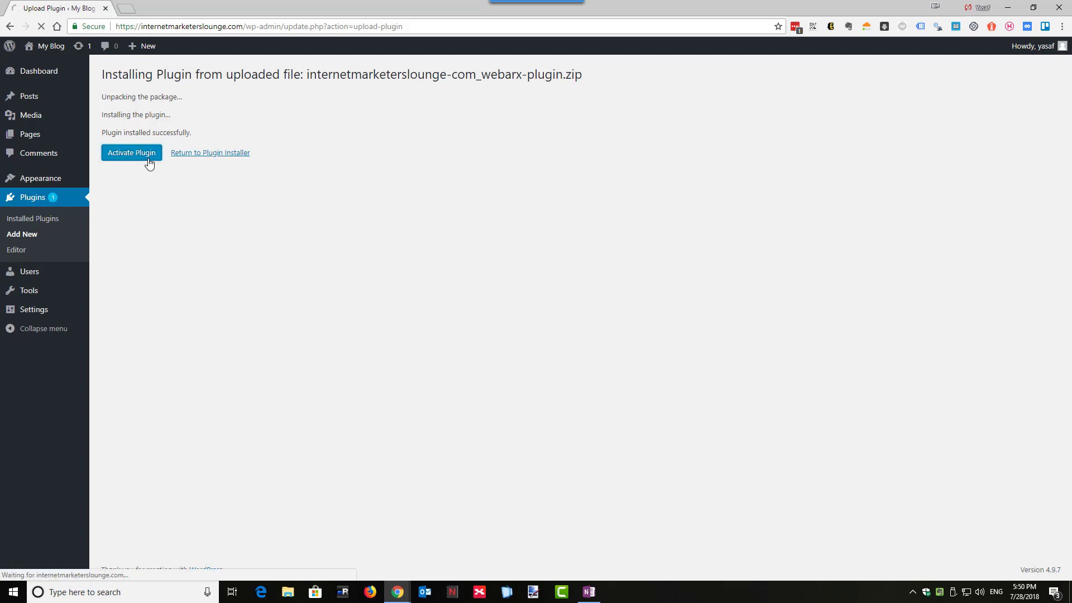
left_click(132, 153)
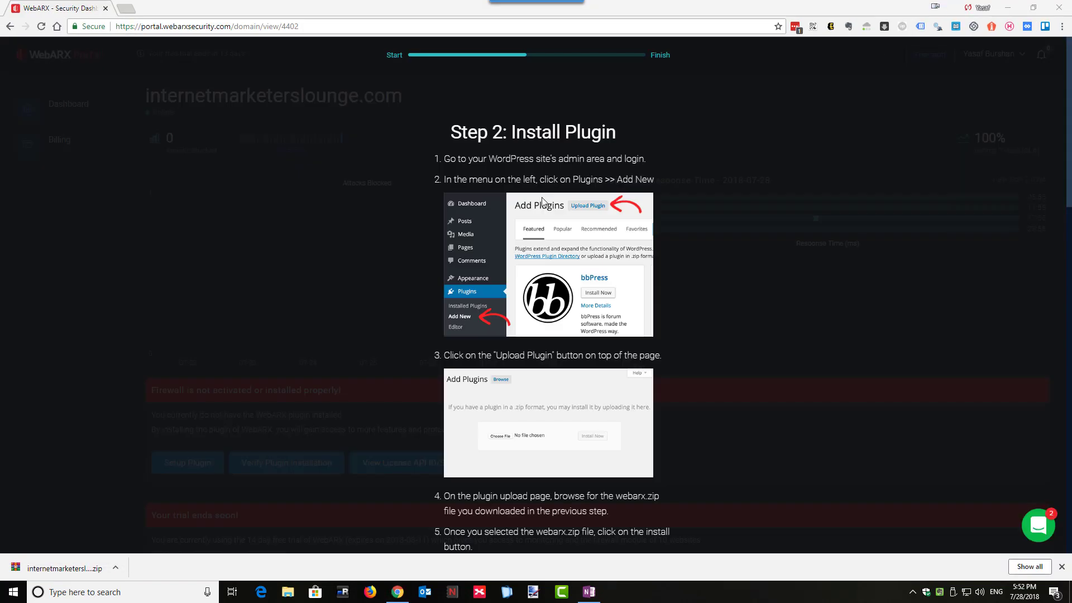
mouse_move(235, 26)
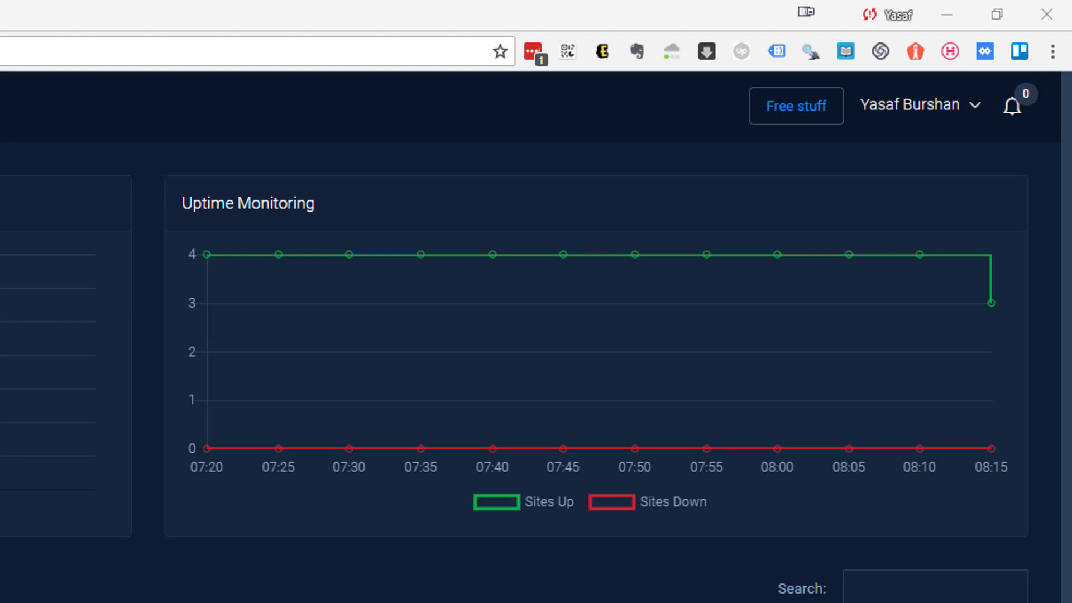
mouse_move(976, 280)
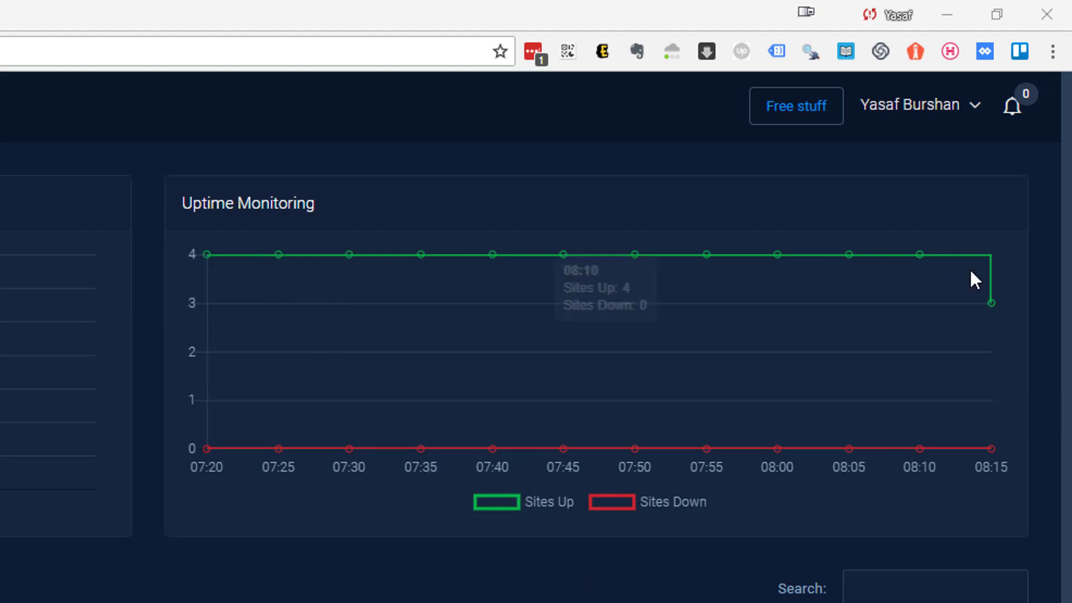
mouse_move(976, 274)
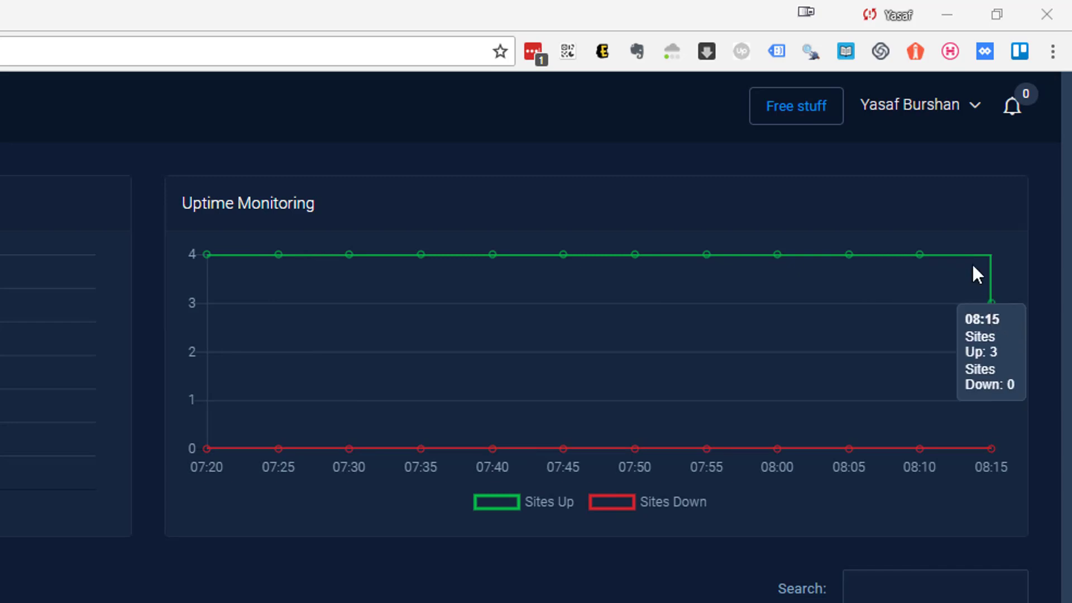
mouse_move(209, 273)
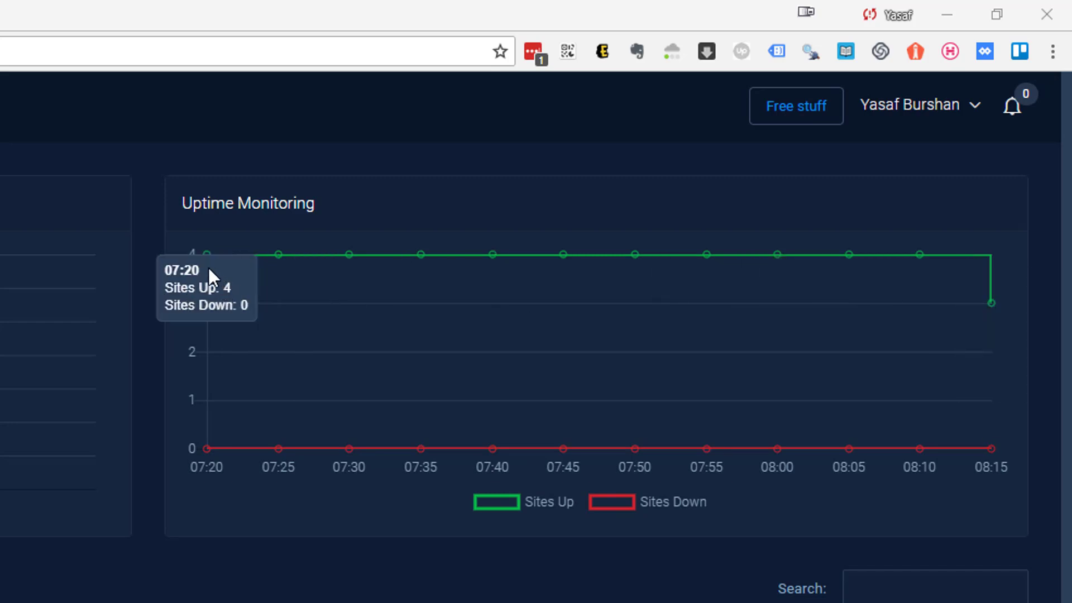
mouse_move(722, 258)
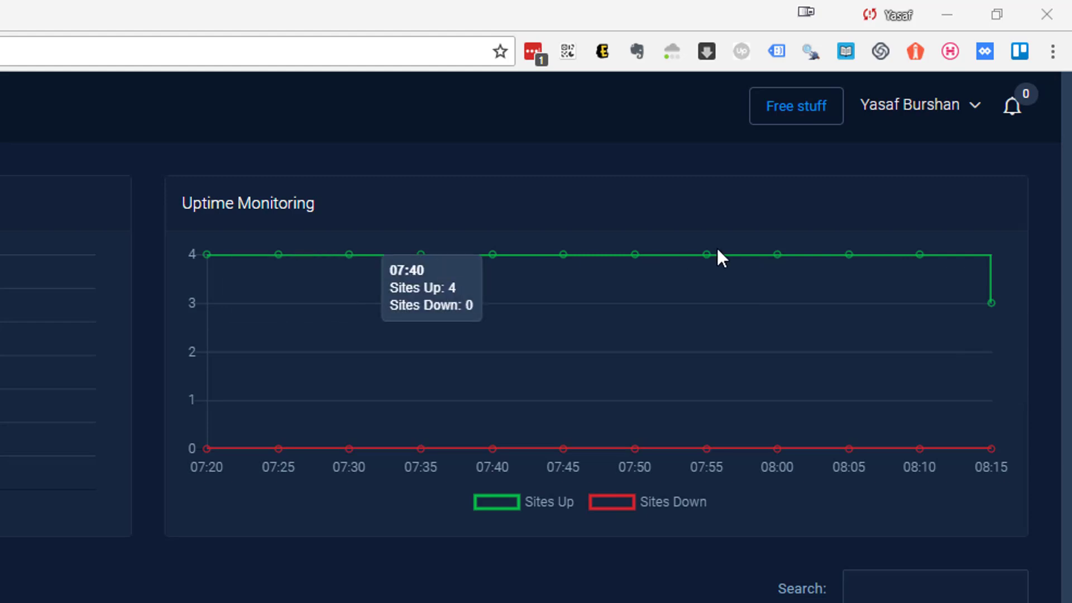
mouse_move(991, 302)
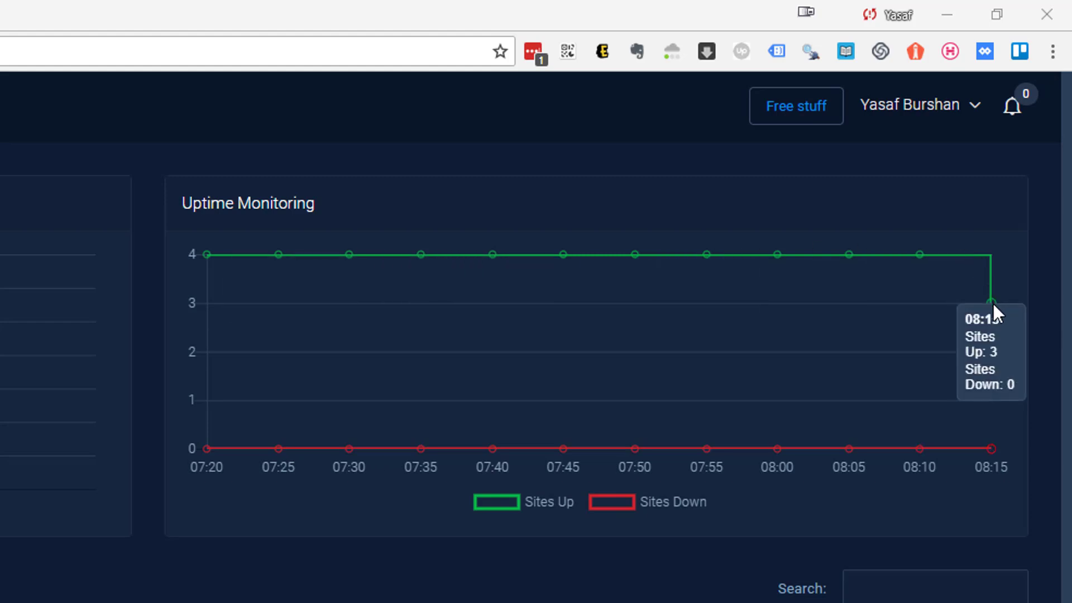
mouse_move(991, 273)
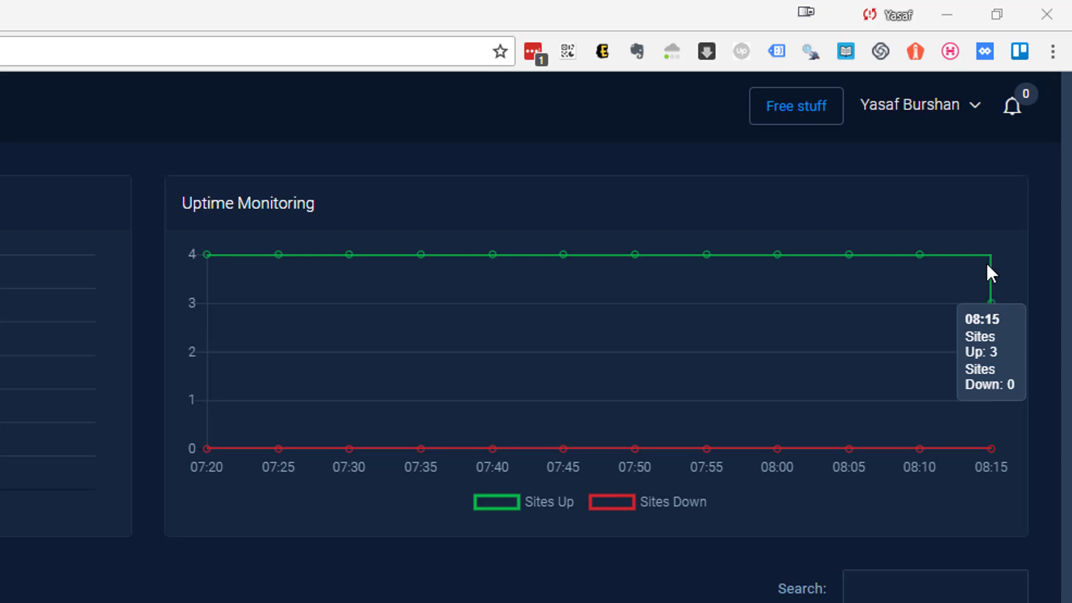
mouse_move(1003, 316)
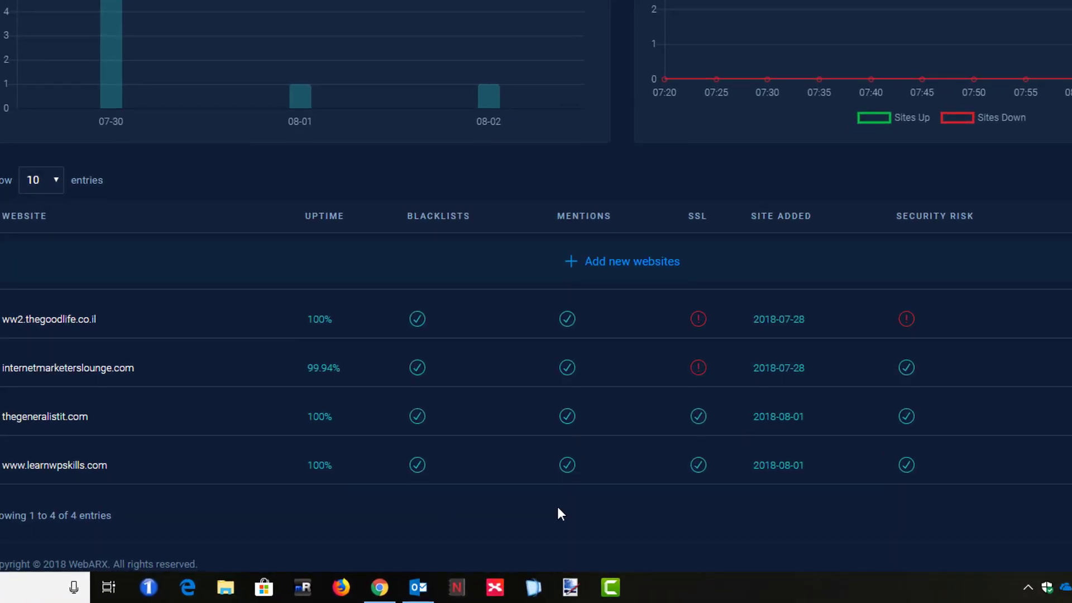
mouse_move(416, 465)
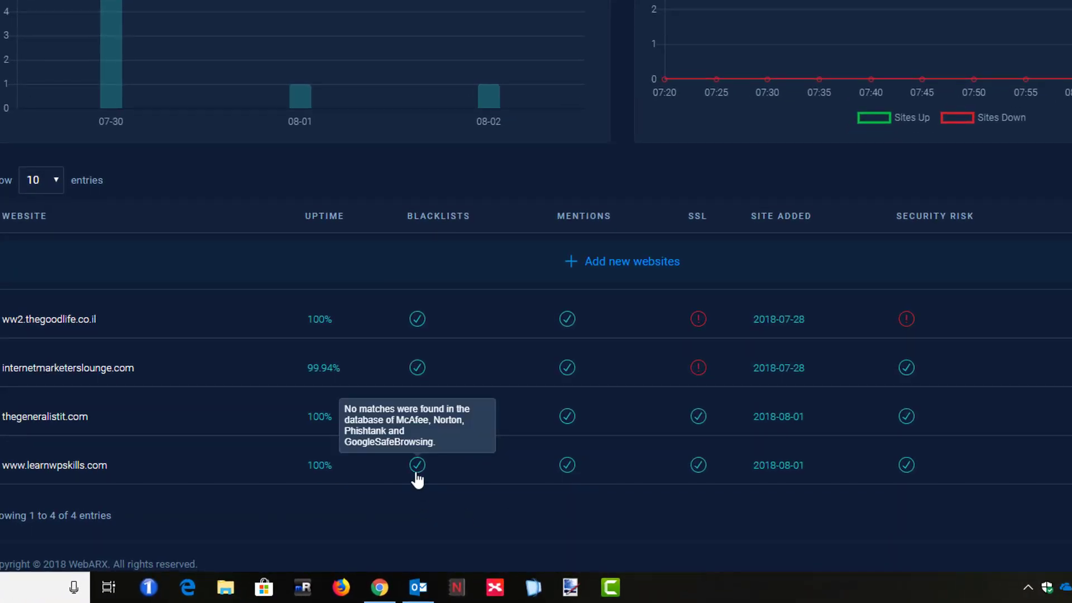
mouse_move(568, 469)
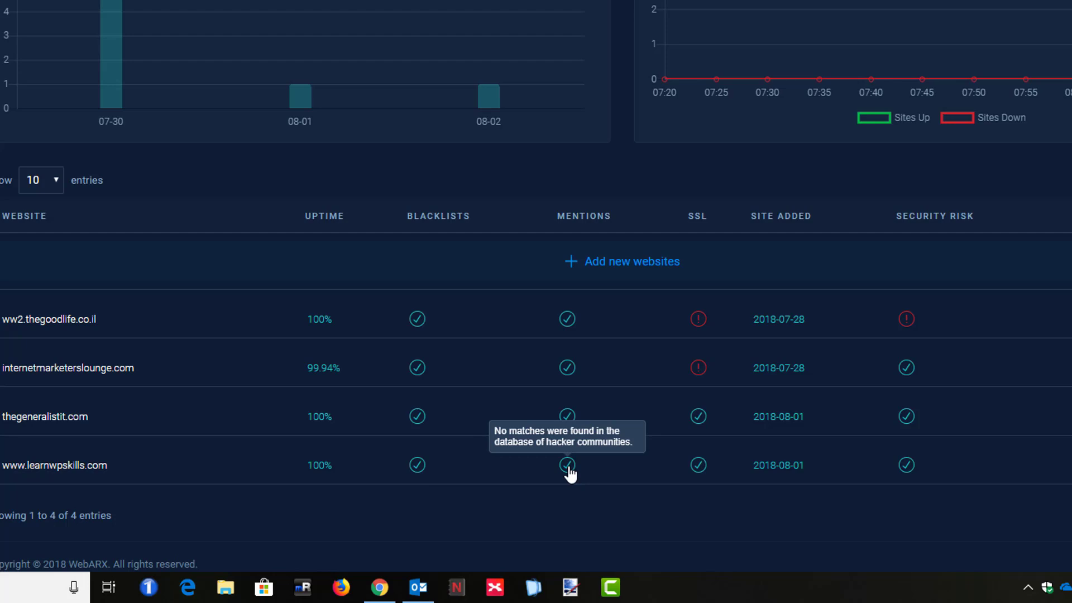
mouse_move(698, 466)
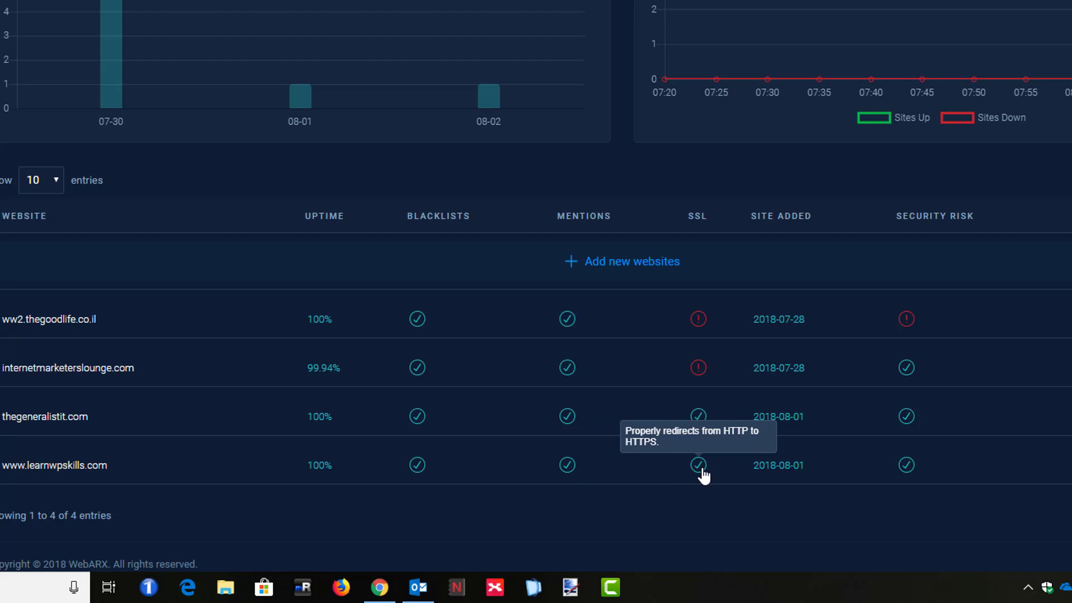
mouse_move(772, 479)
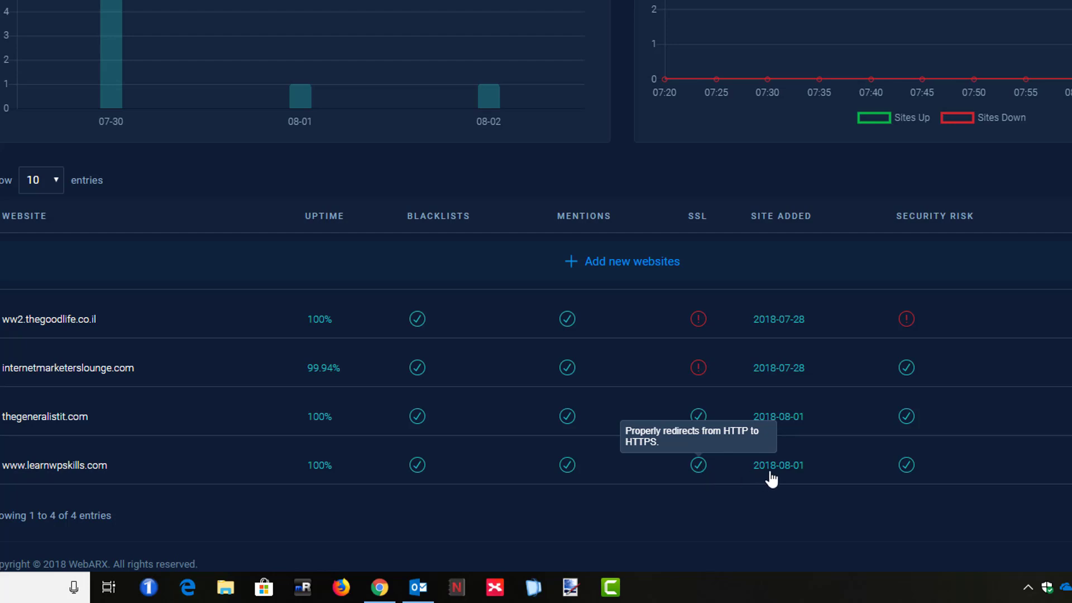
mouse_move(782, 472)
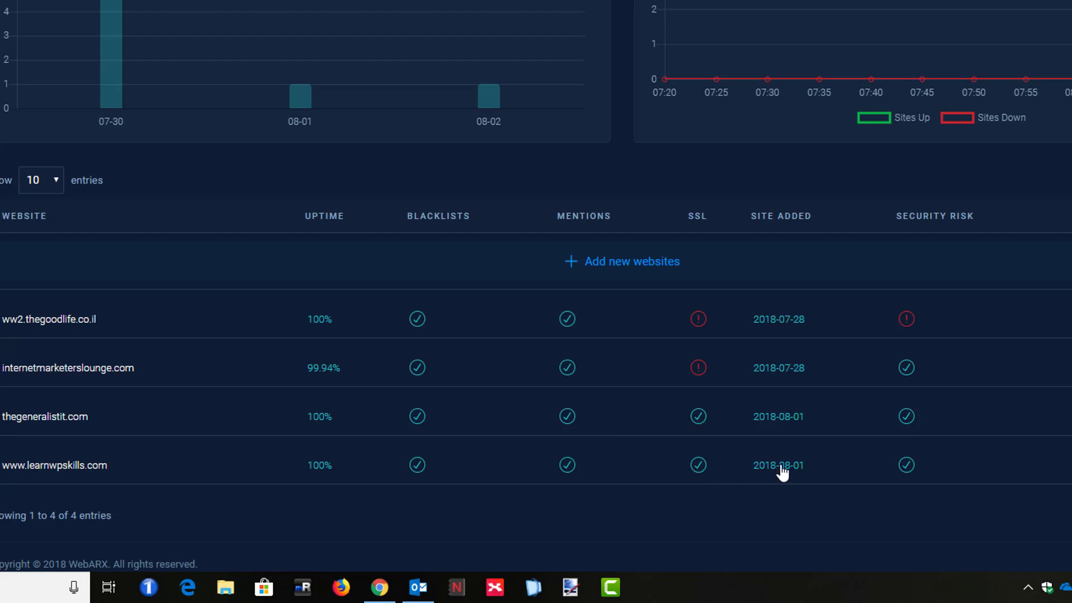
mouse_move(907, 465)
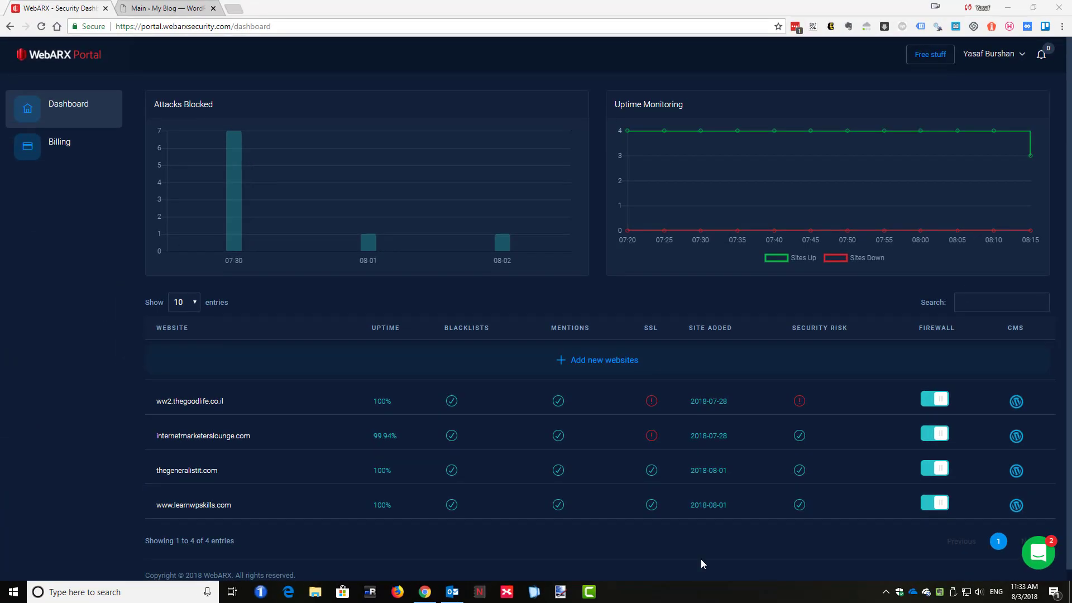
mouse_move(681, 473)
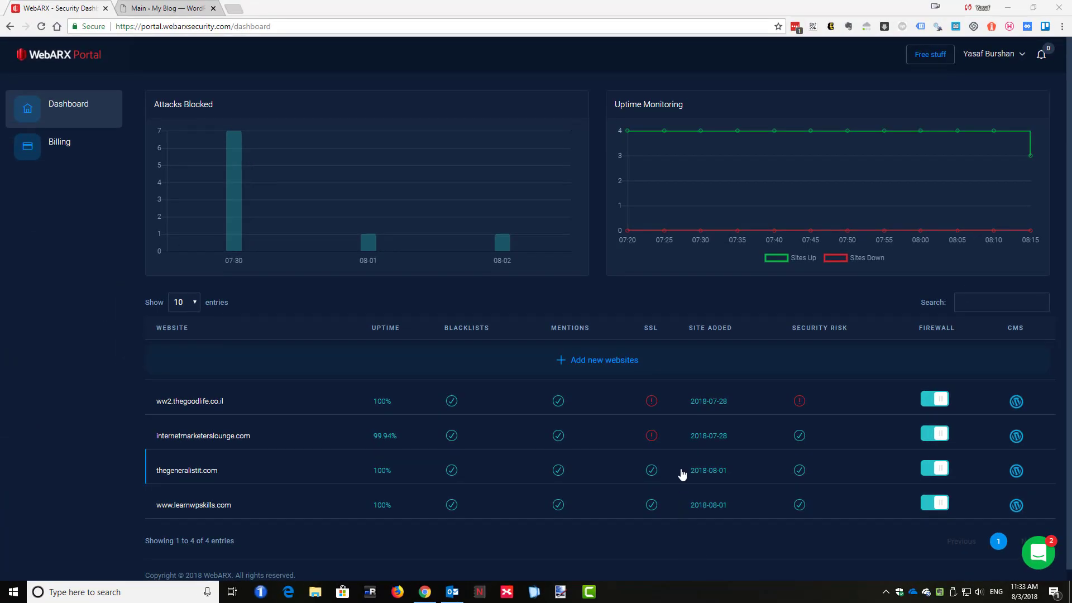
left_click(194, 505)
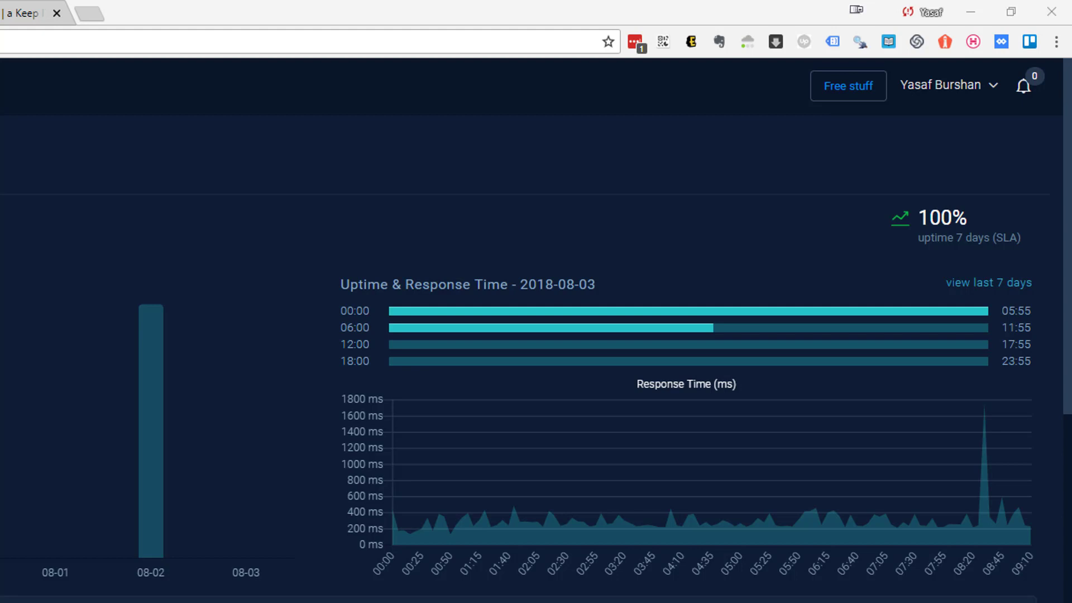
mouse_move(622, 531)
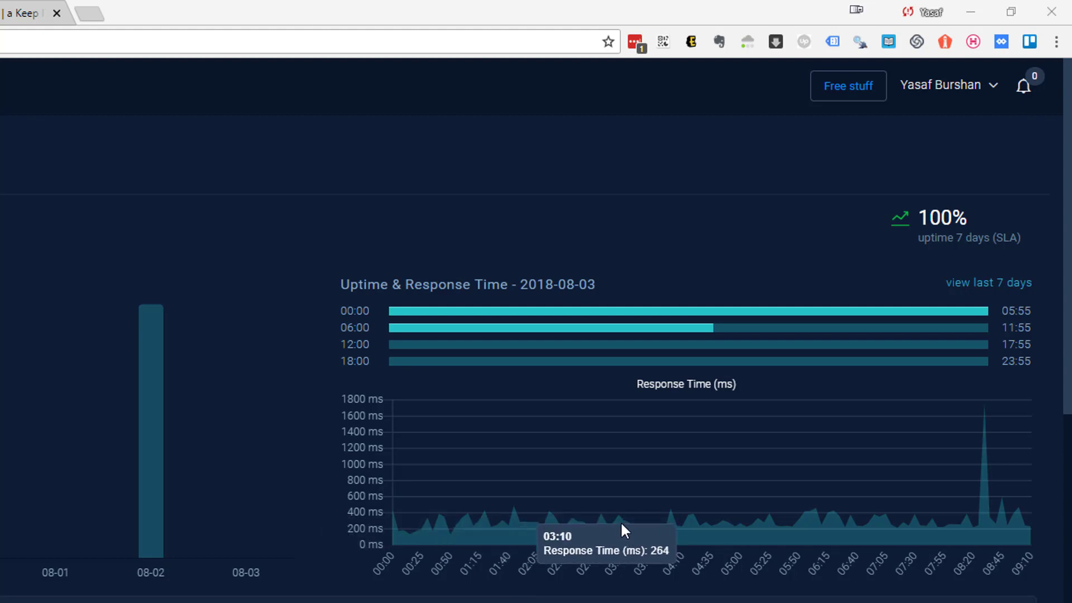
mouse_move(684, 527)
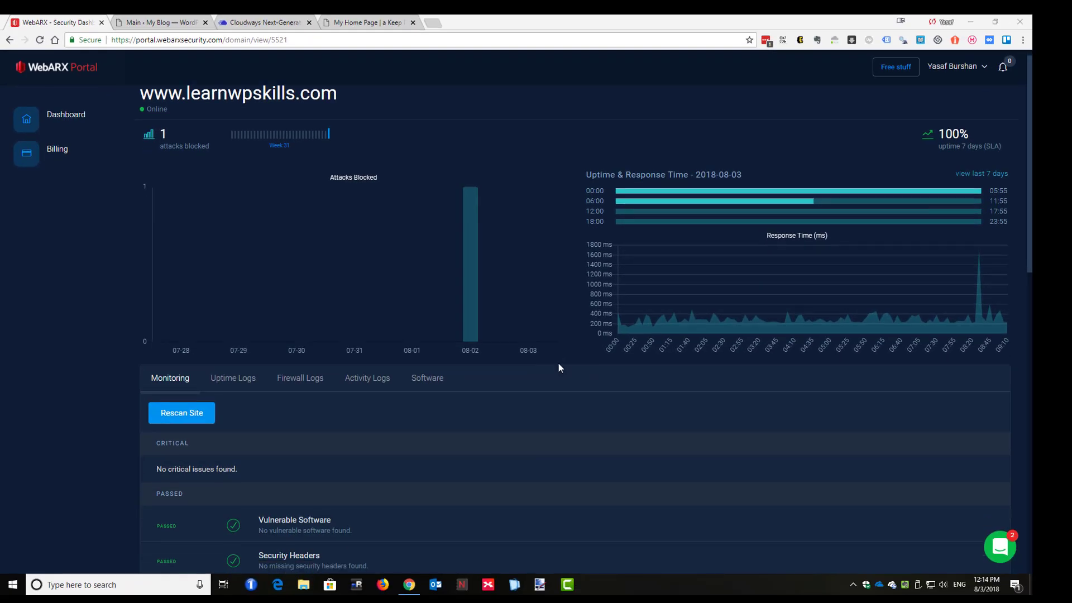
scroll("down", 3)
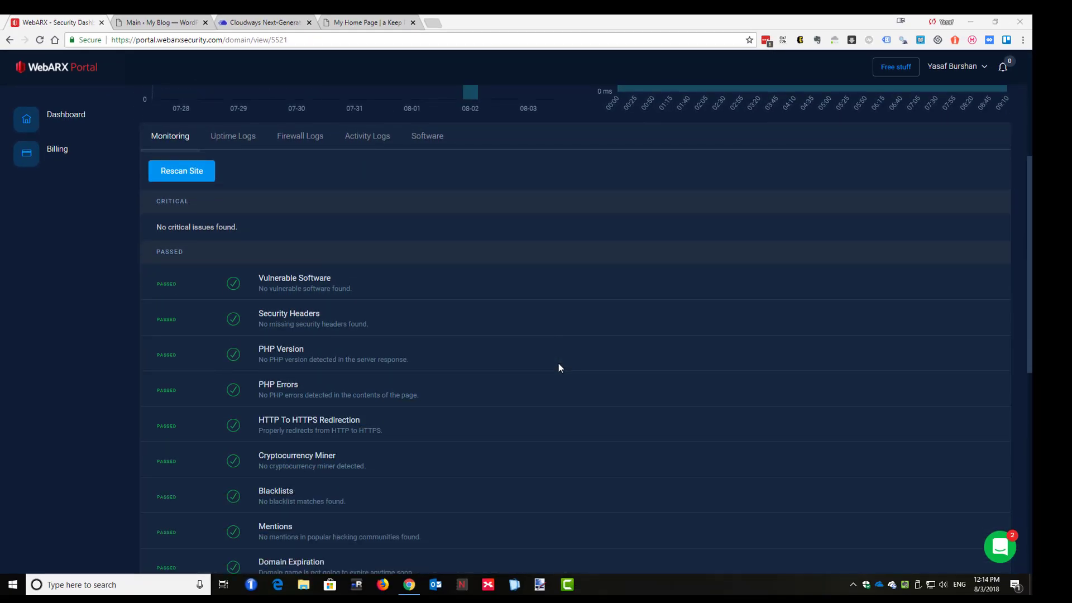
scroll("up", 3)
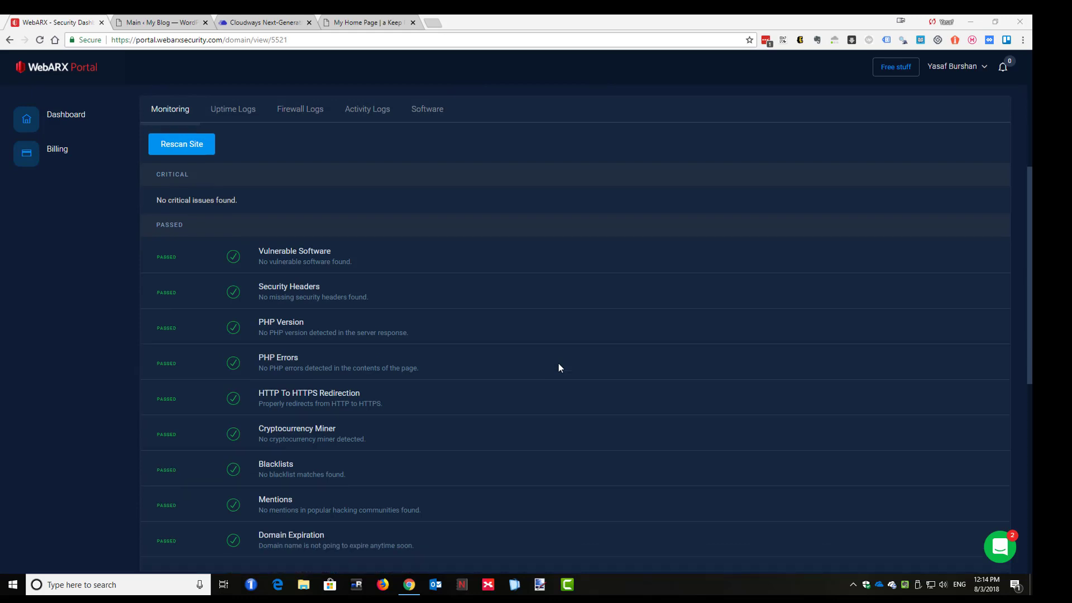
mouse_move(222, 181)
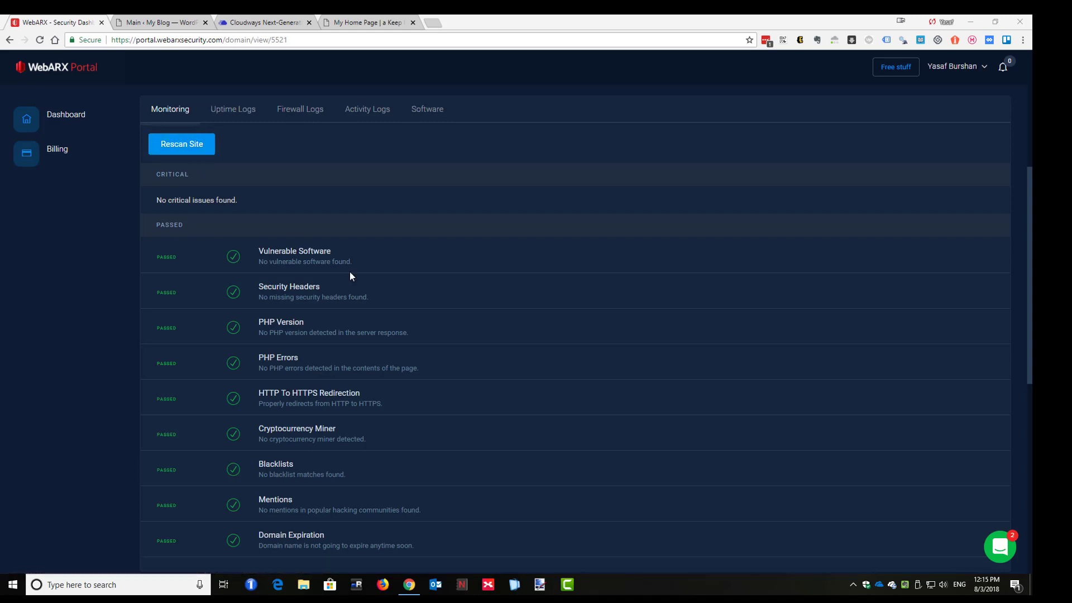
mouse_move(342, 435)
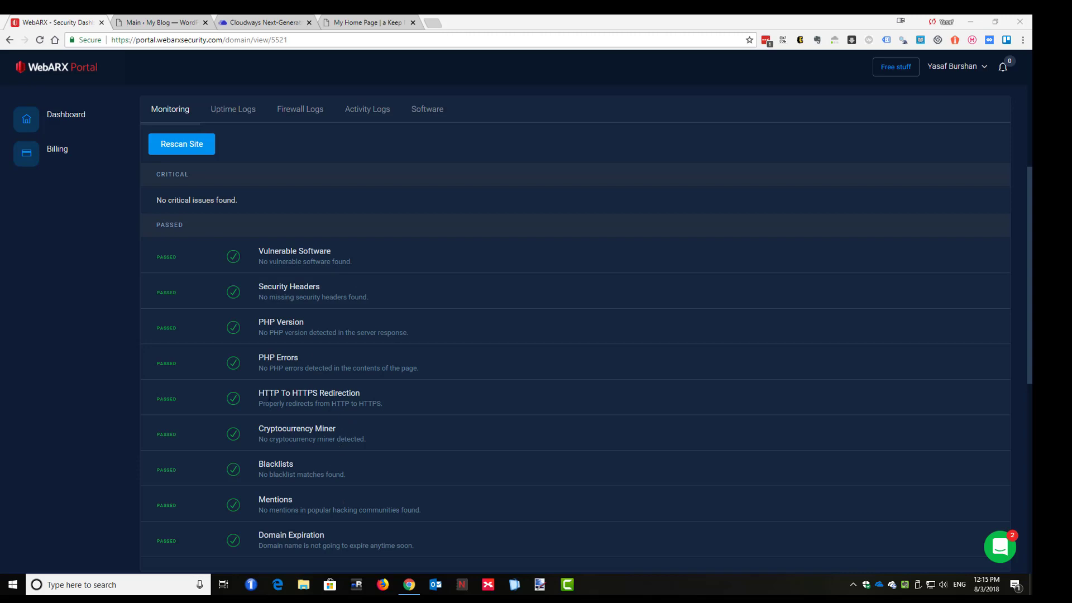
mouse_move(233, 113)
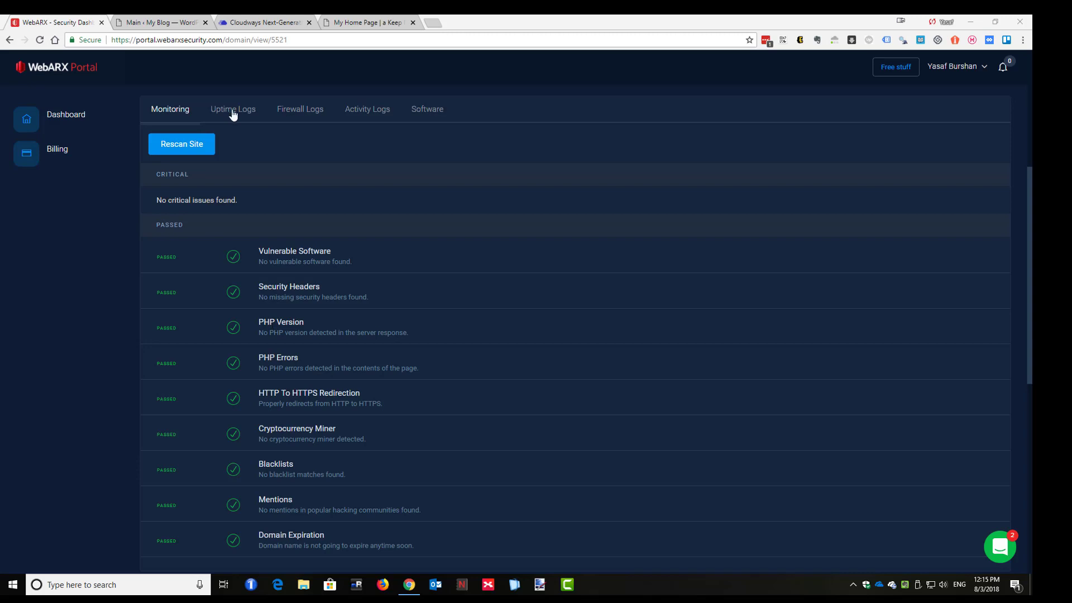
mouse_move(233, 113)
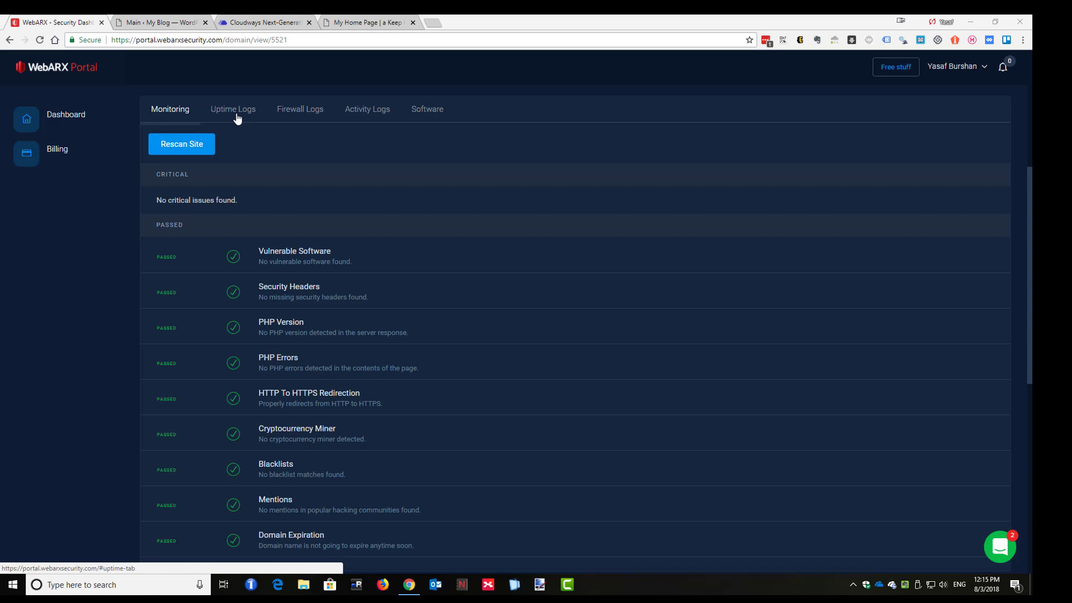
- Review the site's uptime, firewall and activity logs in turn
left_click(232, 108)
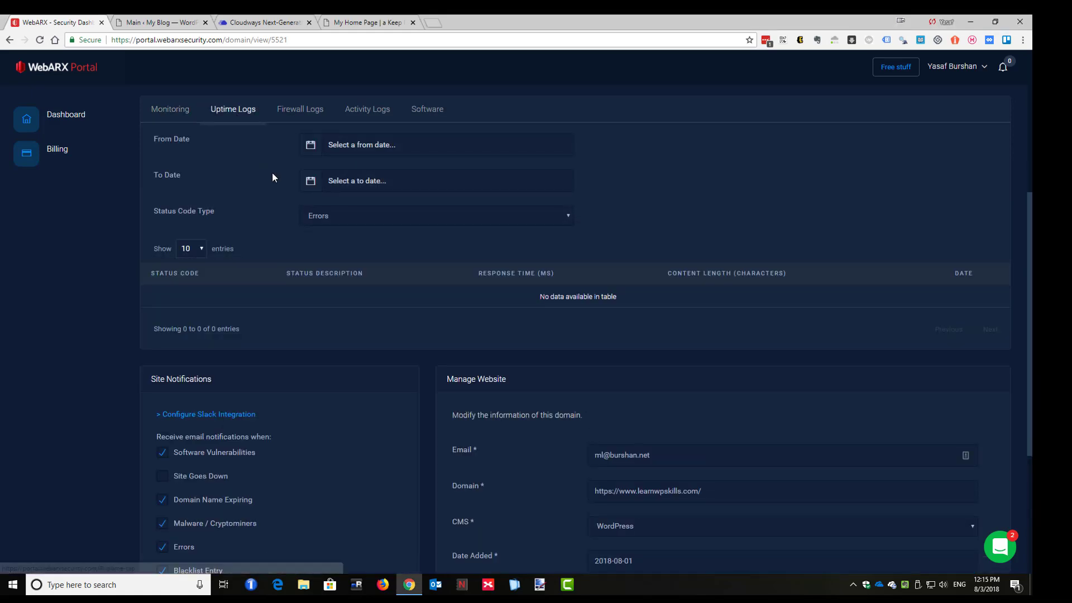
left_click(299, 108)
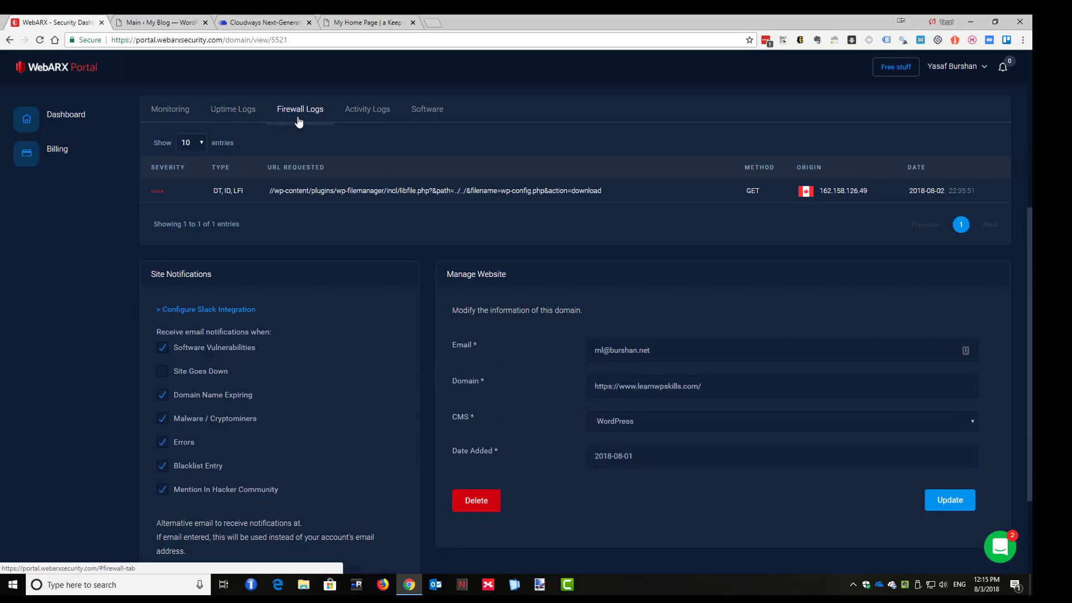
mouse_move(228, 190)
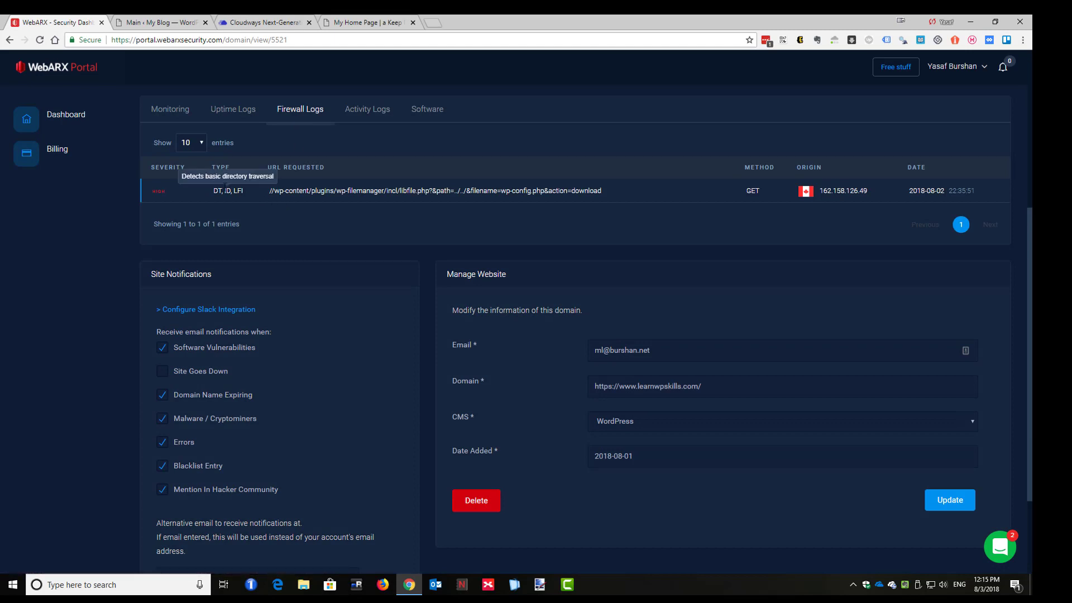
mouse_move(312, 230)
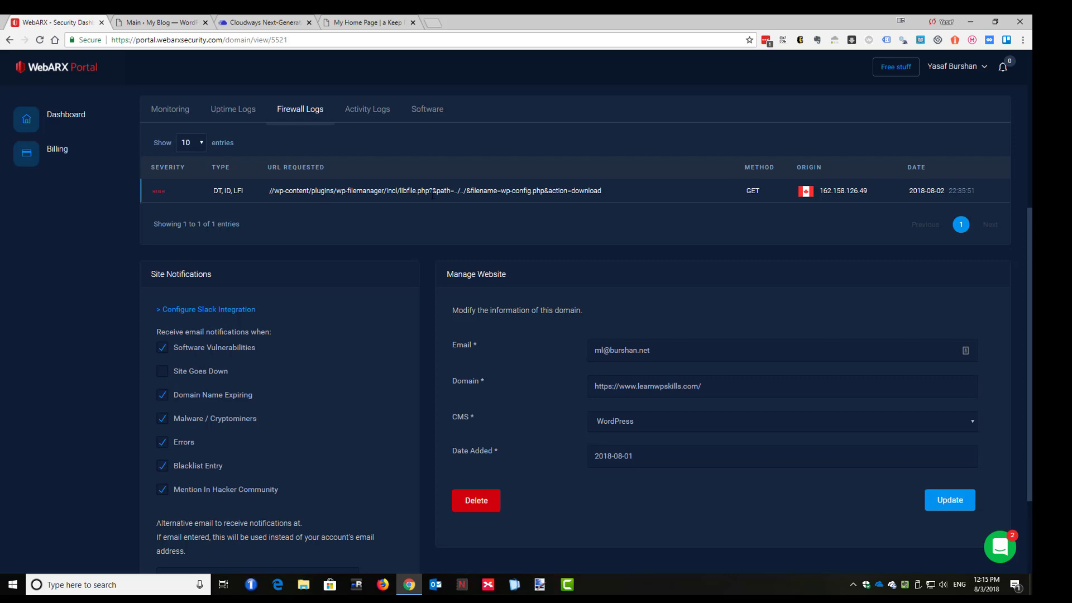
mouse_move(368, 109)
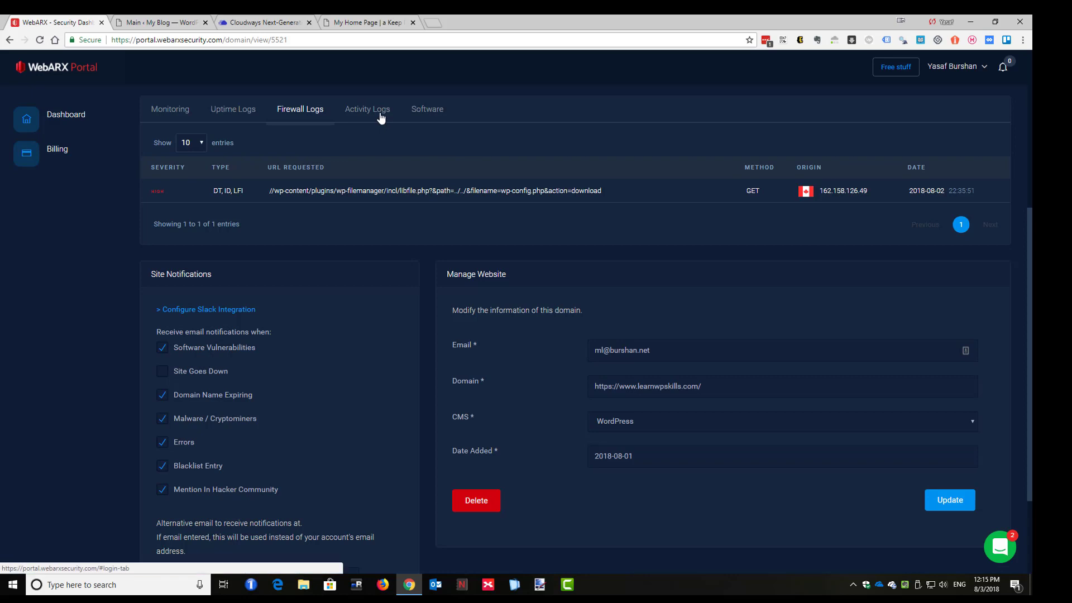
left_click(368, 108)
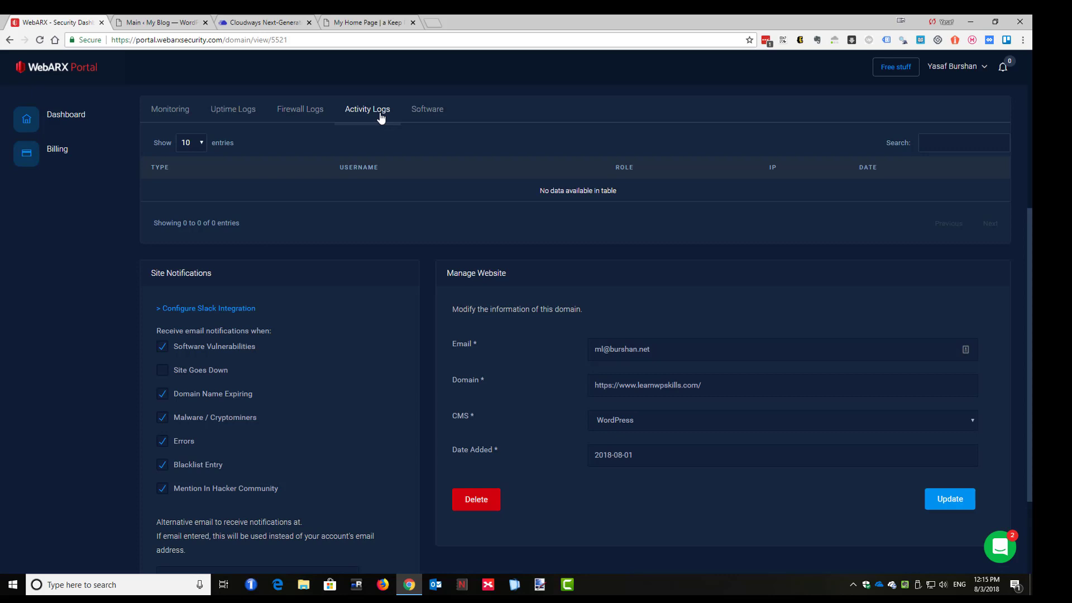
mouse_move(427, 113)
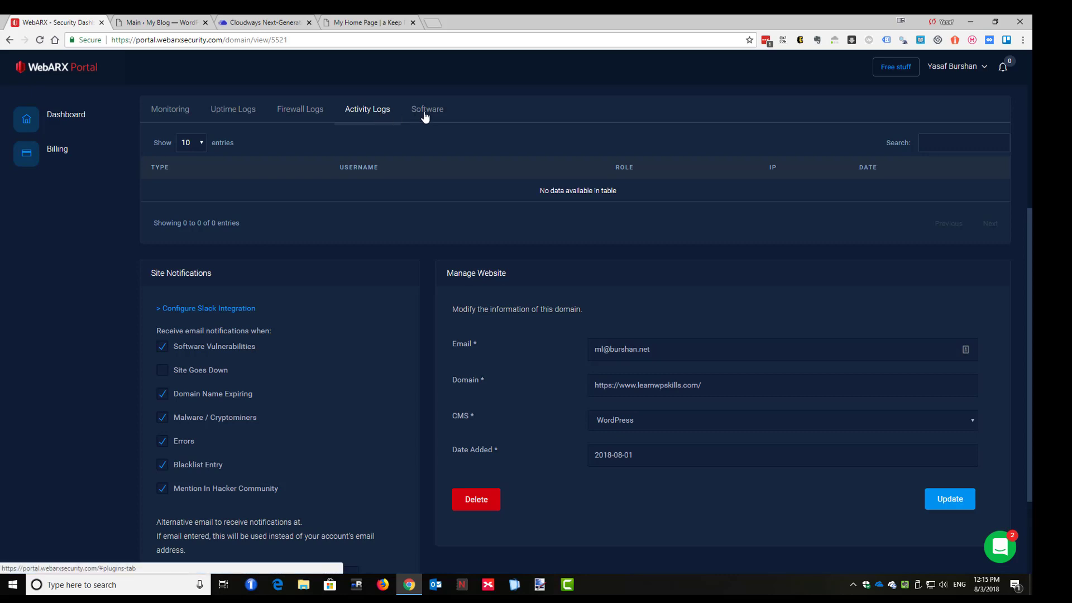
- List the site's installed software, showing PHP 7.2.8 and plugins not vulnerable
left_click(426, 108)
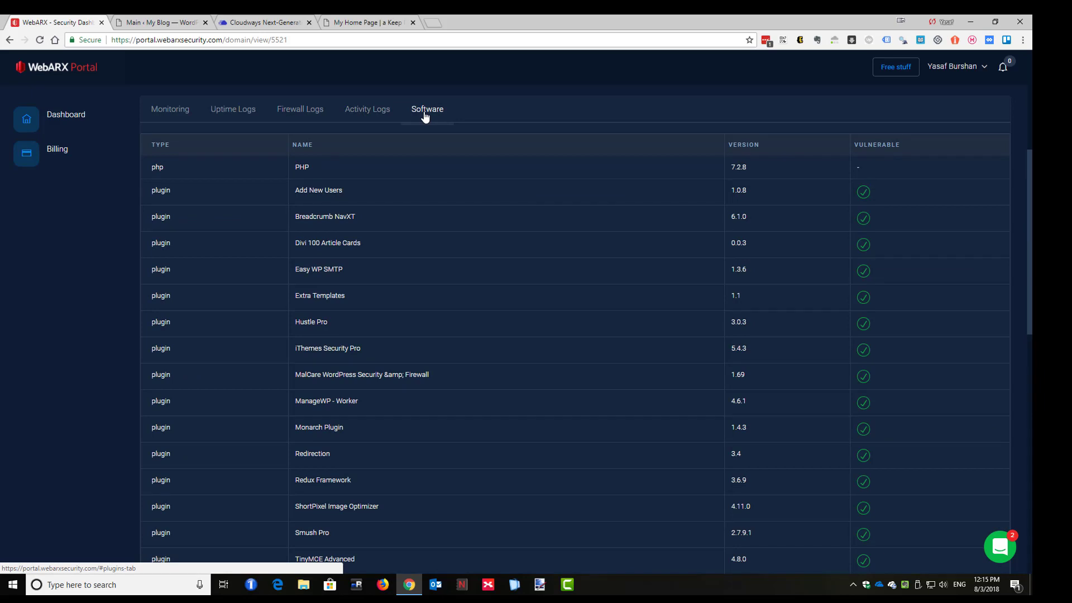
mouse_move(835, 185)
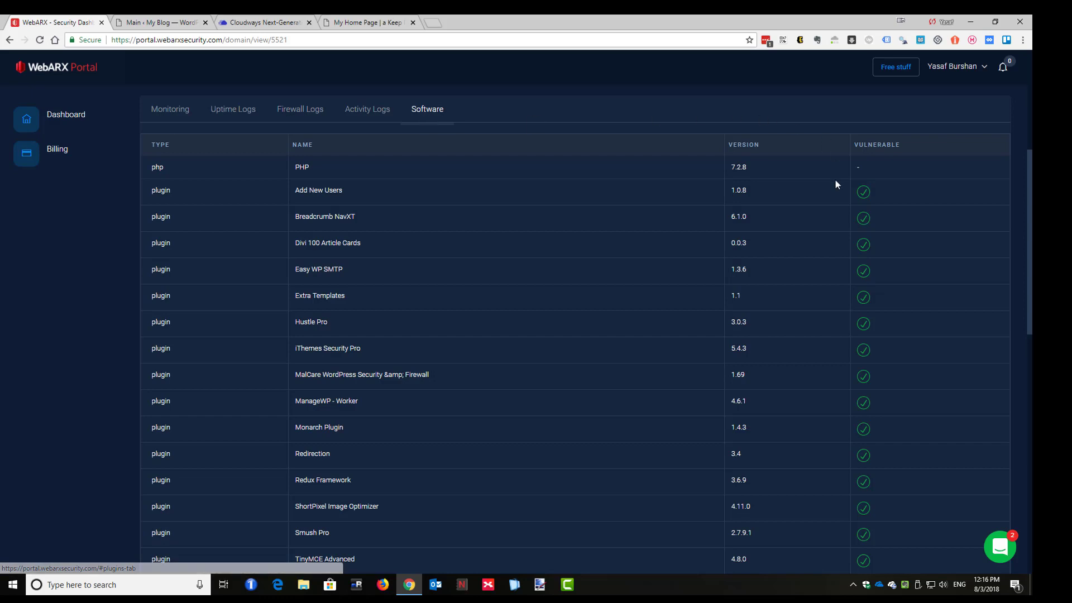
mouse_move(866, 197)
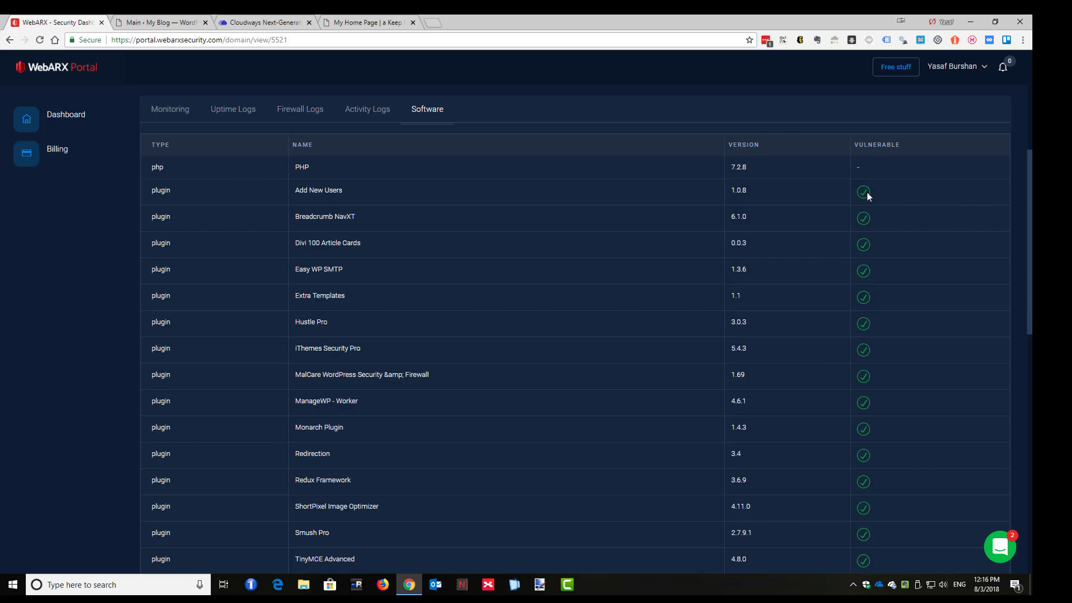
mouse_move(881, 263)
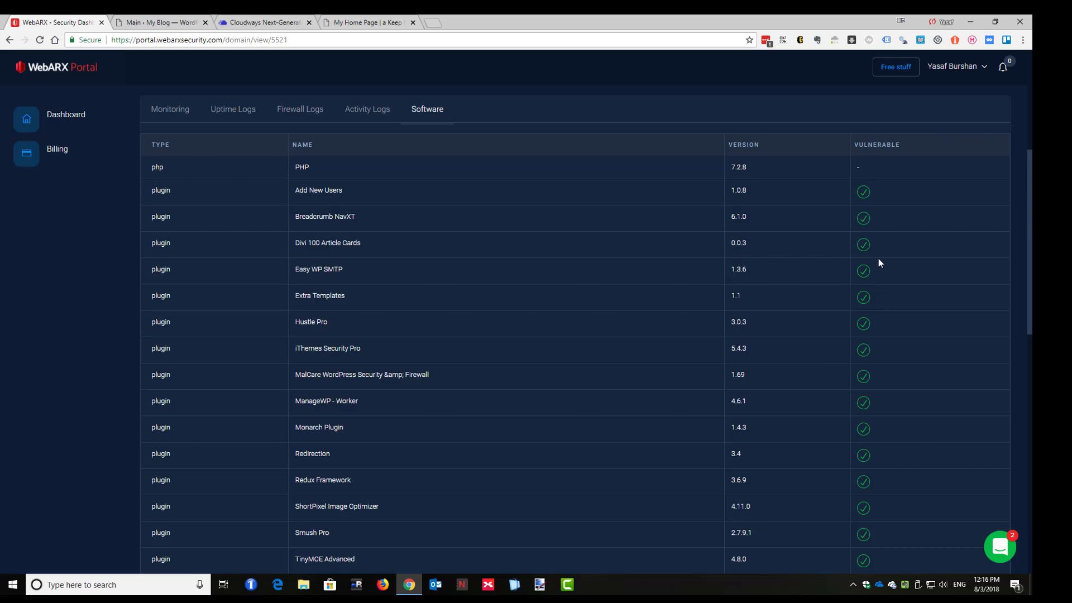
mouse_move(217, 144)
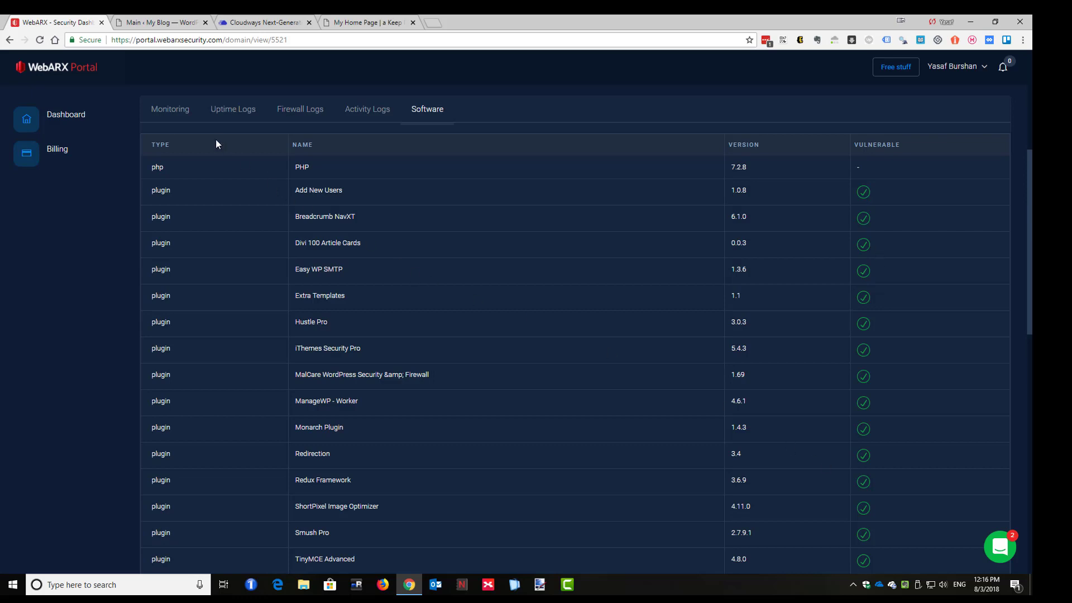
- Enable and save the 'Site Goes Down' email notification, then return to the dashboard
scroll("down", 3)
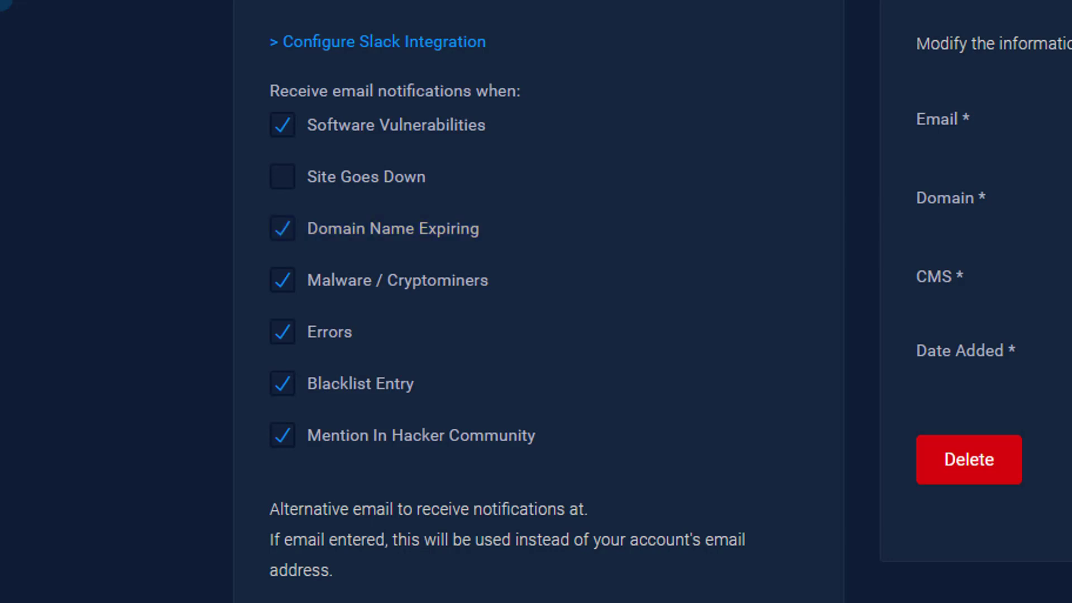
mouse_move(287, 198)
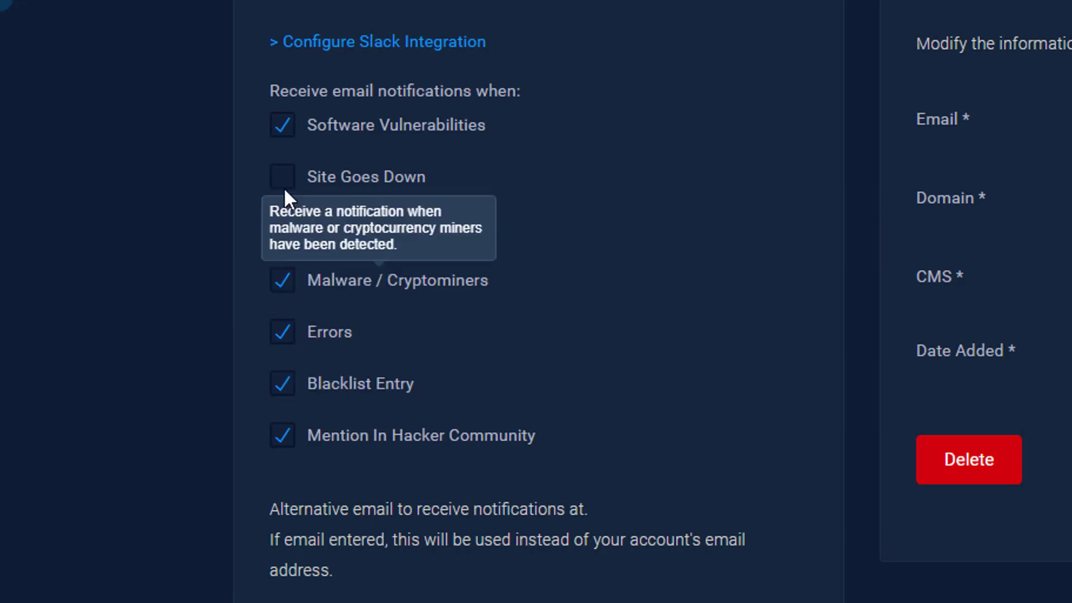
left_click(281, 177)
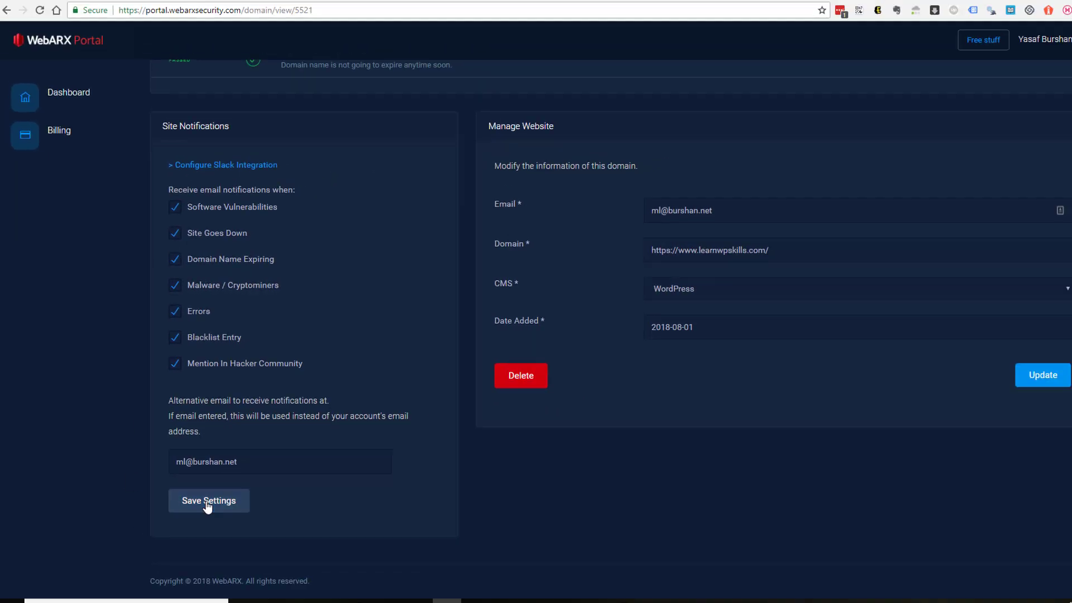
left_click(208, 500)
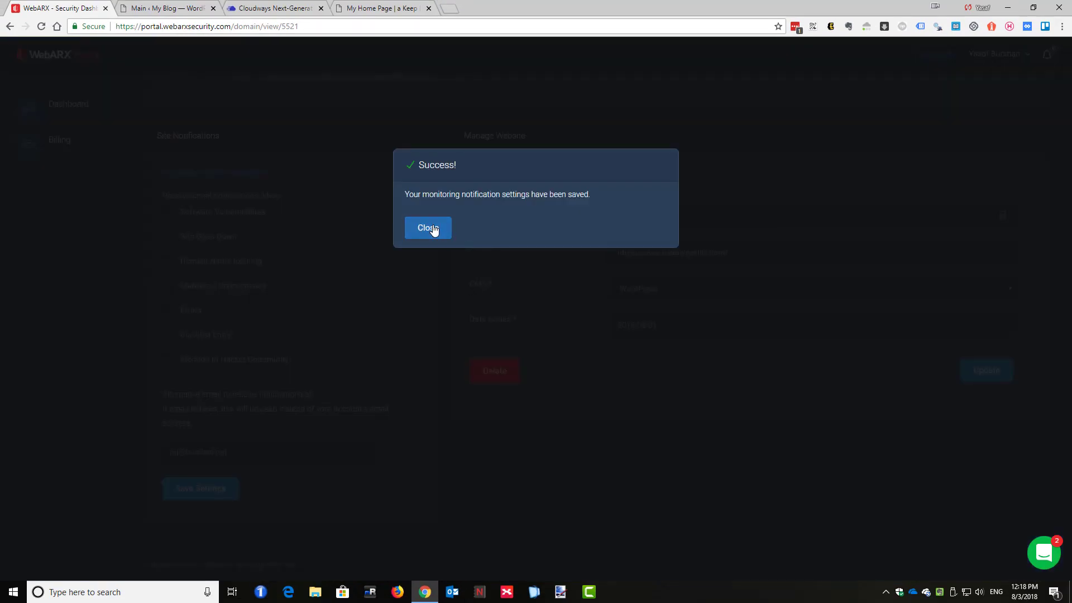
left_click(428, 228)
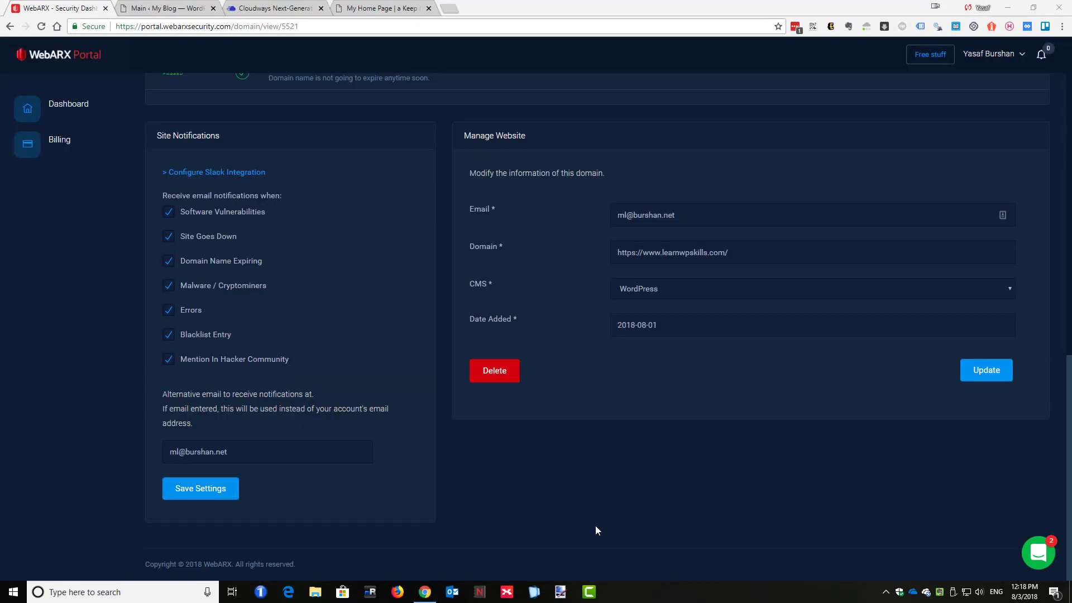
left_click(68, 108)
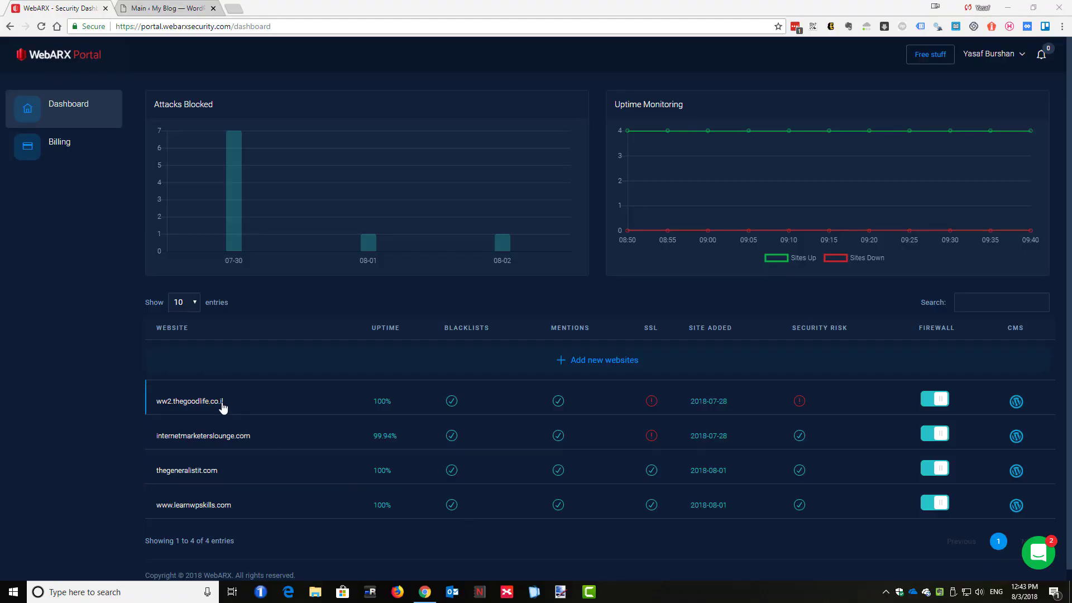
- Request a fresh security rescan of ww2.thegoodlife.co.il from its Monitoring details and dismiss the Success message
left_click(190, 401)
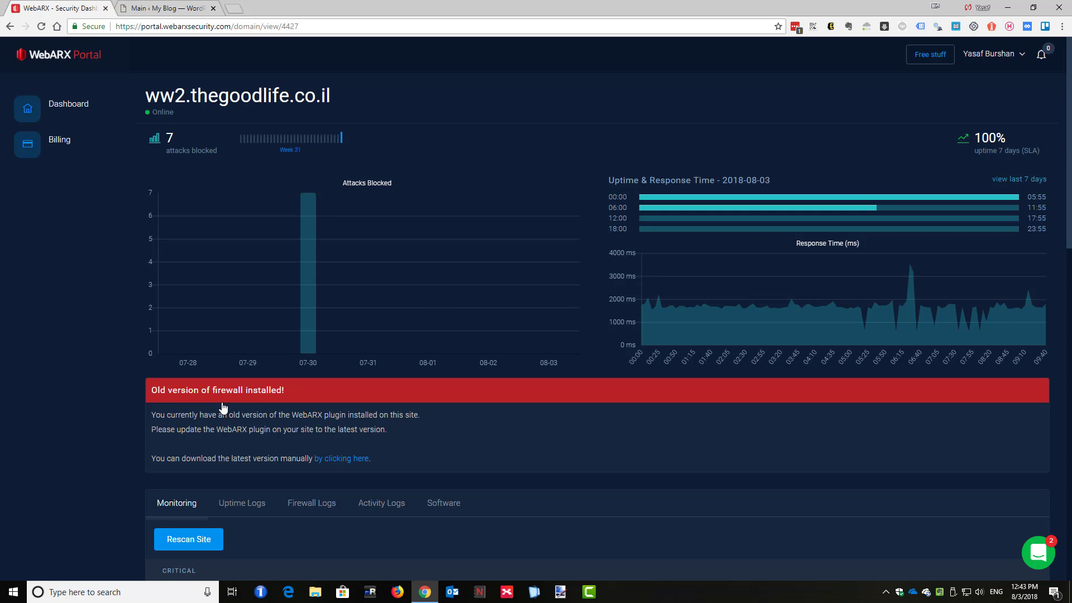
scroll("down", 3)
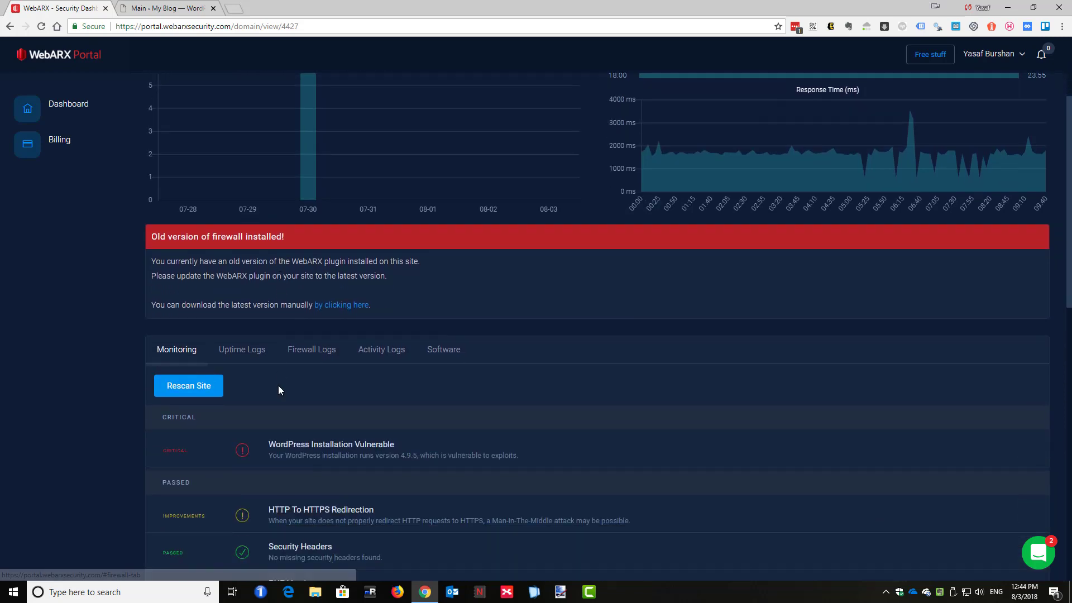
scroll("down", 3)
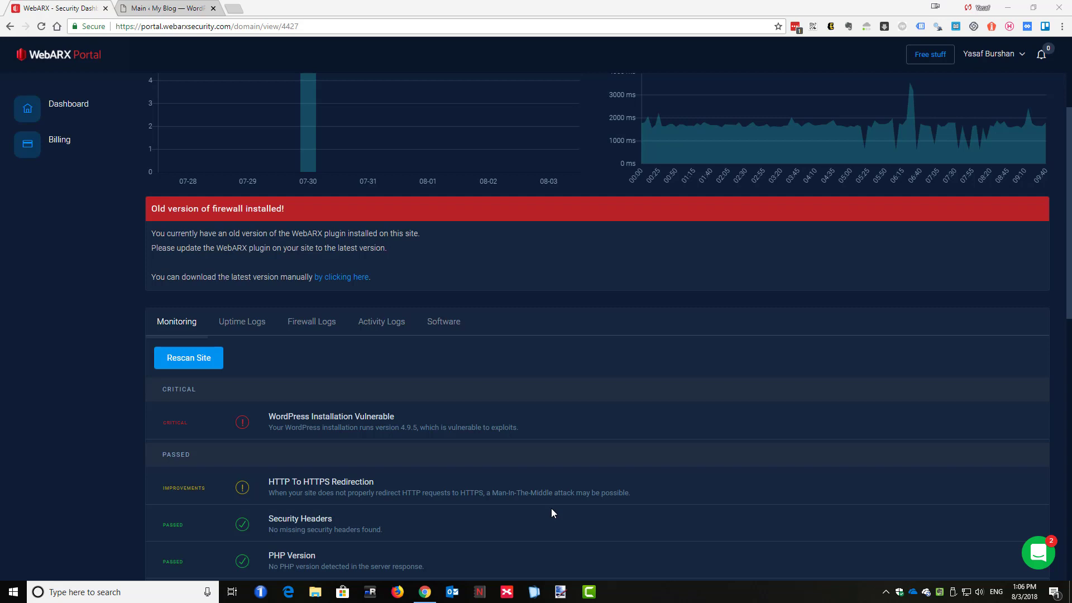
mouse_move(539, 504)
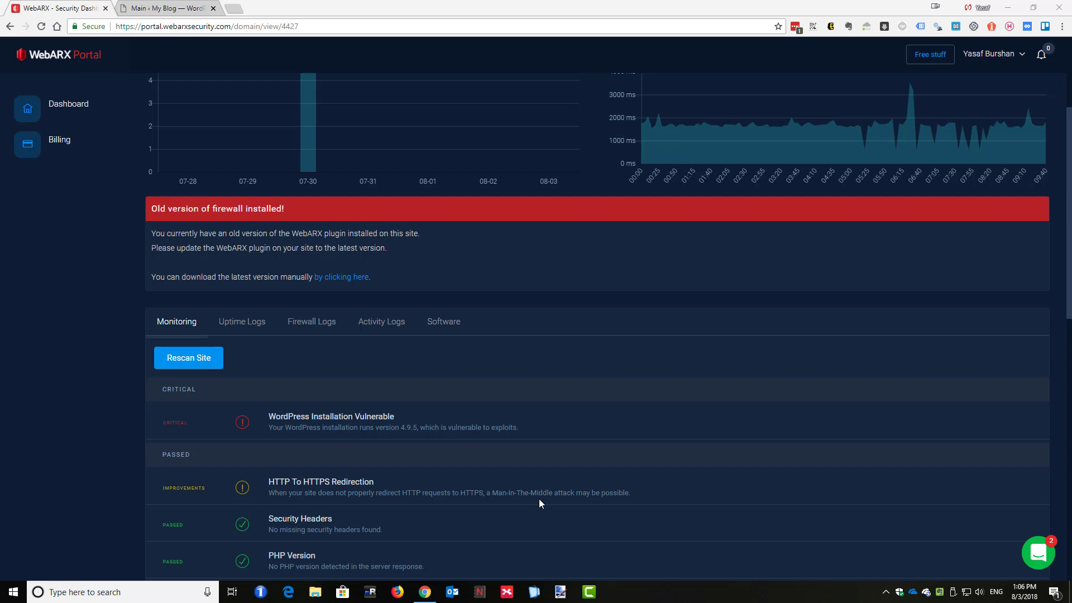
left_click(188, 357)
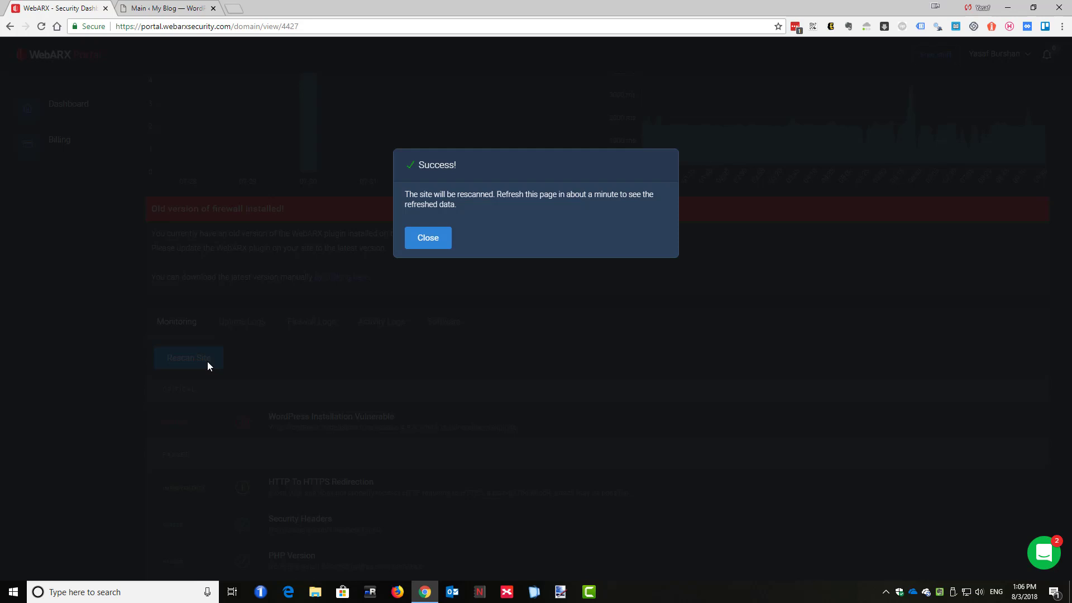
left_click(164, 8)
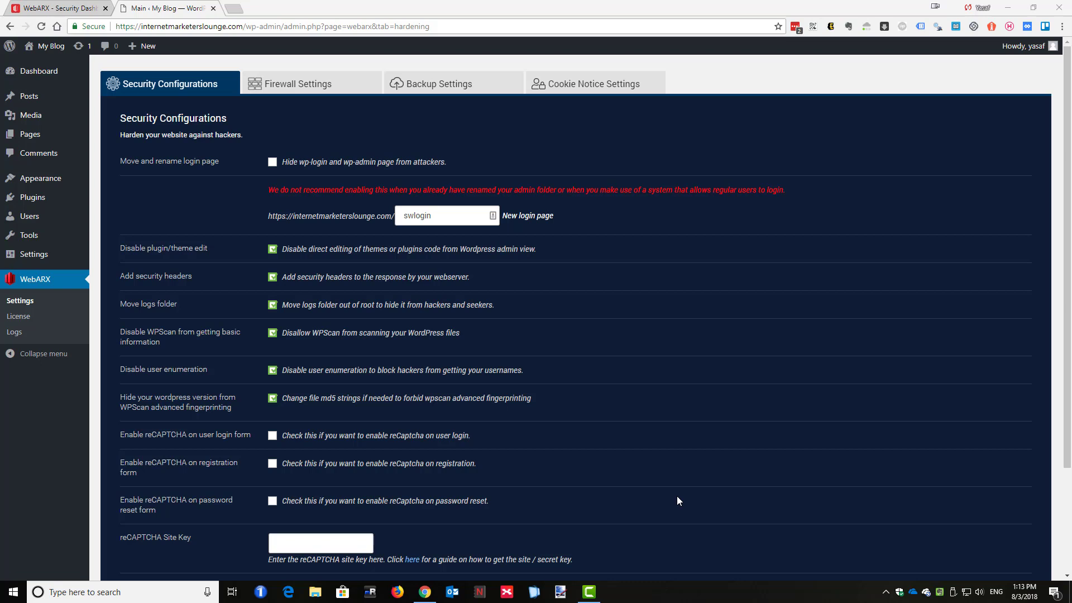
mouse_move(593, 460)
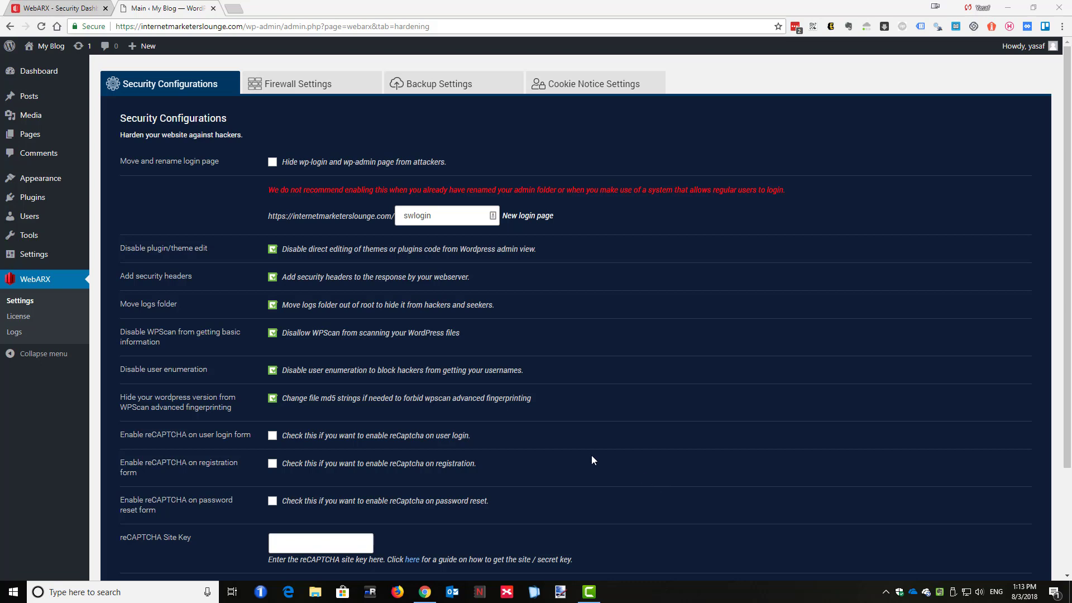
mouse_move(35, 280)
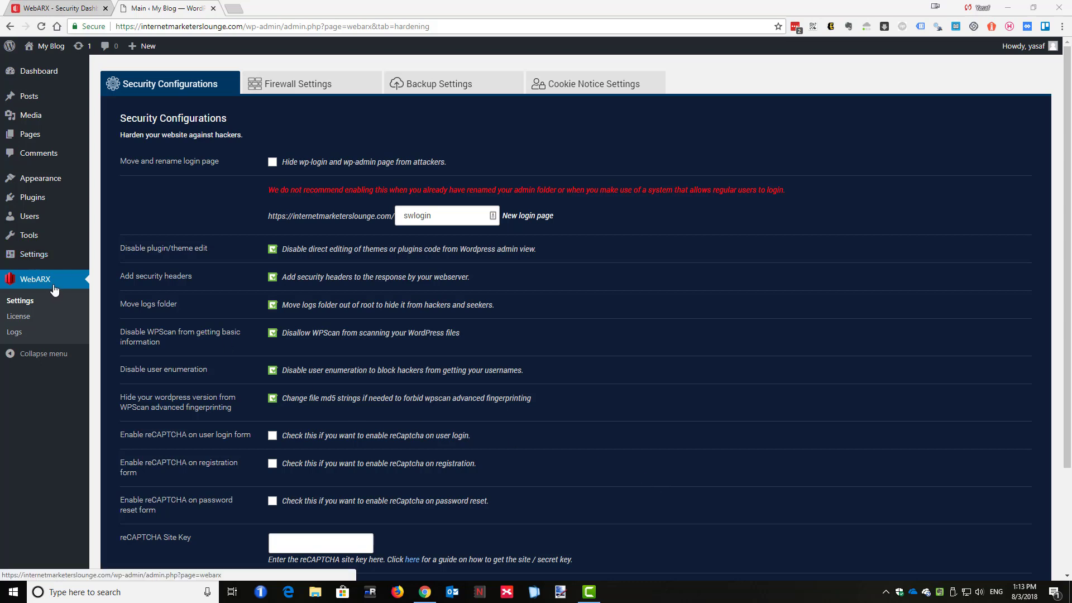
mouse_move(31, 309)
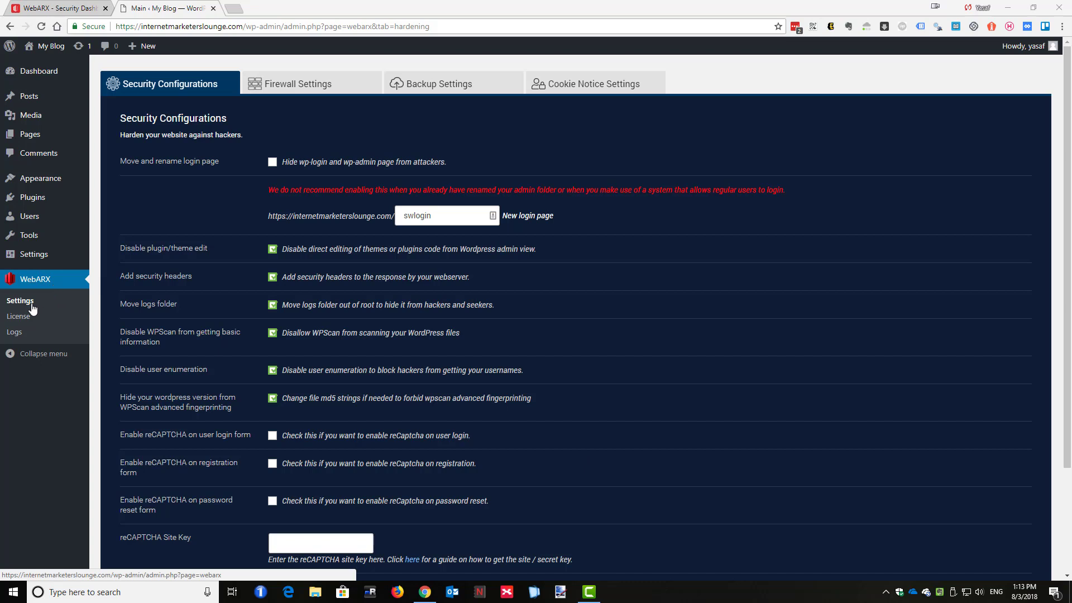
mouse_move(219, 96)
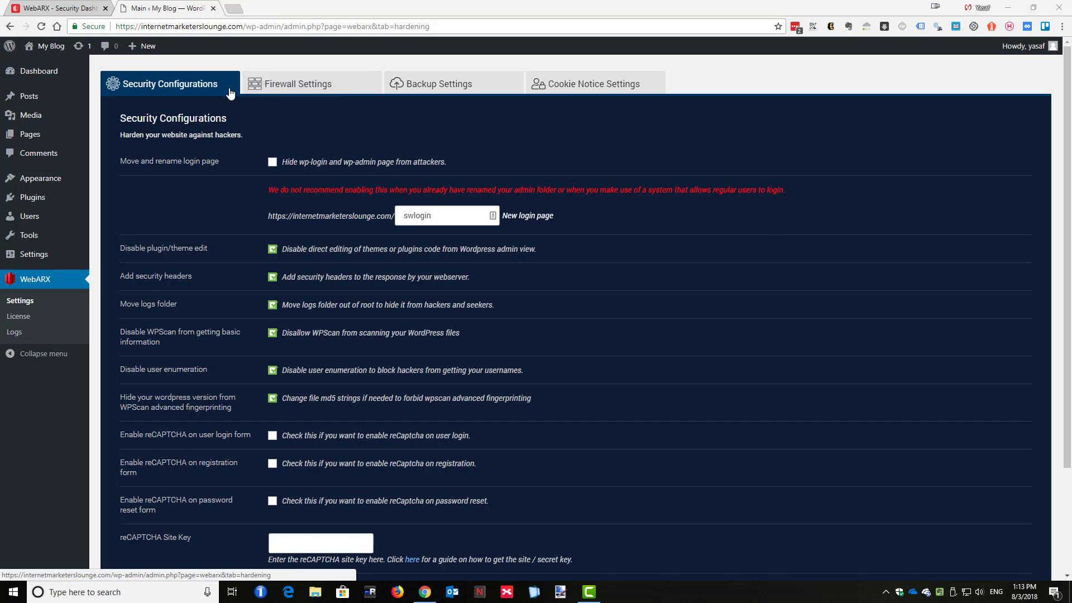
mouse_move(592, 84)
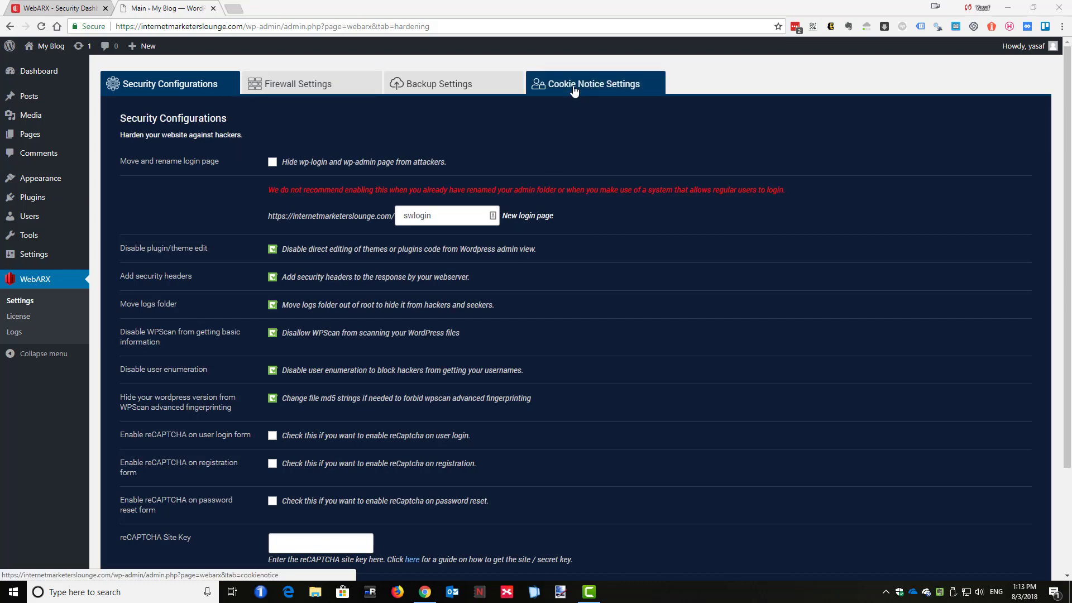
- Enable the cookie notice and the privacy policy link, entering the blog's own URL as the policy address
left_click(592, 83)
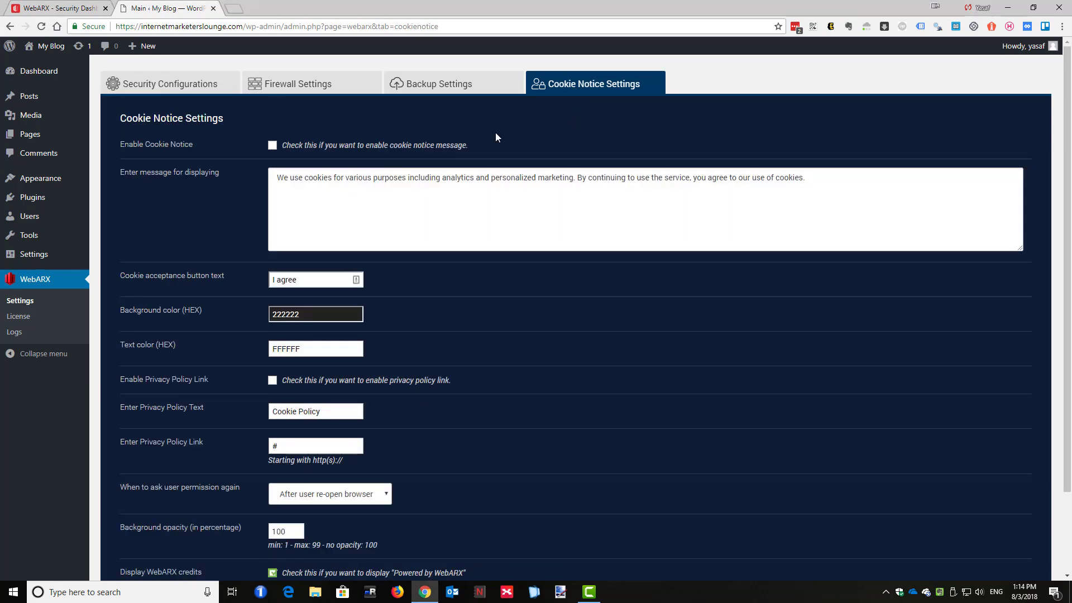
mouse_move(271, 161)
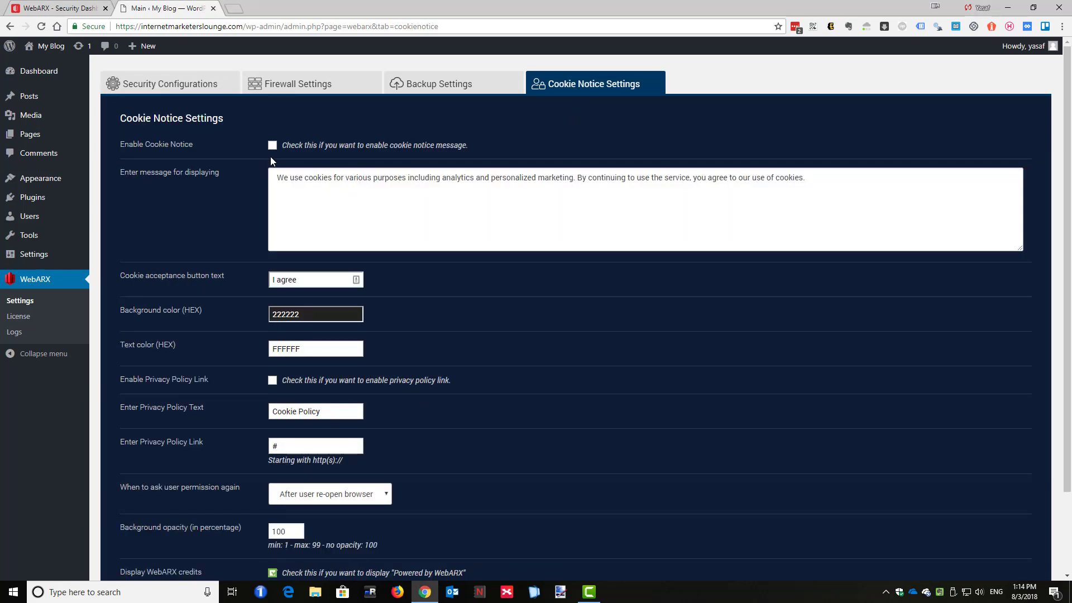
left_click(273, 145)
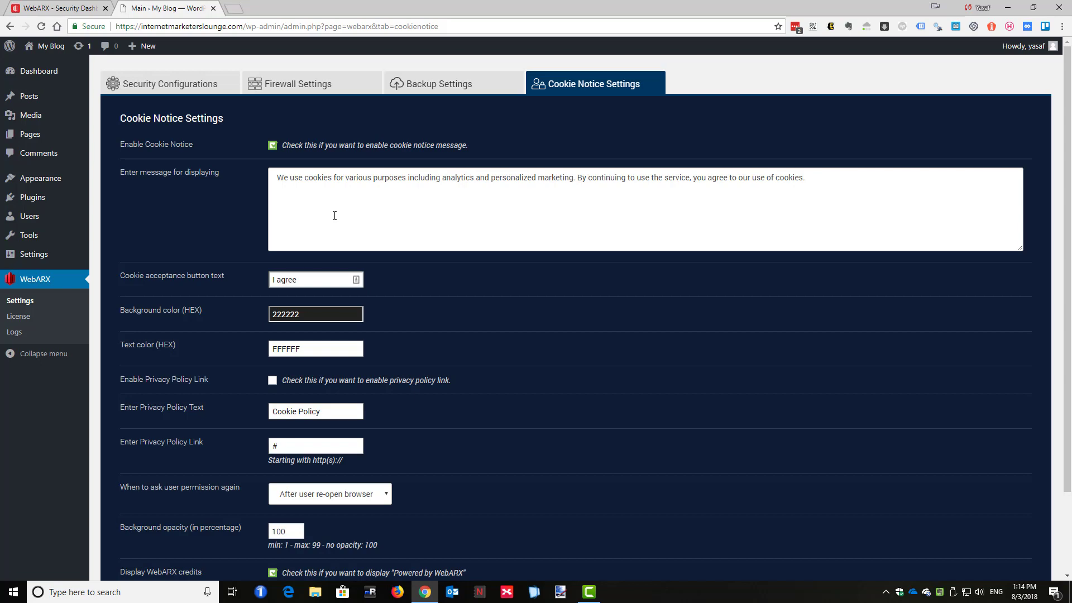
mouse_move(479, 225)
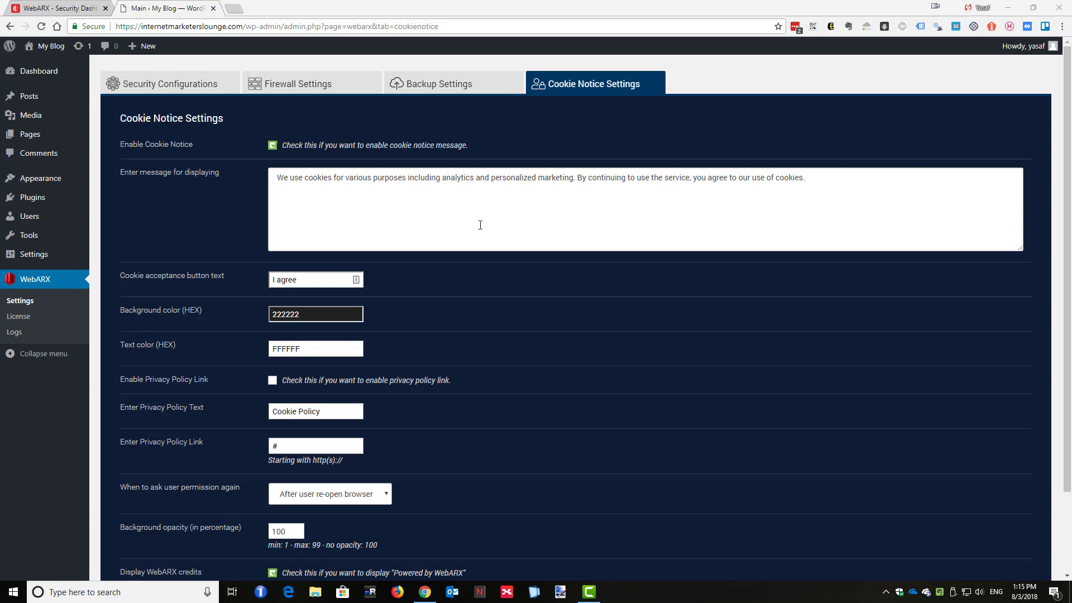
mouse_move(317, 305)
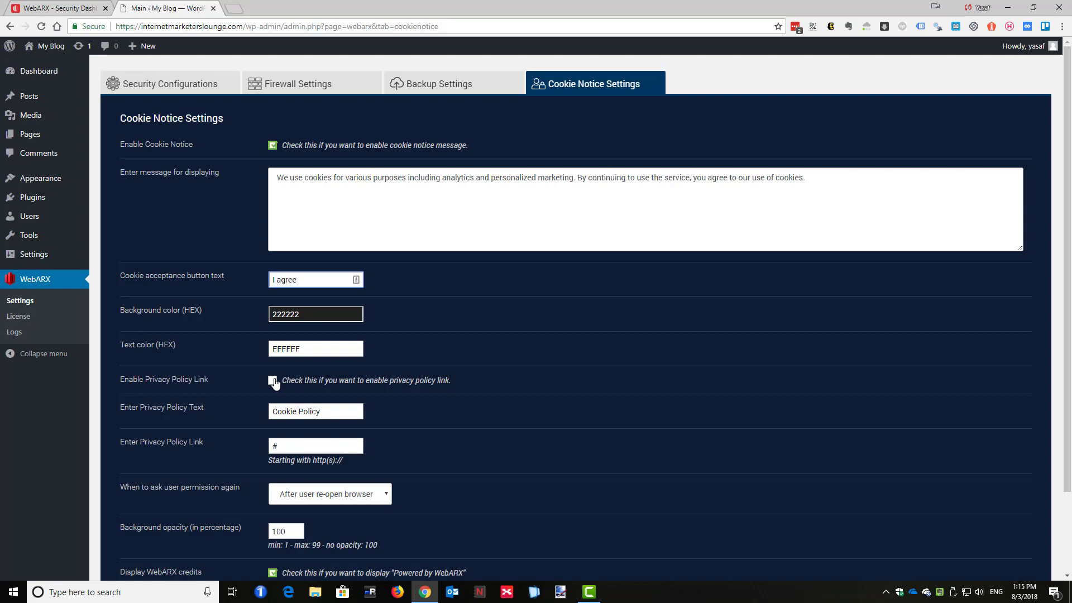
left_click(272, 381)
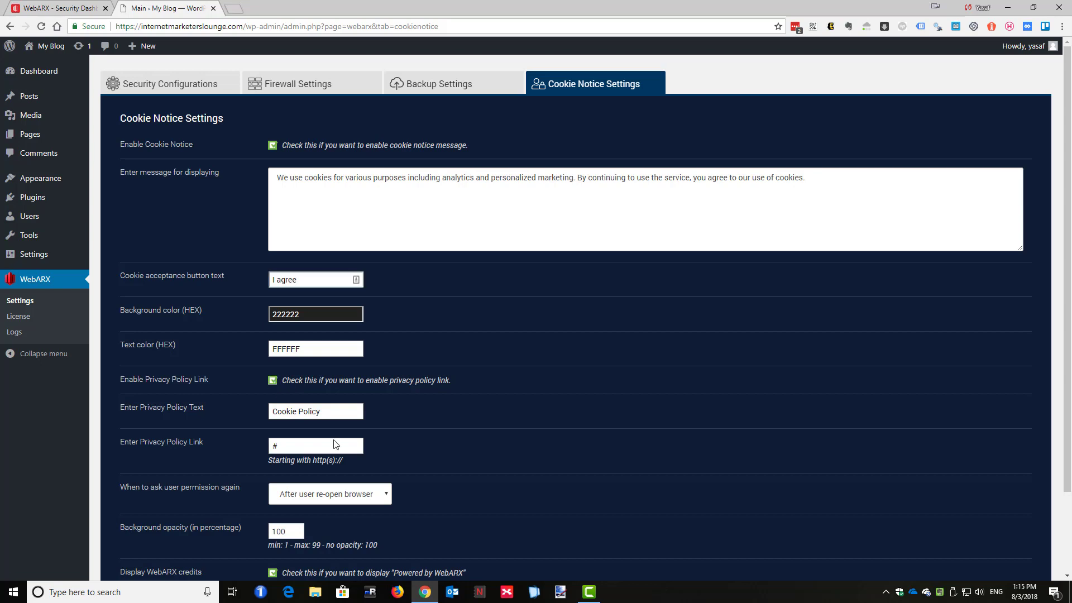
mouse_move(400, 475)
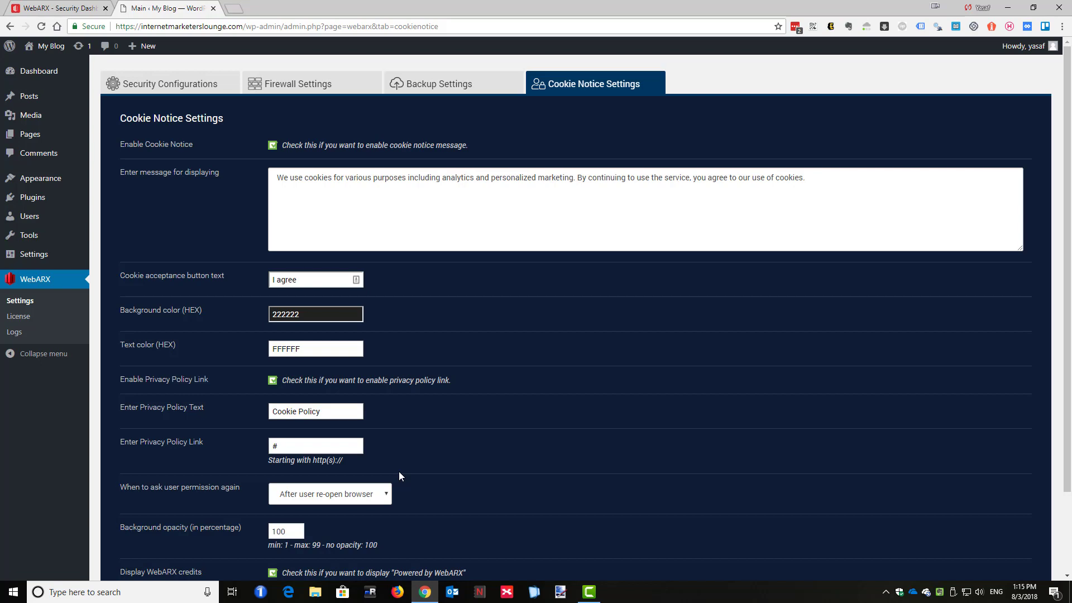
left_click(315, 446)
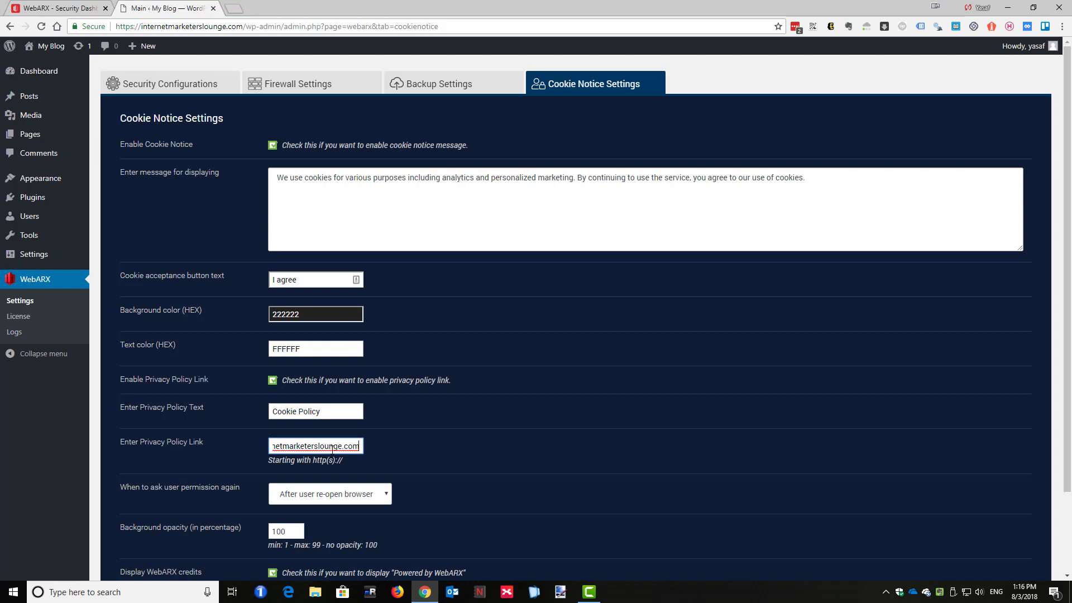
- Set permission re-ask to After 1 week, turn off the Powered by WebARX credit, and save the settings
scroll("down", 3)
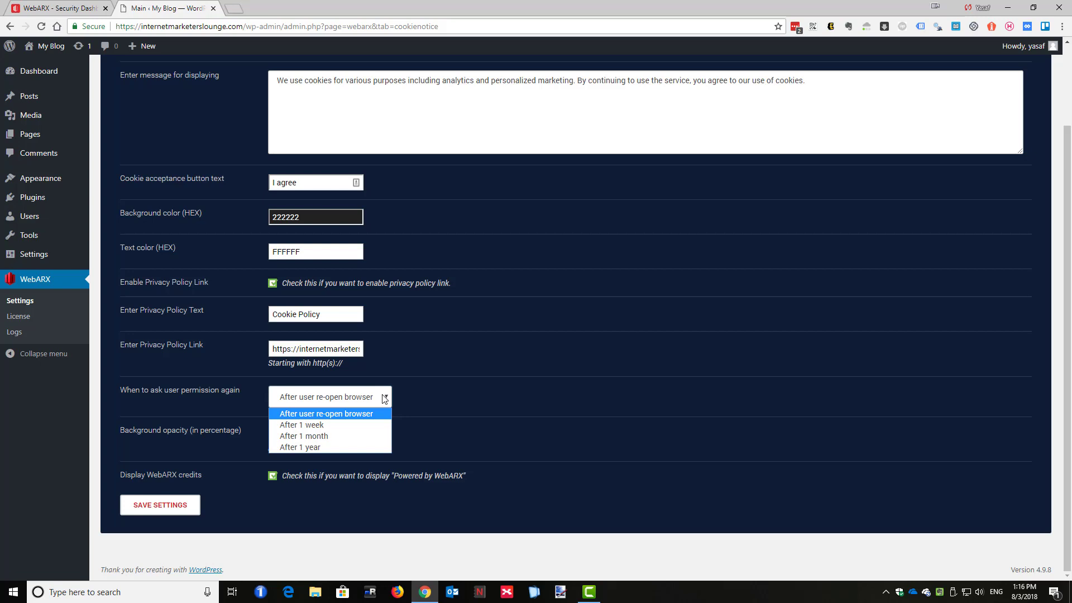
mouse_move(355, 419)
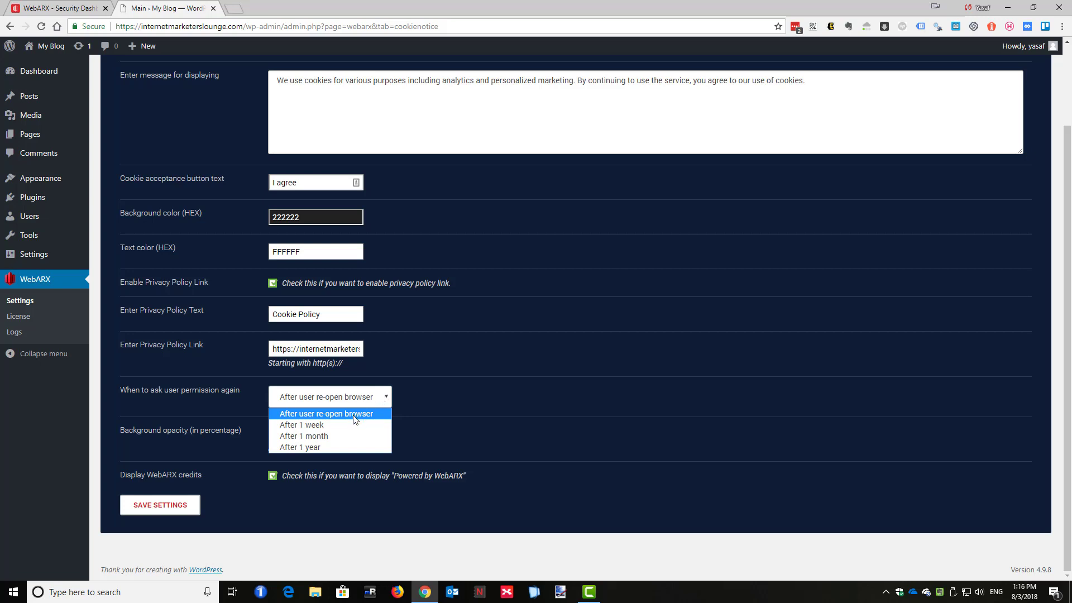
left_click(301, 425)
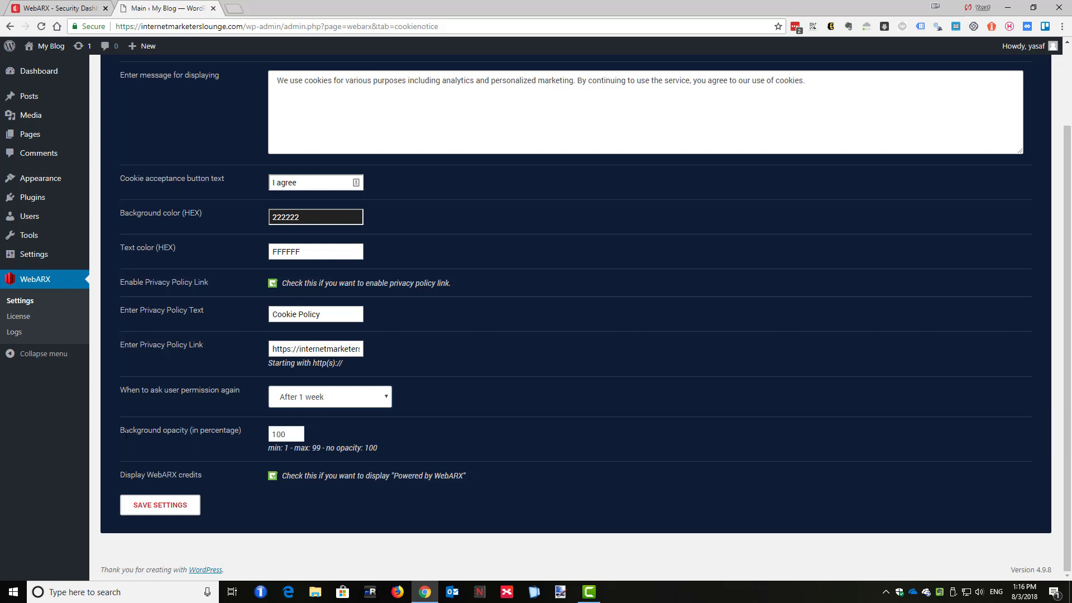
mouse_move(231, 449)
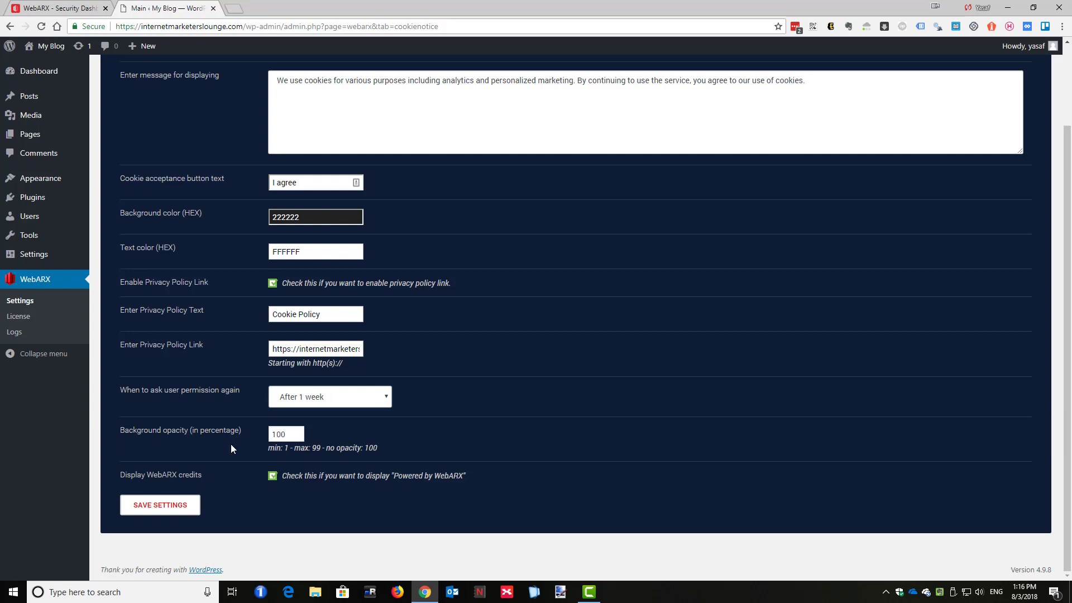
mouse_move(207, 479)
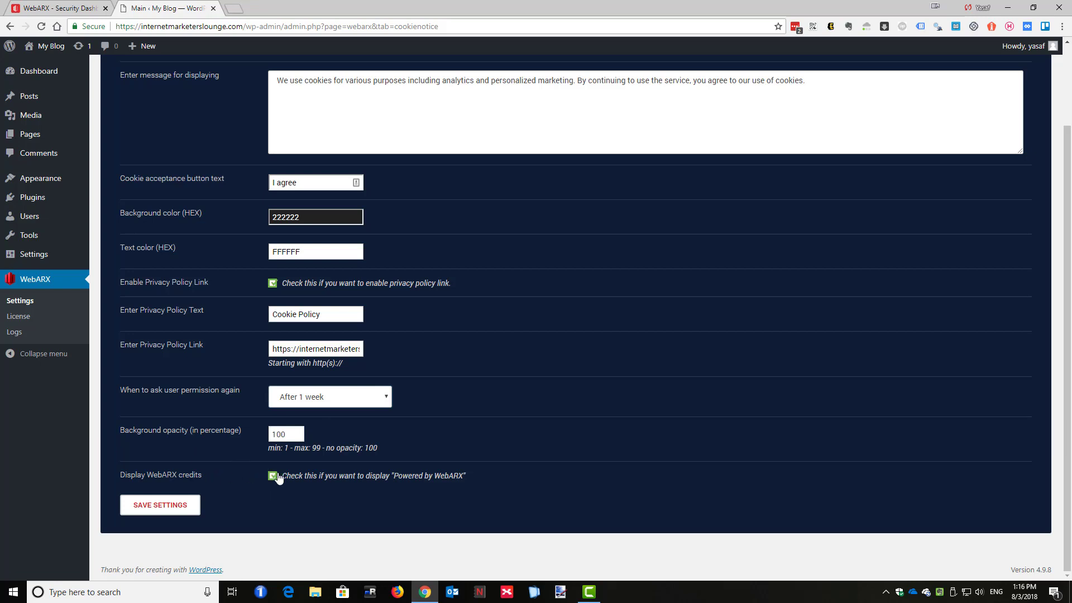
left_click(273, 475)
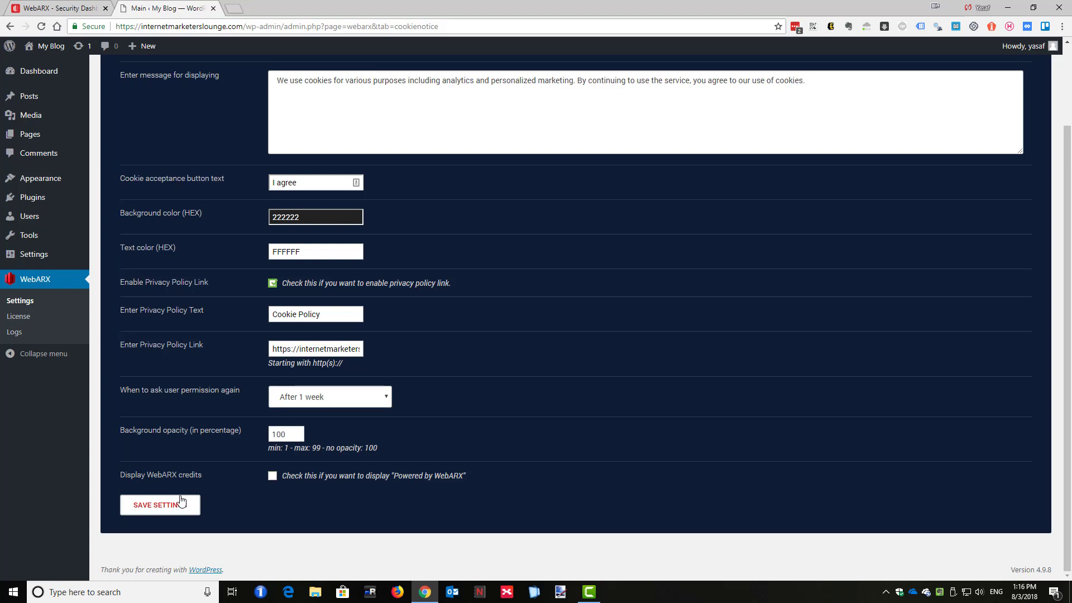
left_click(160, 505)
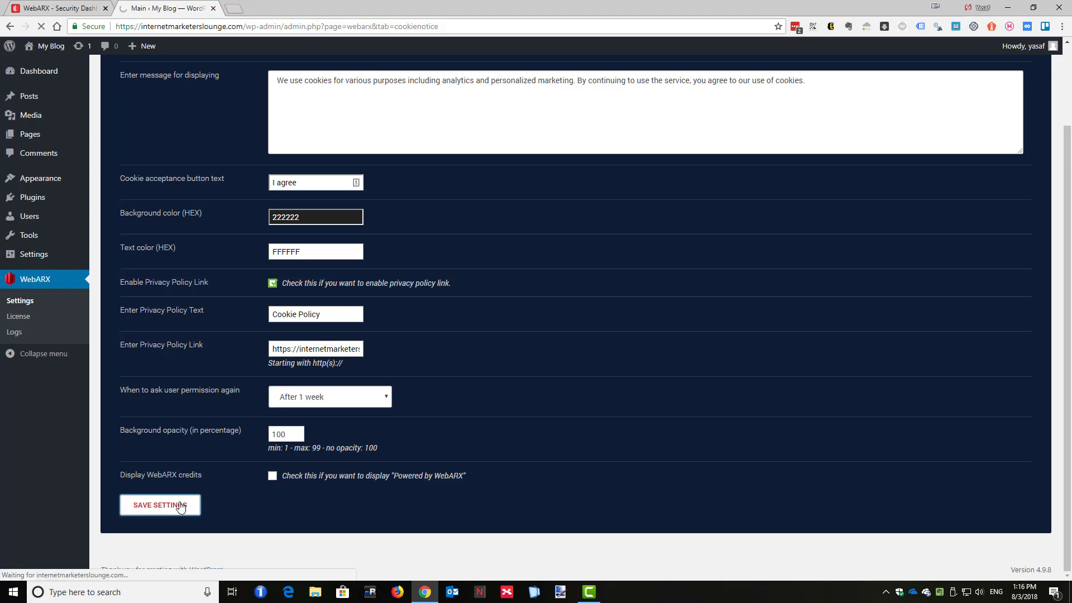
left_click(159, 504)
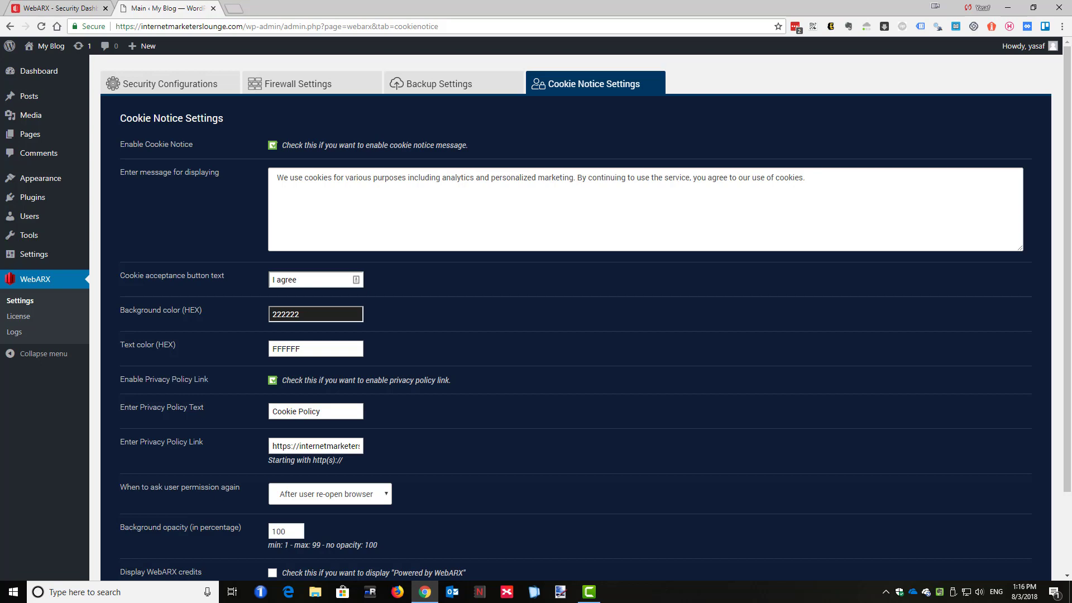
- View the blog's My Blog homepage showing the cookie consent bar along the bottom
left_click(164, 8)
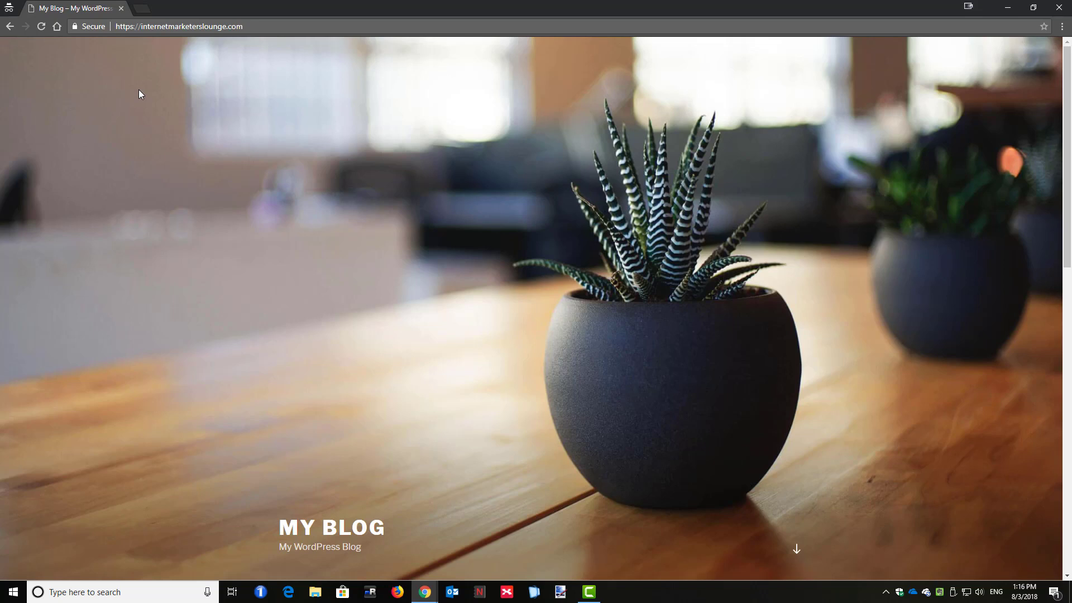
mouse_move(42, 25)
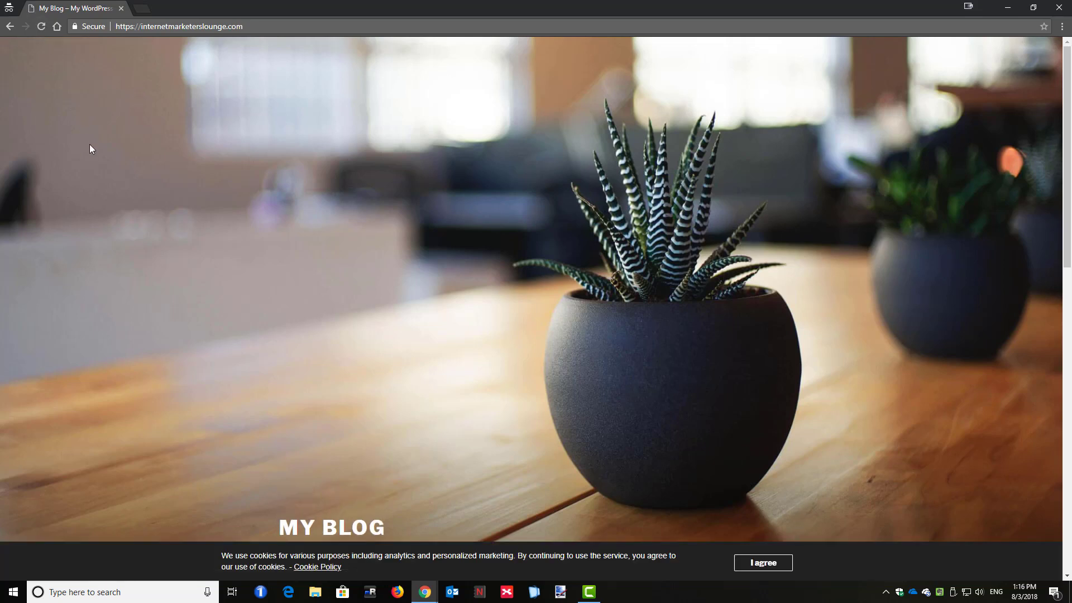
mouse_move(220, 559)
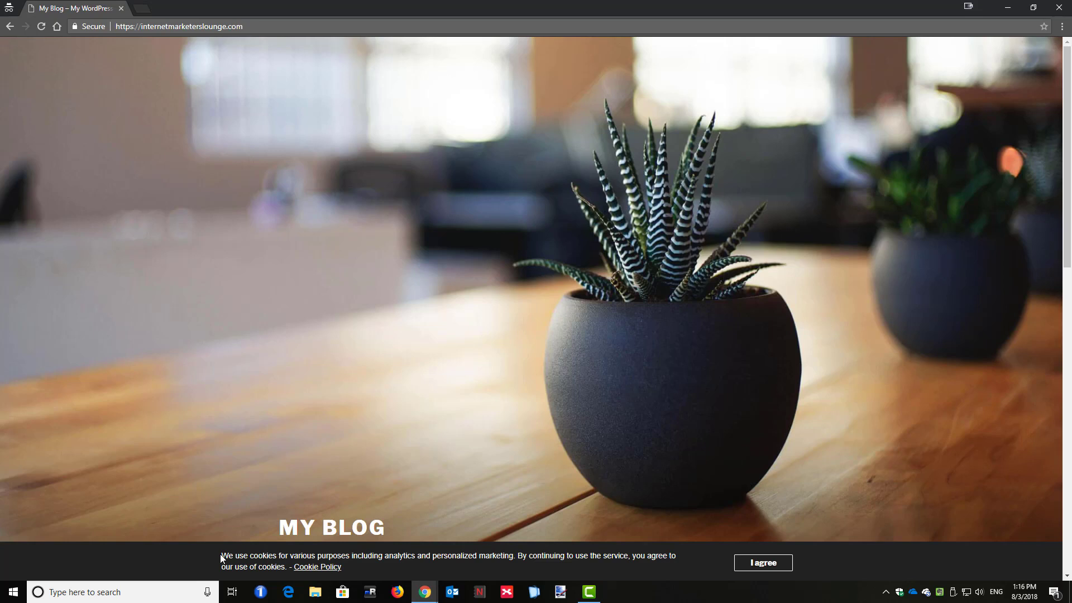
mouse_move(345, 566)
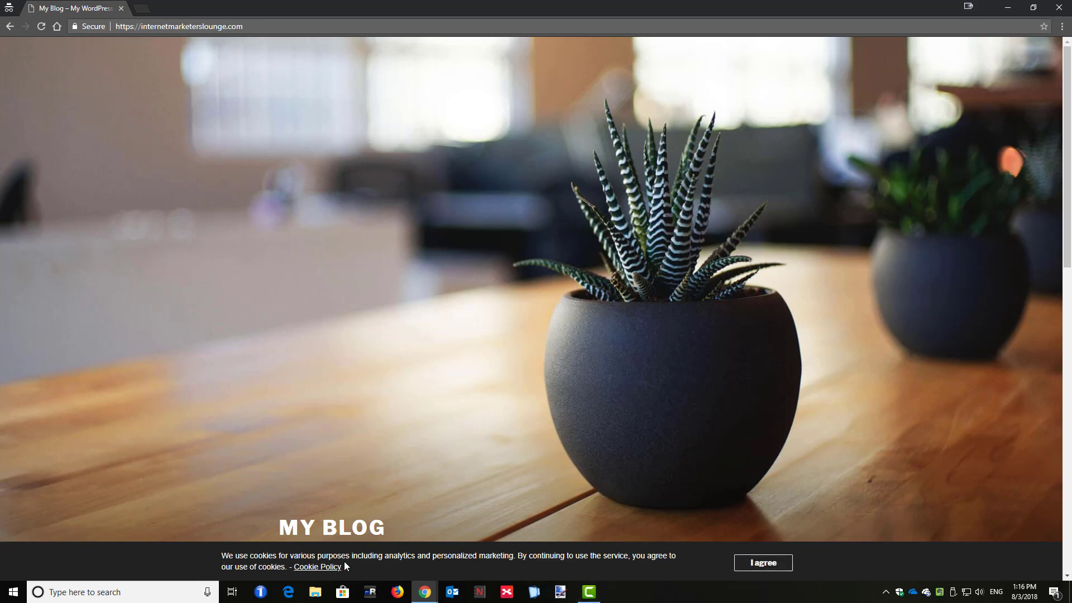
mouse_move(316, 568)
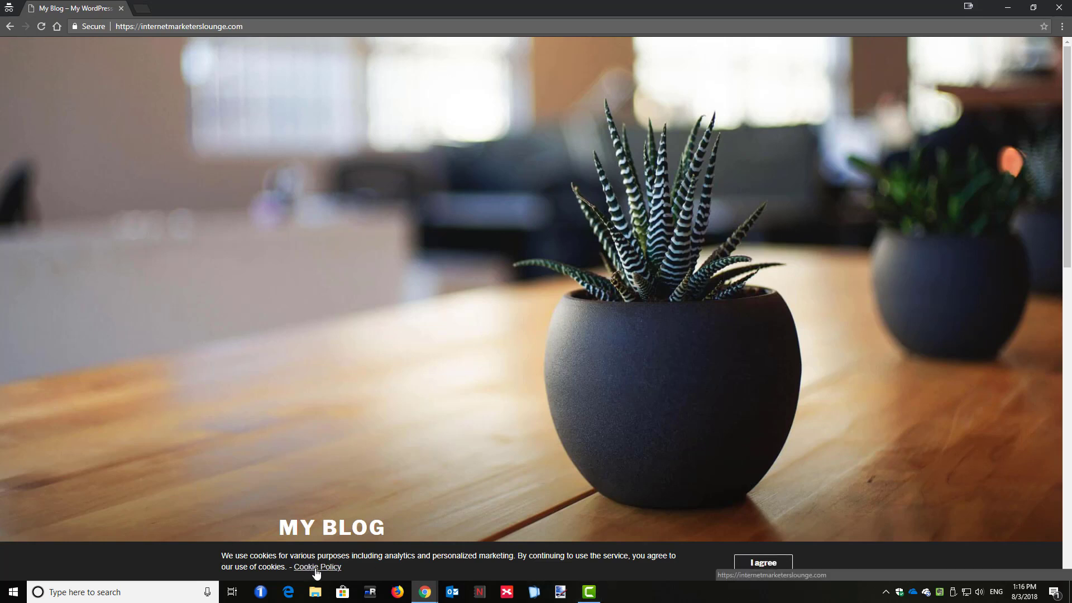